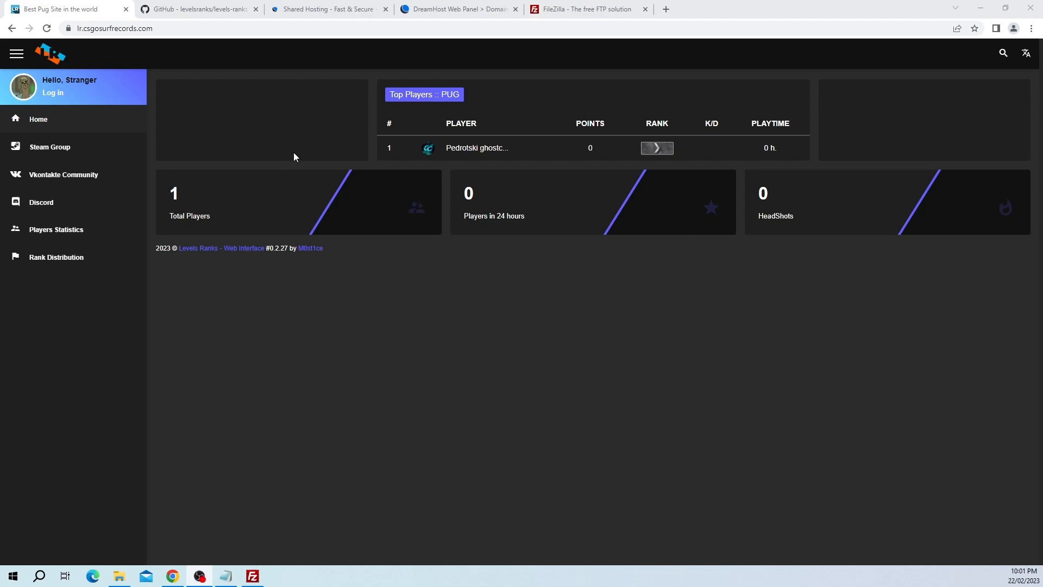
mouse_move(321, 157)
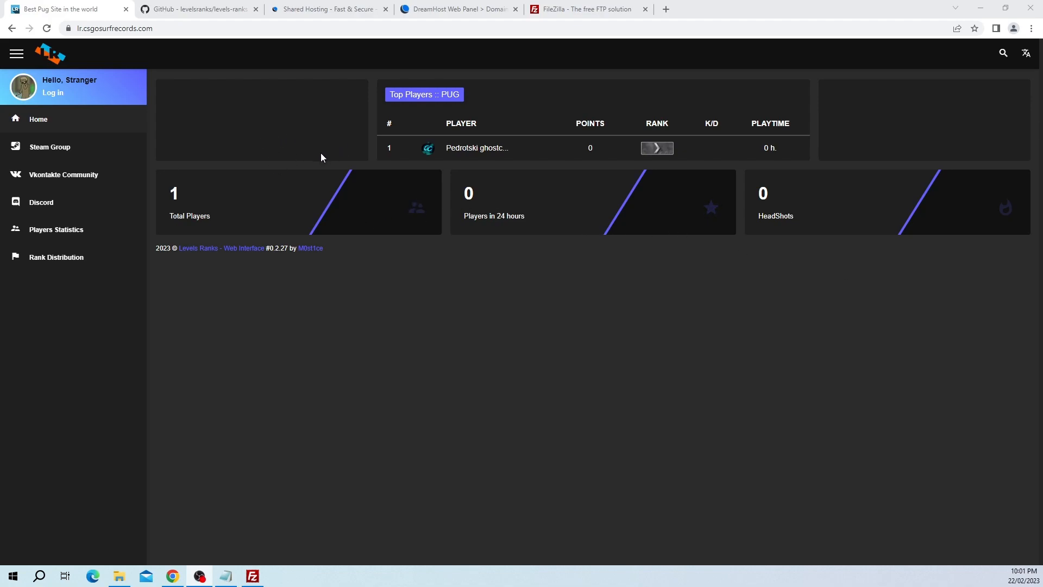
mouse_move(289, 155)
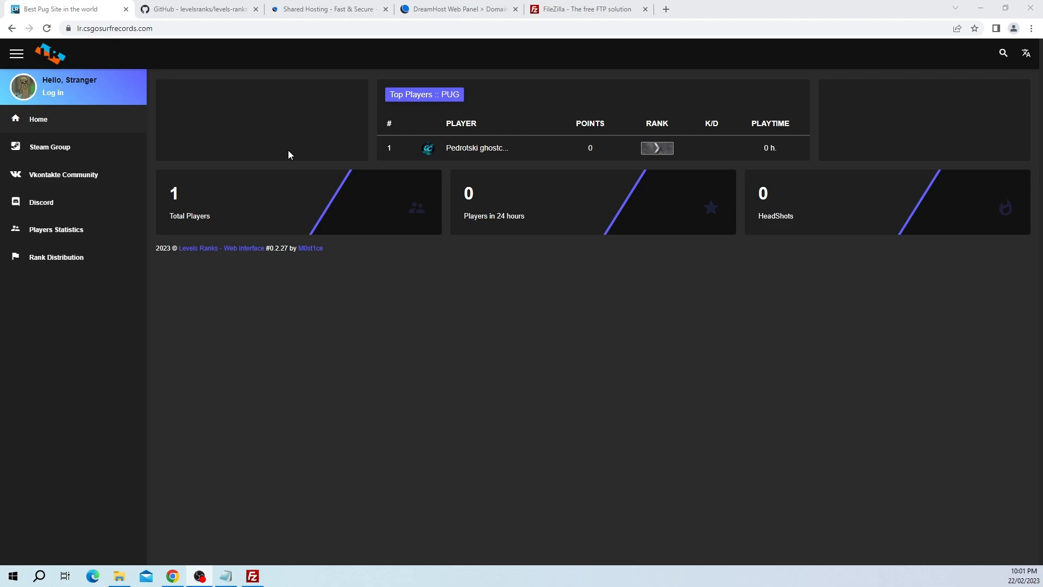
Download the levels-ranks-web repository from GitHub as a ZIP archive via the Code menu.
left_click(196, 8)
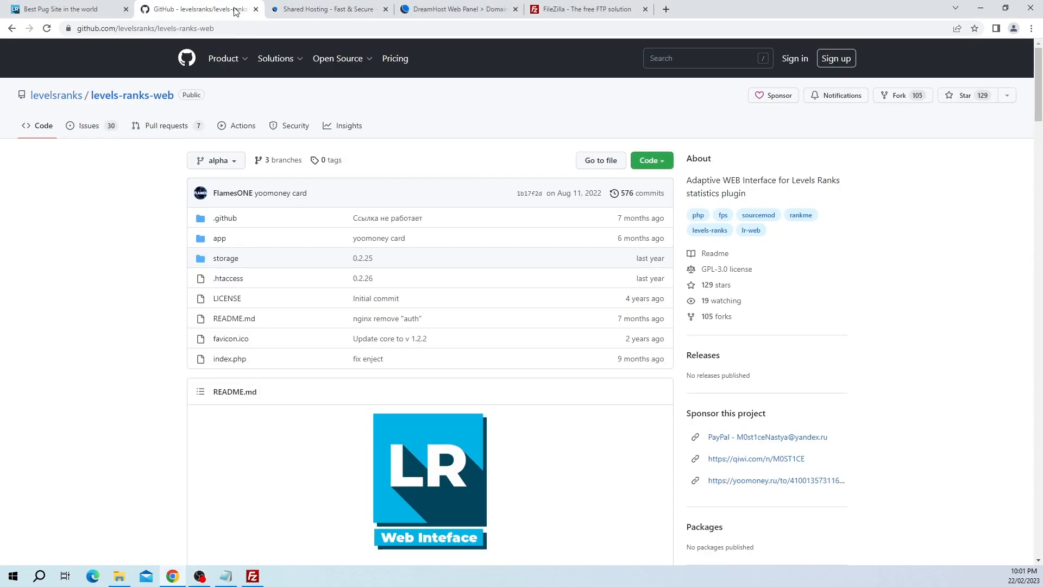
mouse_move(119, 209)
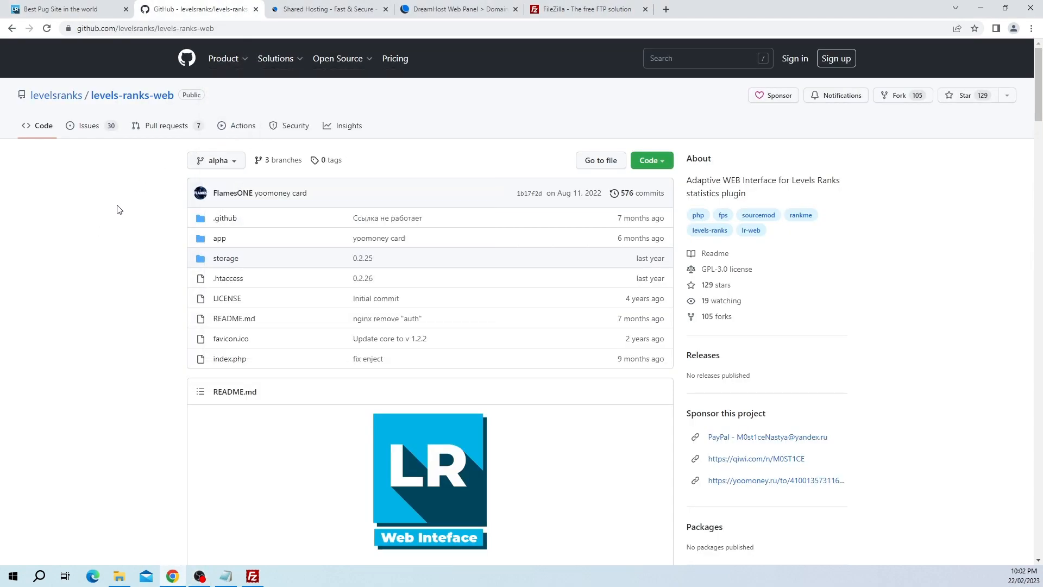
mouse_move(71, 209)
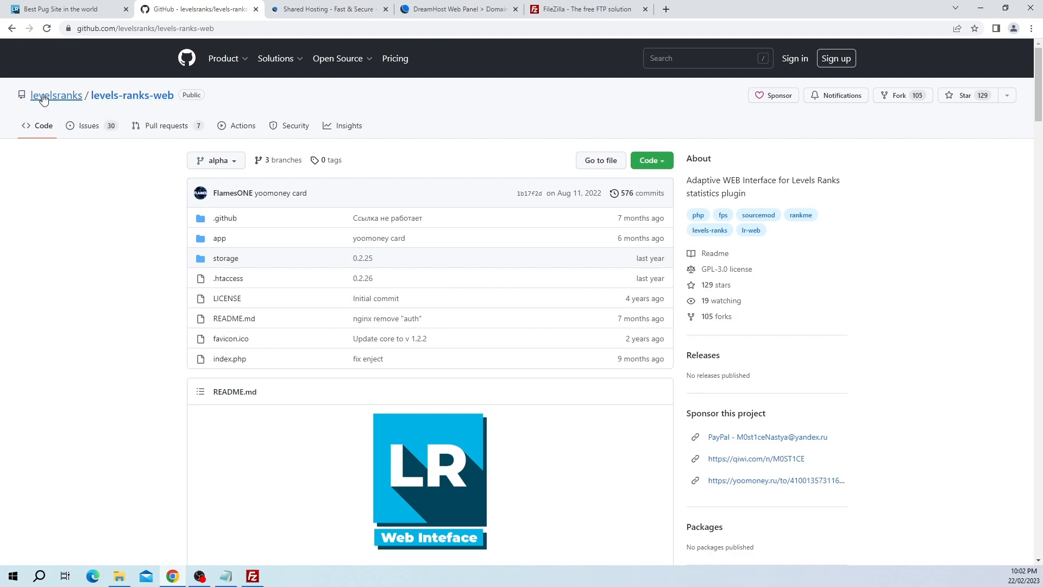
mouse_move(215, 119)
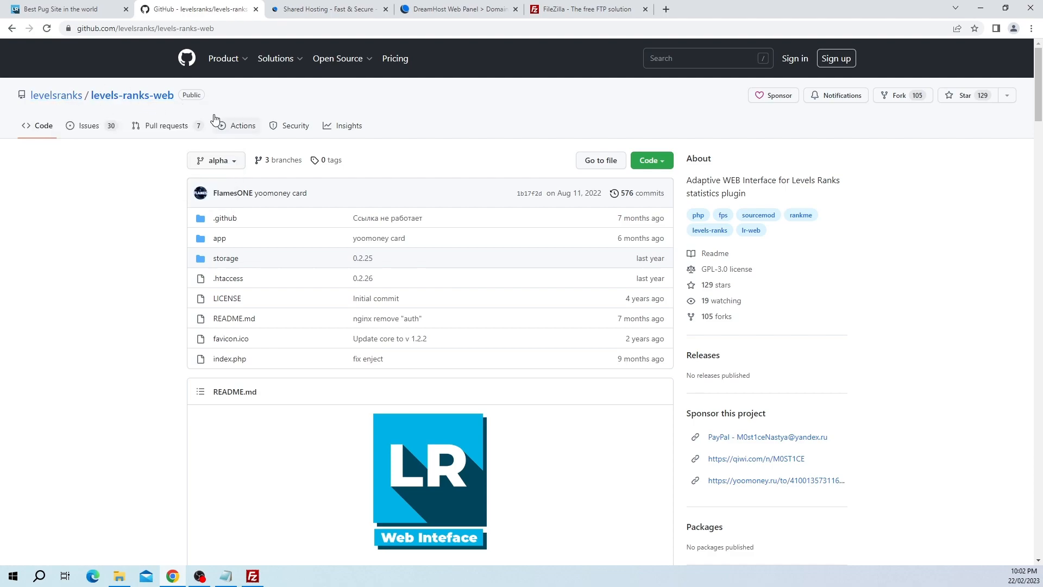
mouse_move(170, 183)
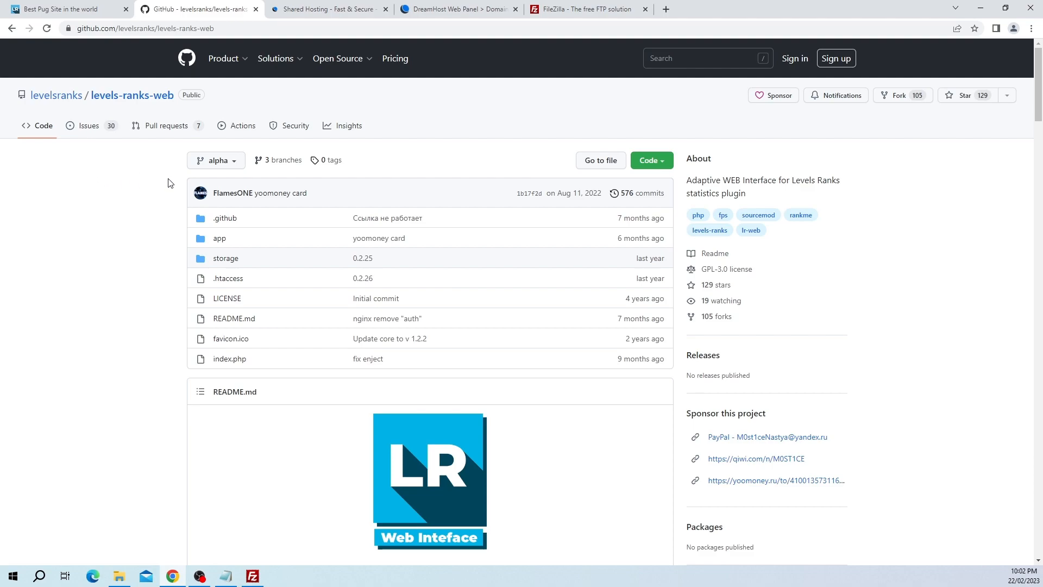
left_click(647, 161)
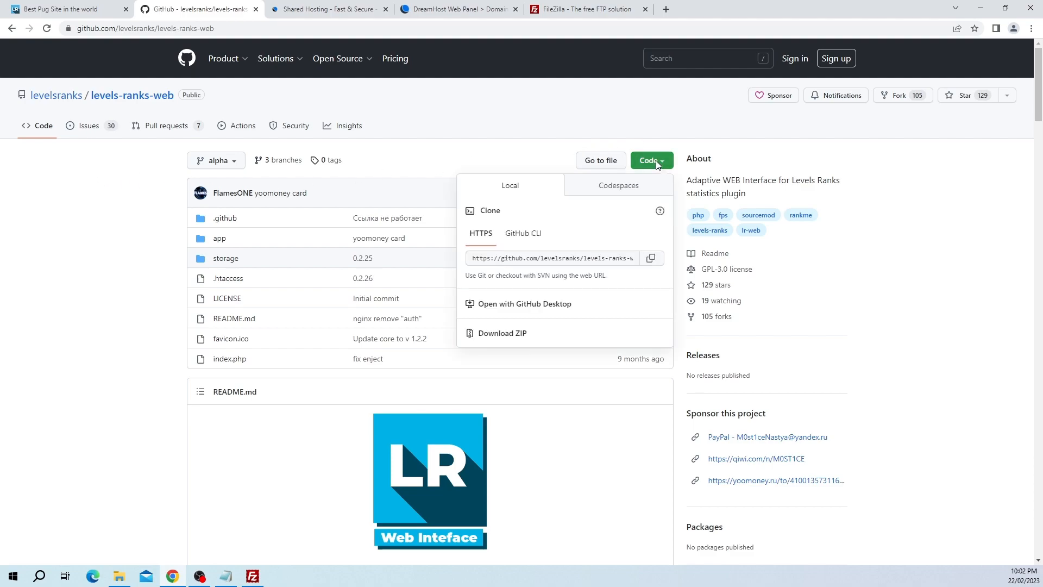
mouse_move(503, 332)
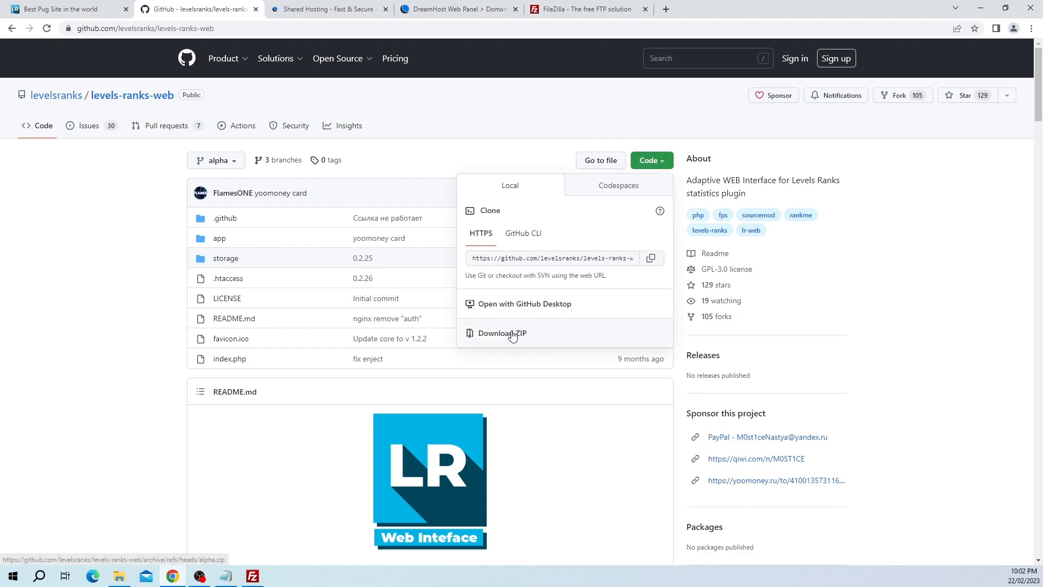
left_click(502, 332)
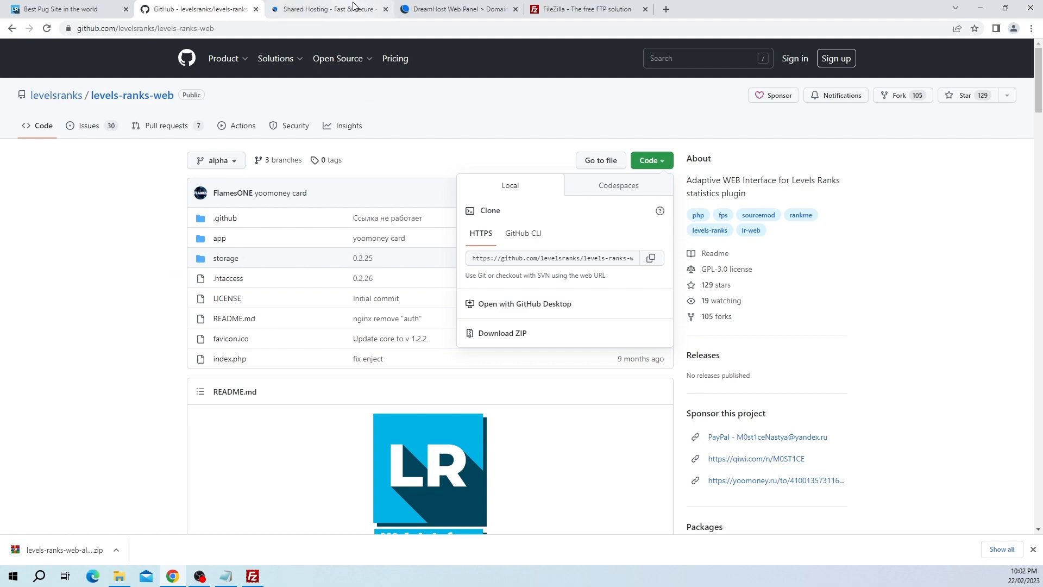
Show DreamHost's Shared Website Hosting plan cards: Shared Starter $2.59/mo and Shared Unlimited $3.95/mo.
left_click(326, 9)
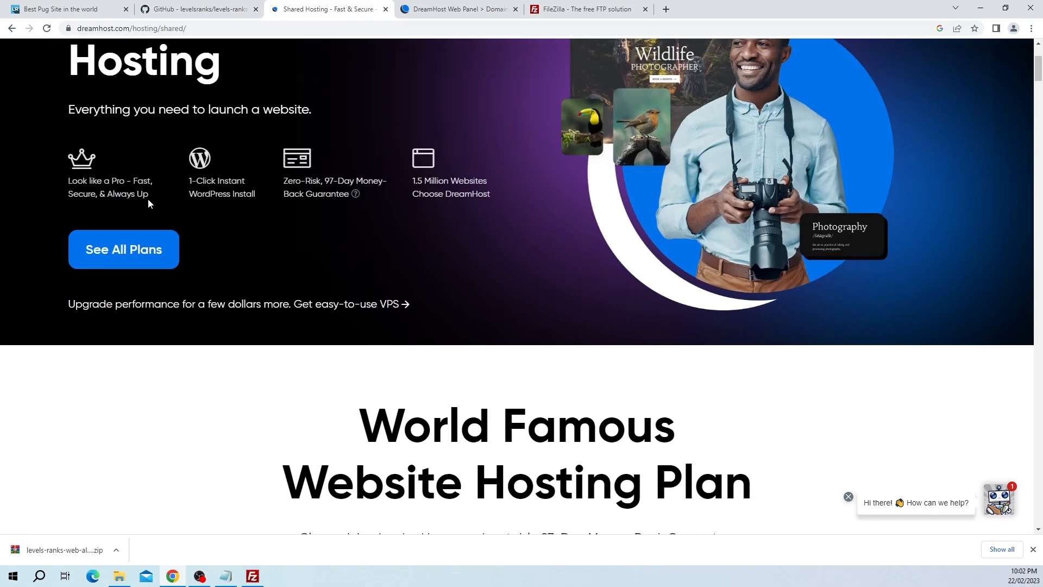
scroll("up", 3)
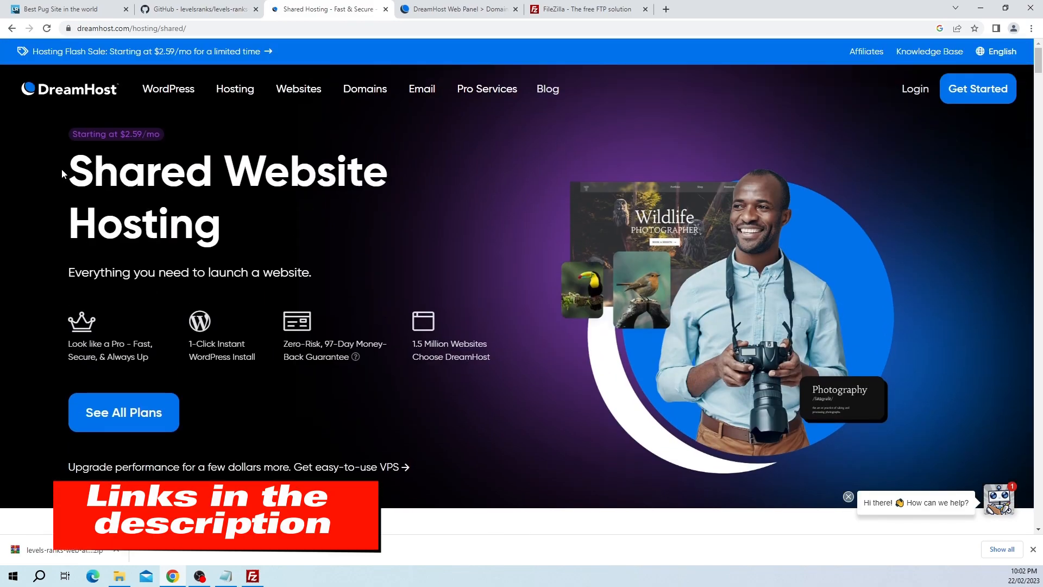
left_click(235, 88)
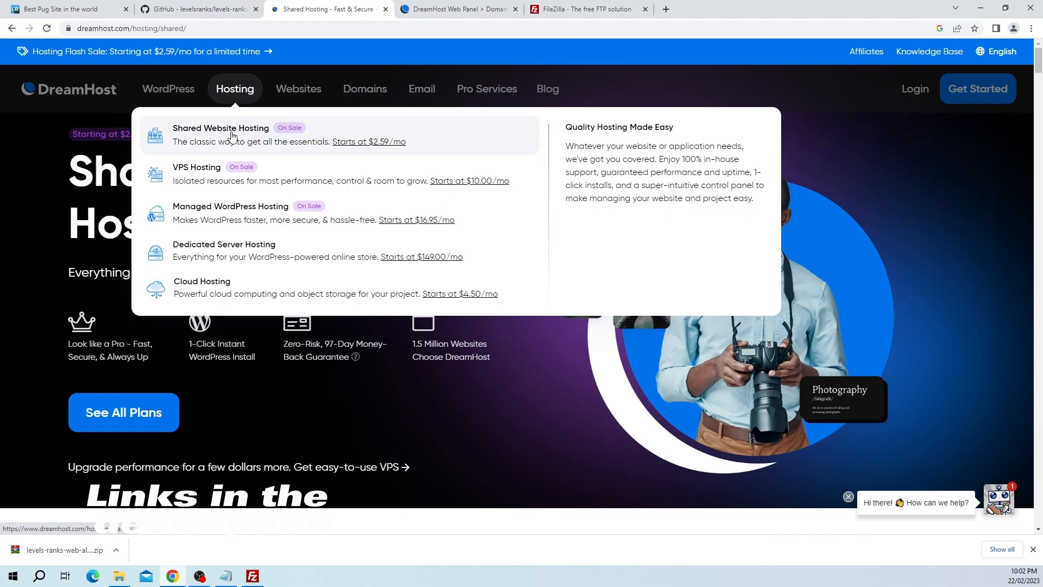
scroll("down", 3)
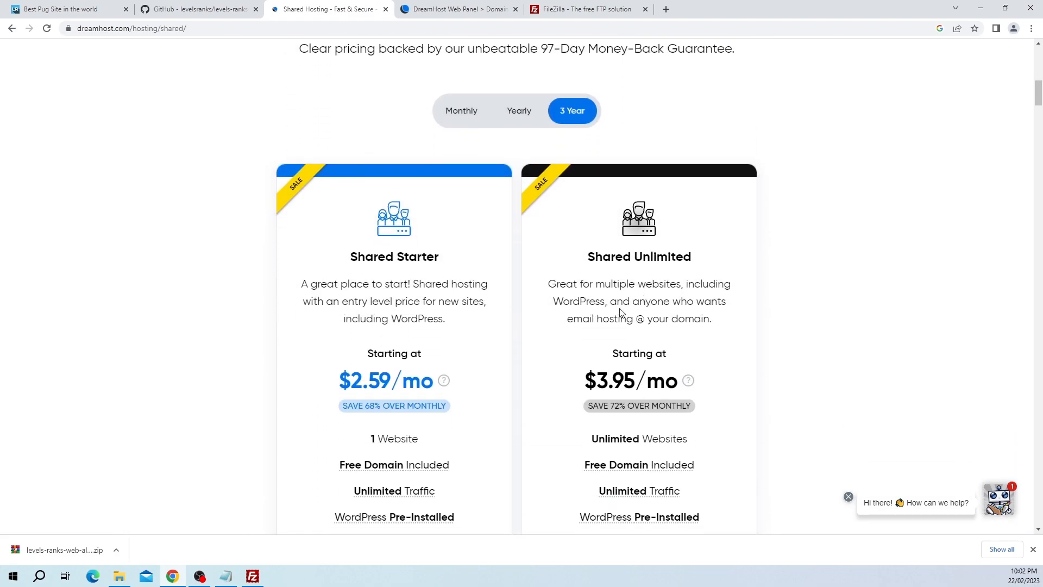
scroll("down", 3)
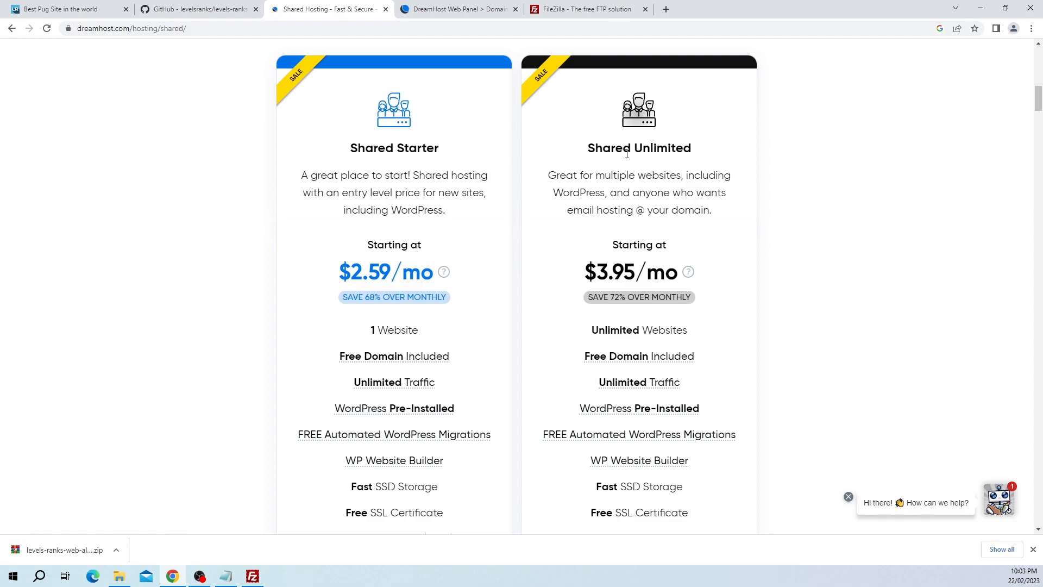
mouse_move(536, 13)
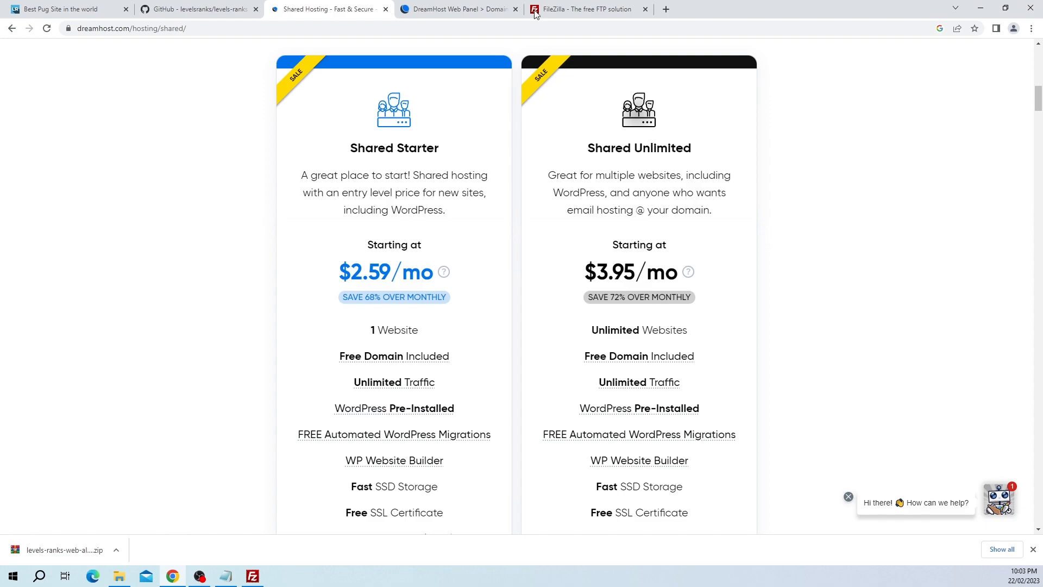
mouse_move(457, 9)
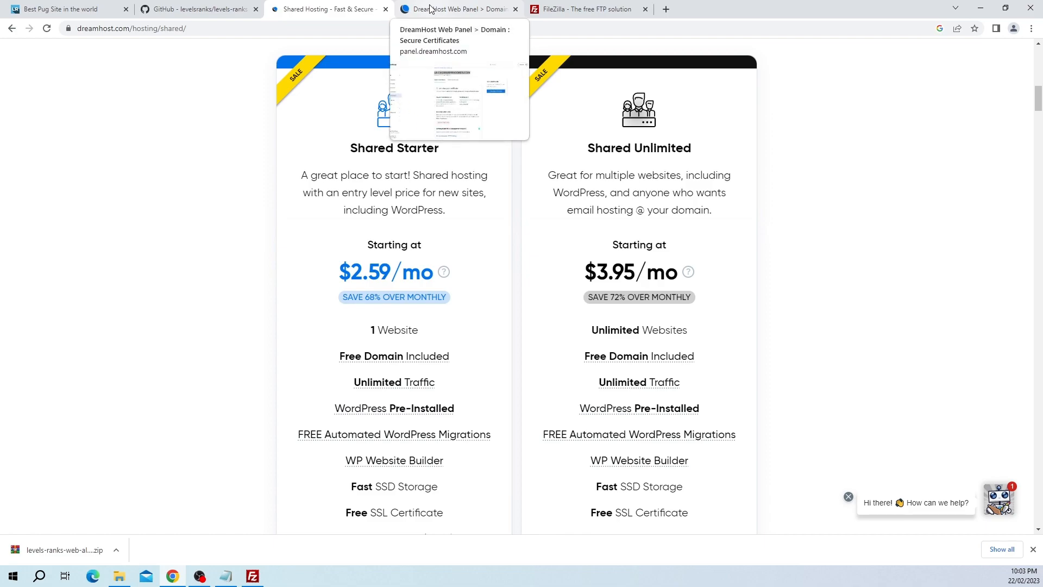
scroll("down", 3)
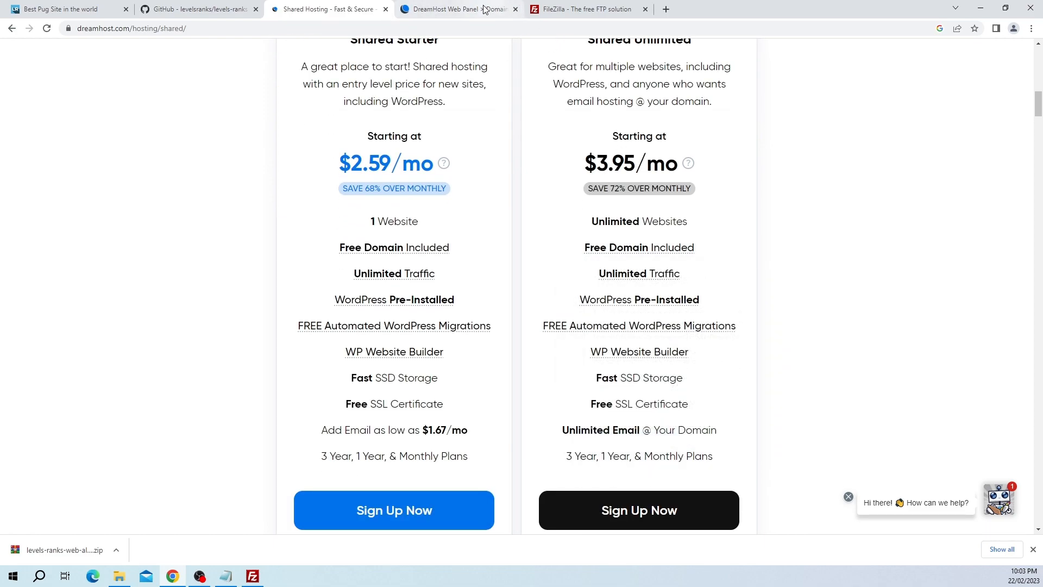
List all hosted websites in the DreamHost panel, including lr.csgosurfrecords.com on PHP 7.4.
left_click(459, 9)
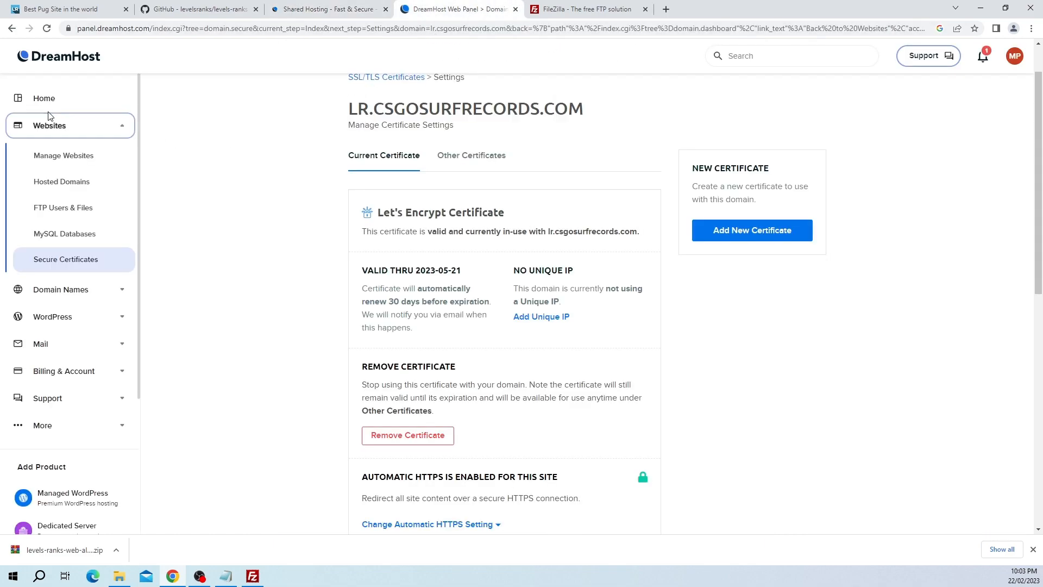
left_click(43, 97)
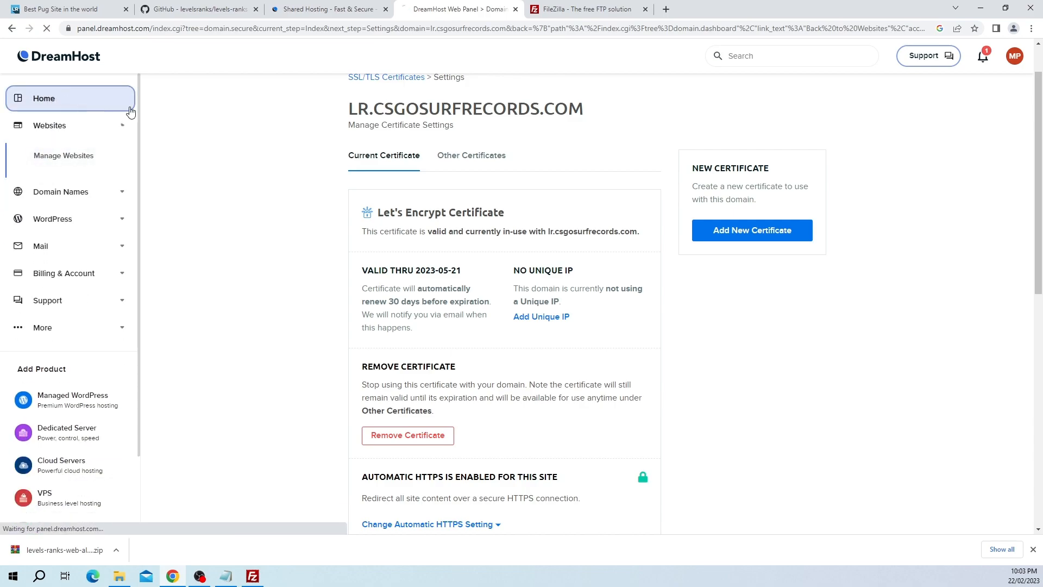
left_click(43, 98)
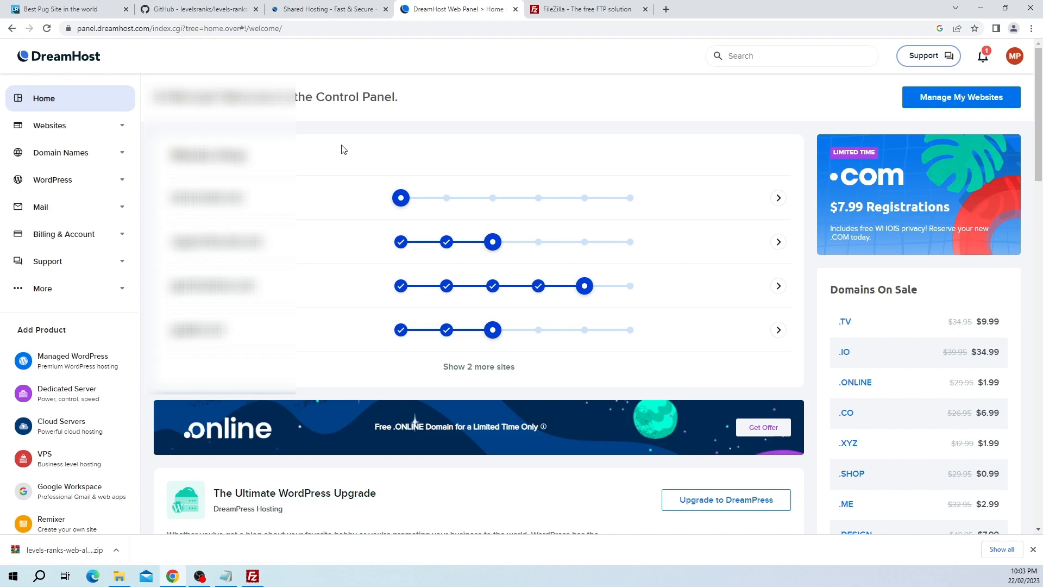
mouse_move(90, 133)
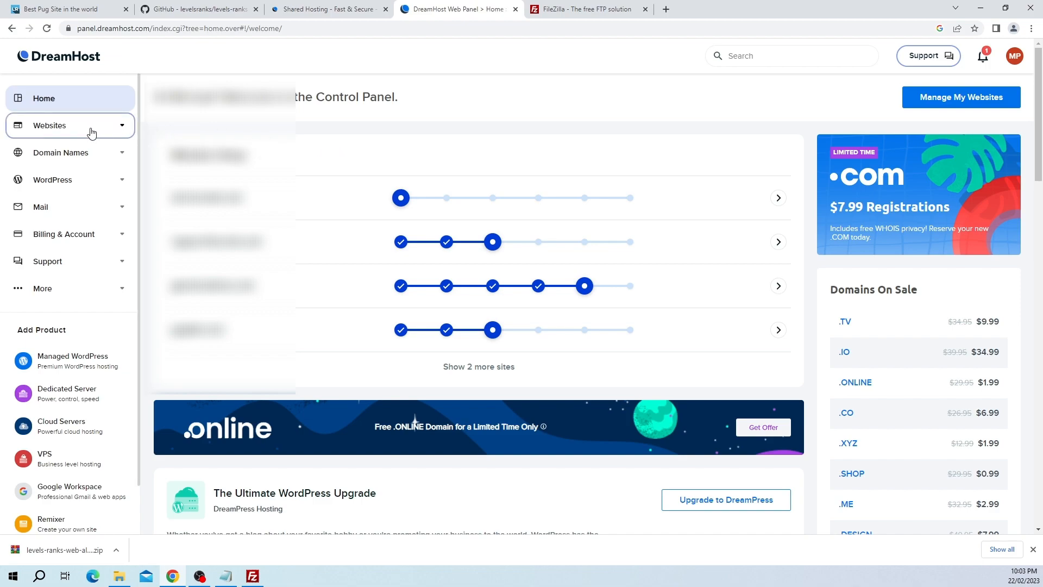
left_click(48, 125)
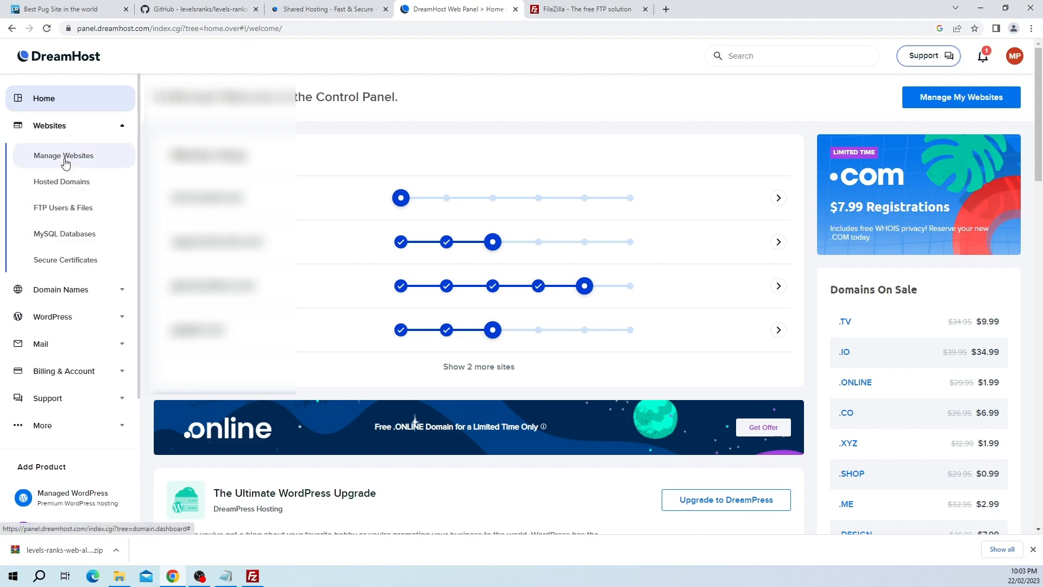
left_click(64, 156)
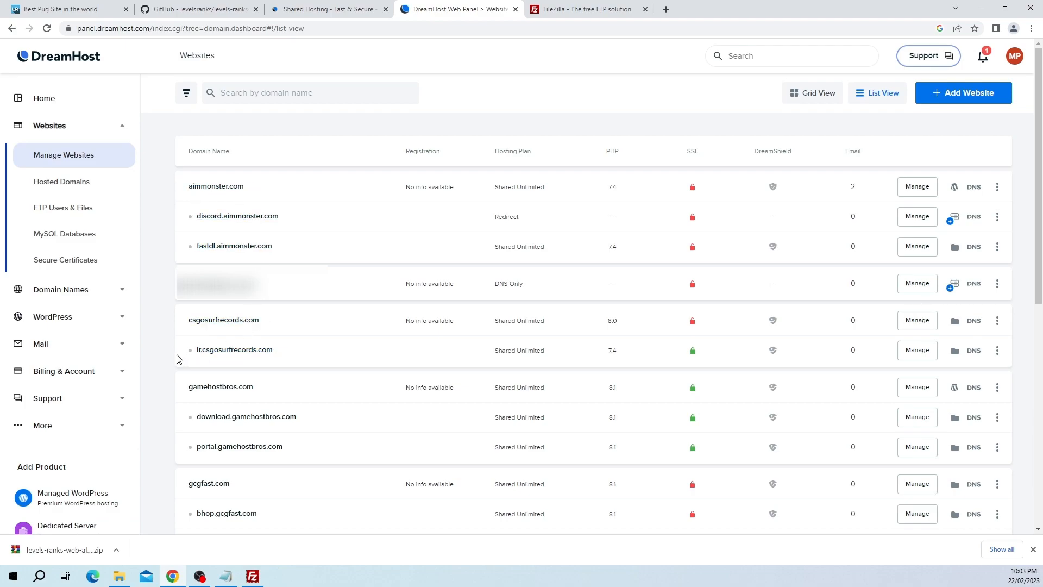
mouse_move(235, 349)
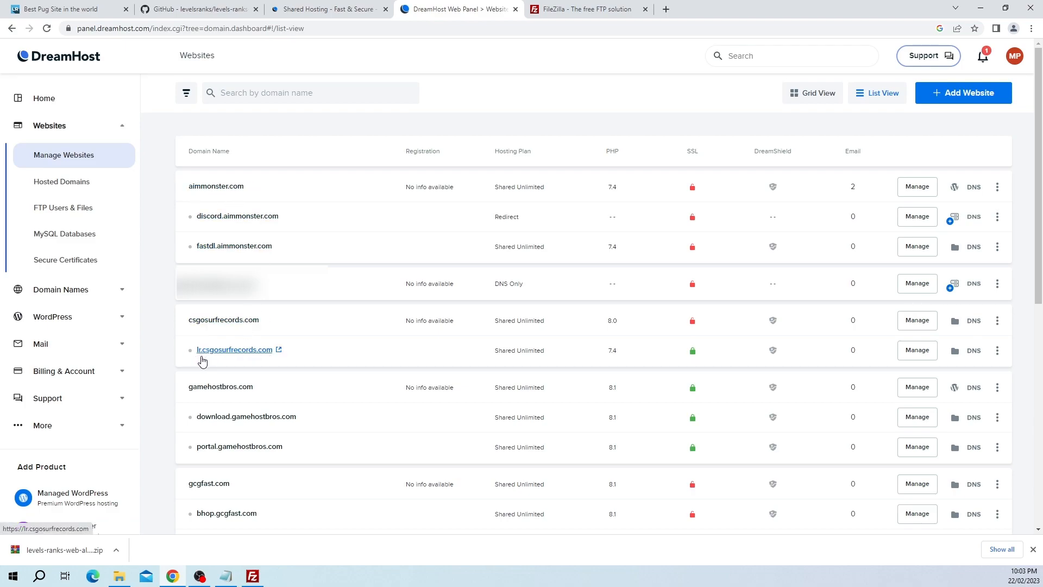
mouse_move(277, 348)
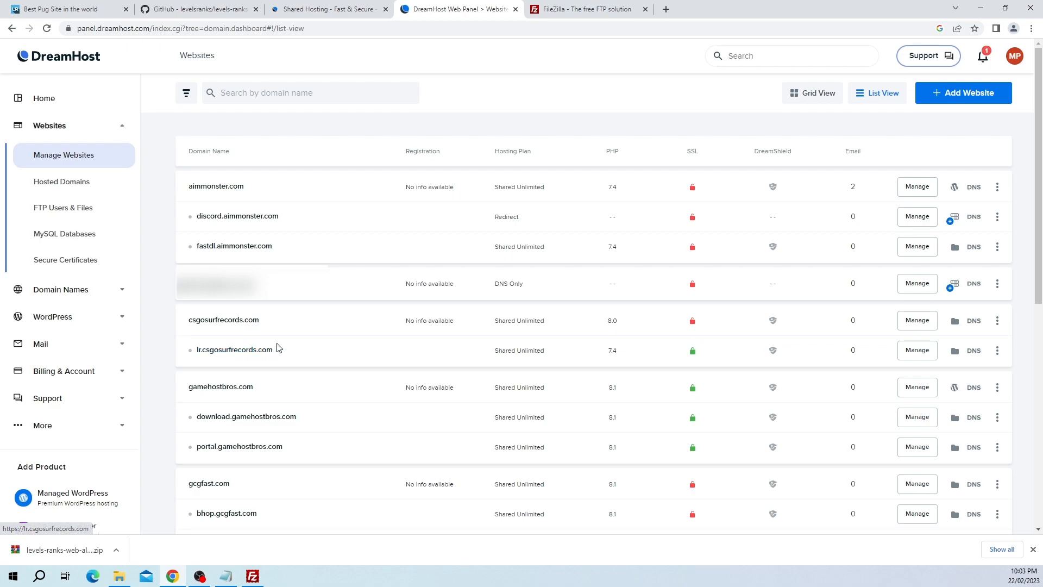
mouse_move(604, 360)
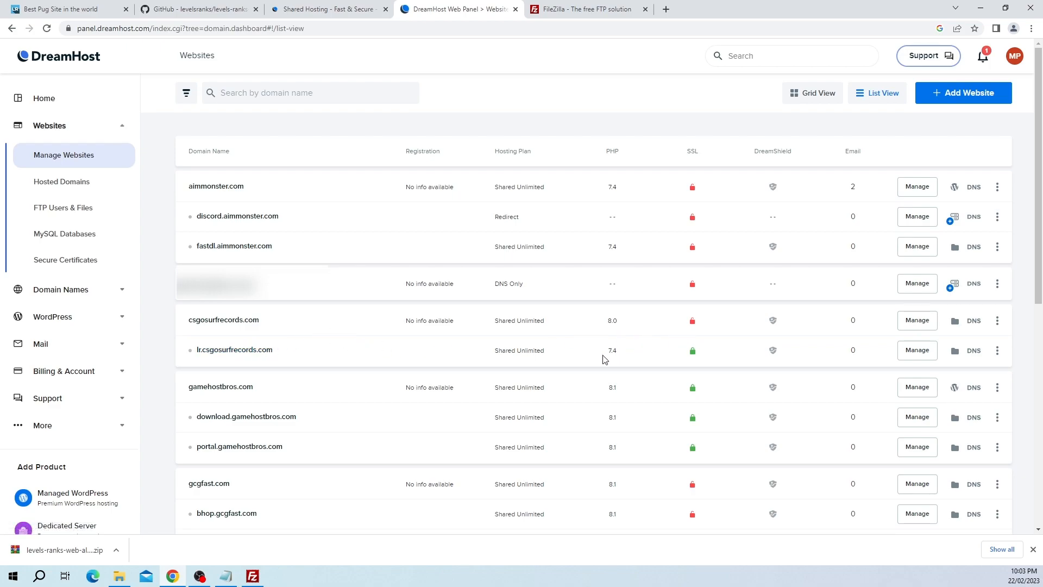
mouse_move(612, 351)
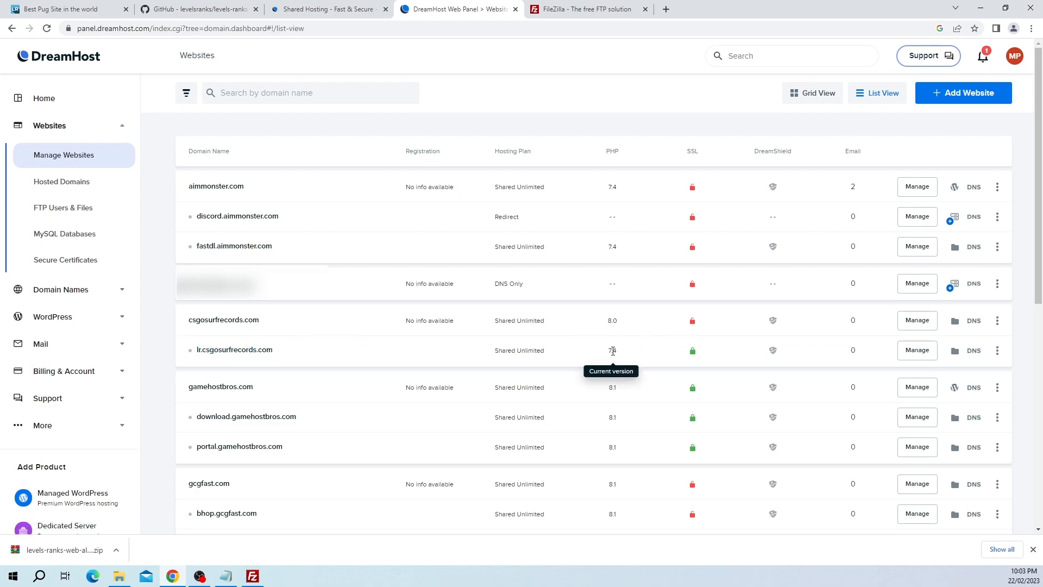
mouse_move(619, 353)
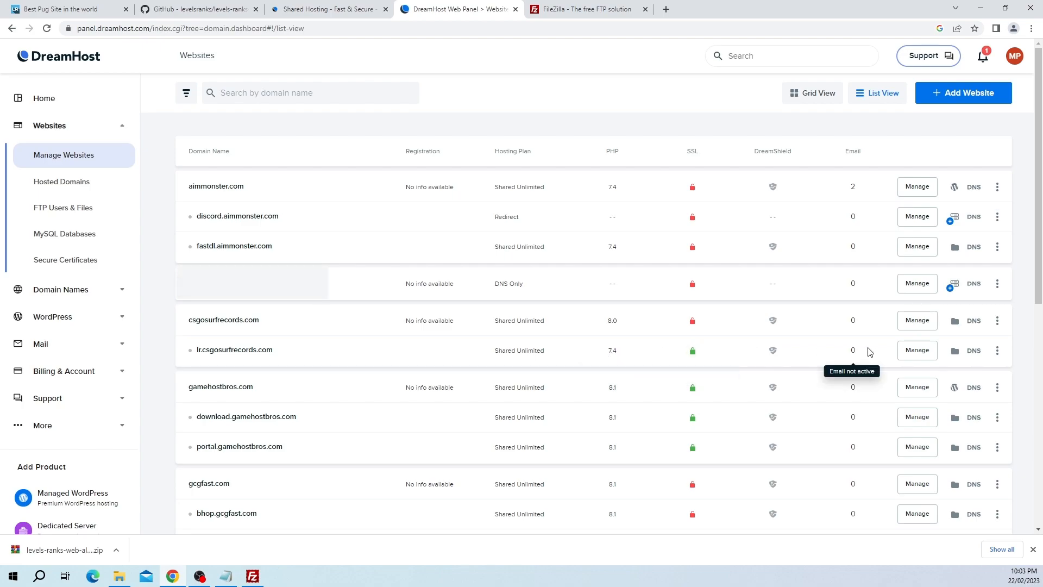
left_click(917, 350)
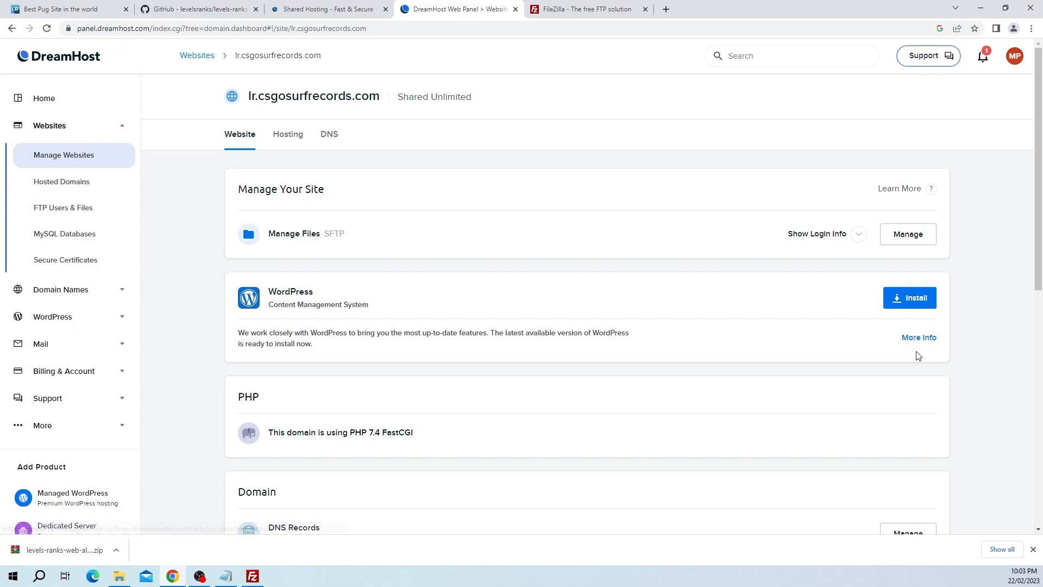
scroll("down", 3)
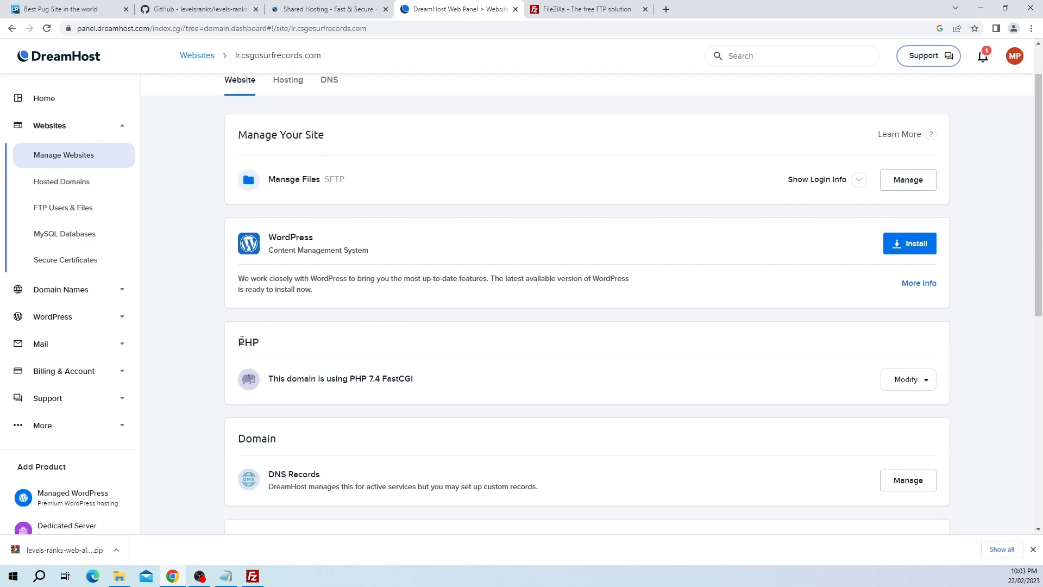
left_click(906, 379)
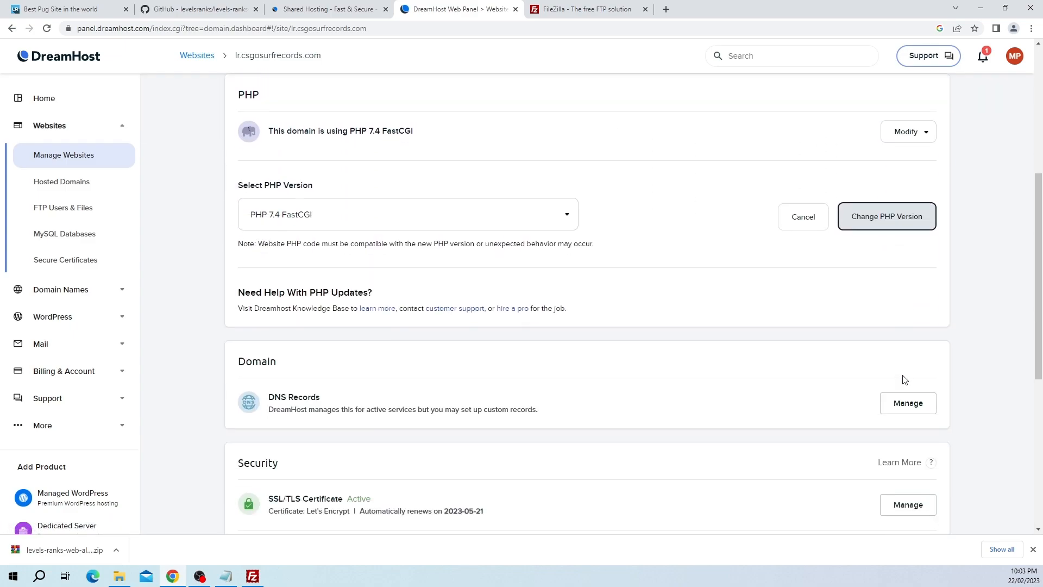
left_click(406, 214)
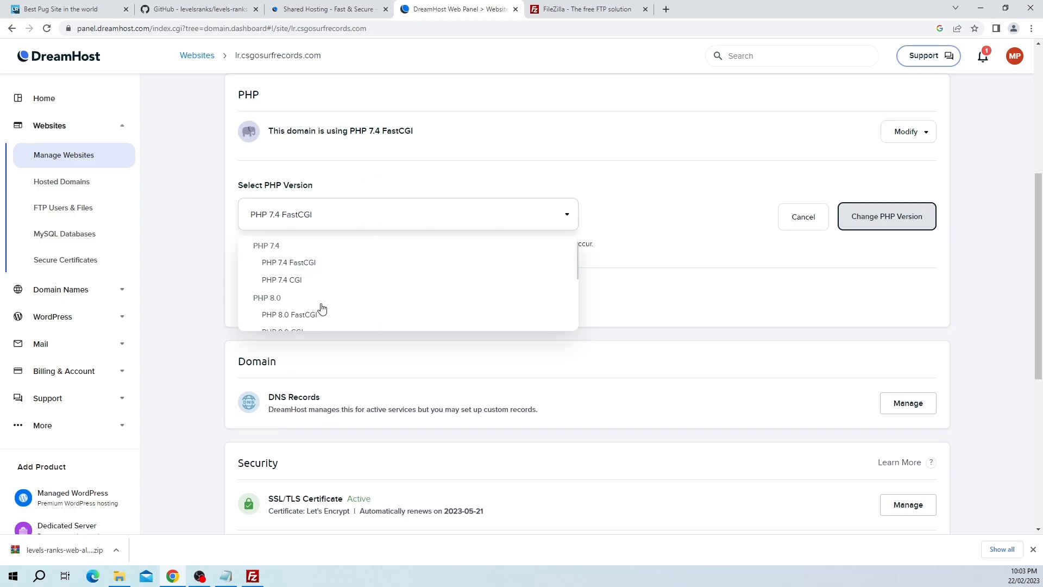
mouse_move(289, 263)
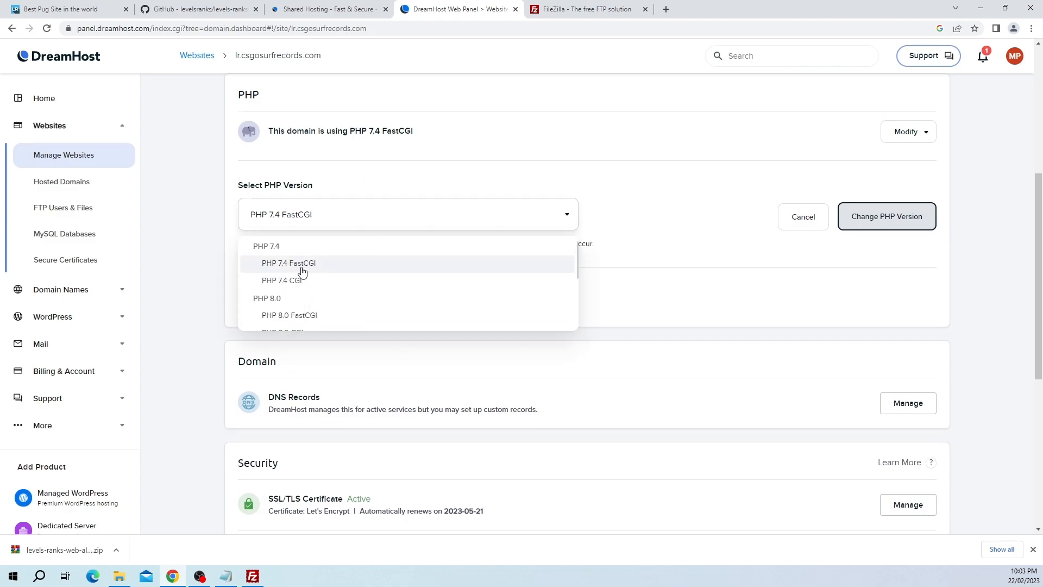
left_click(289, 263)
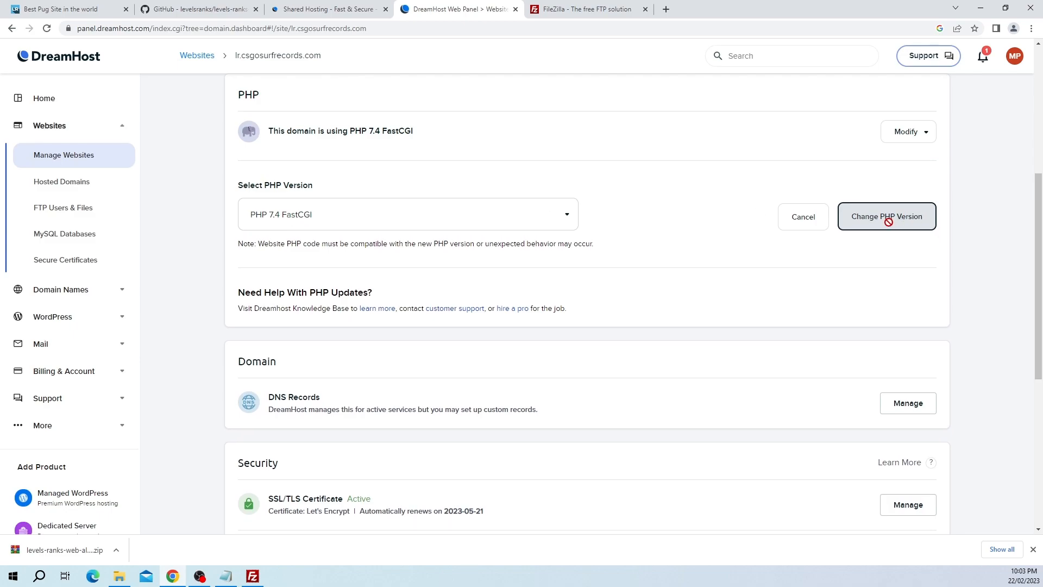
mouse_move(426, 289)
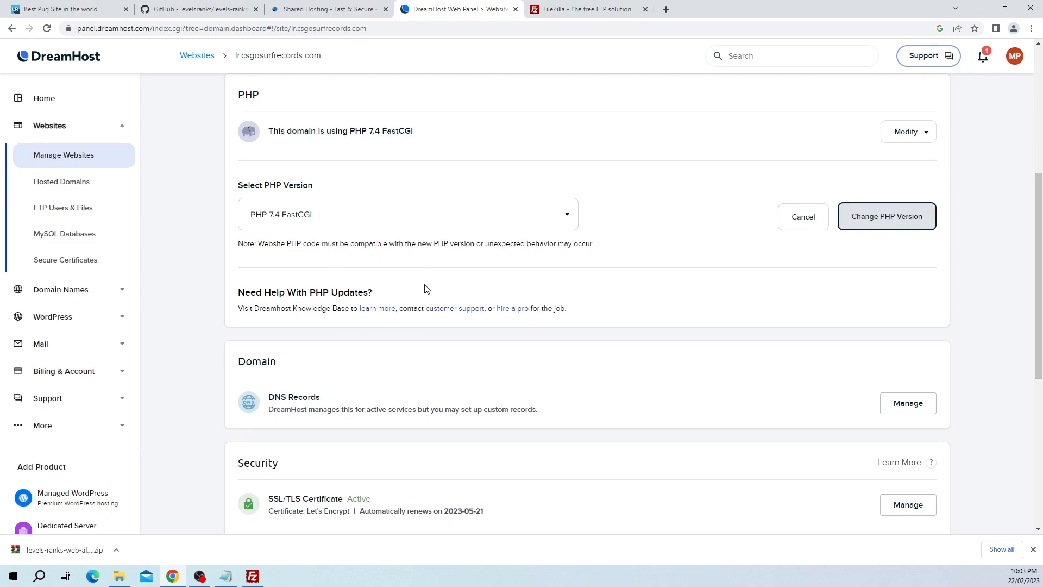
mouse_move(344, 275)
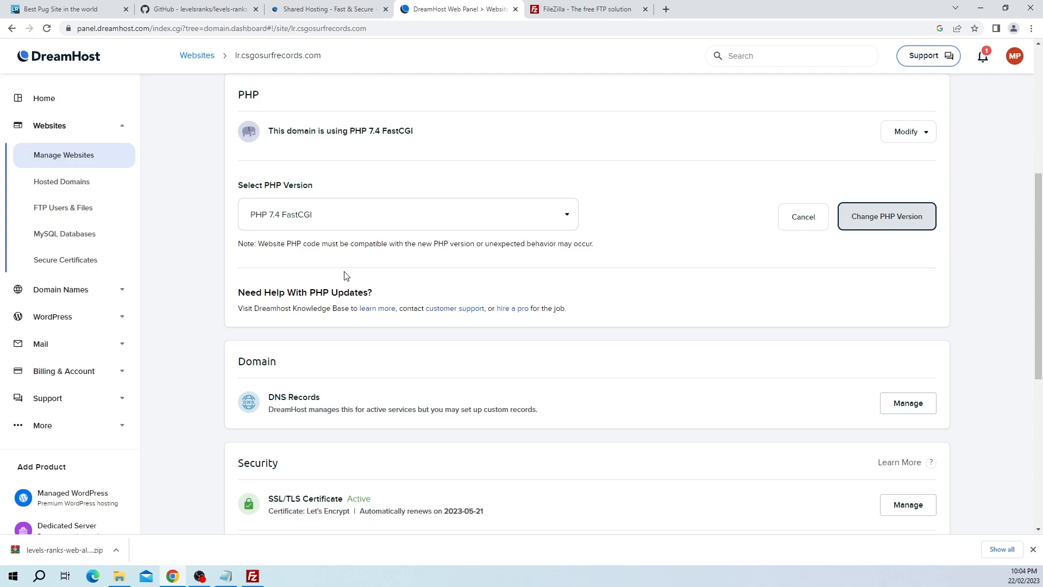
mouse_move(225, 207)
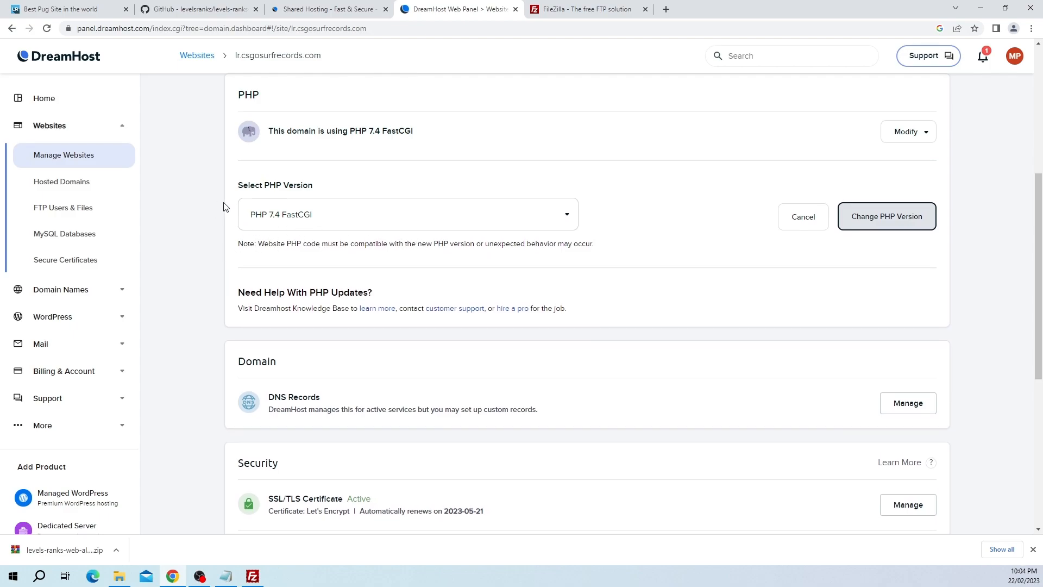
mouse_move(211, 195)
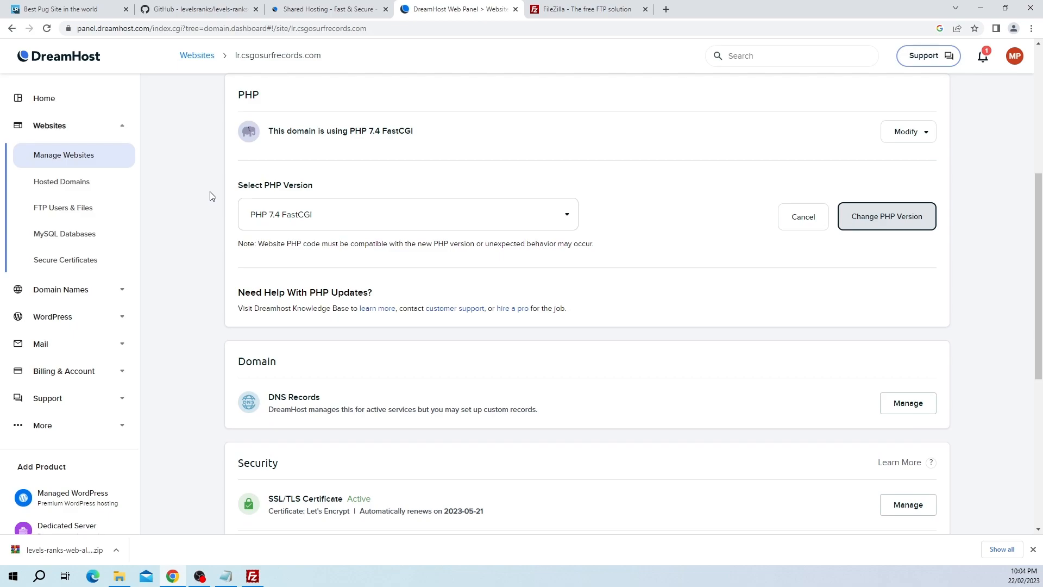
left_click(196, 55)
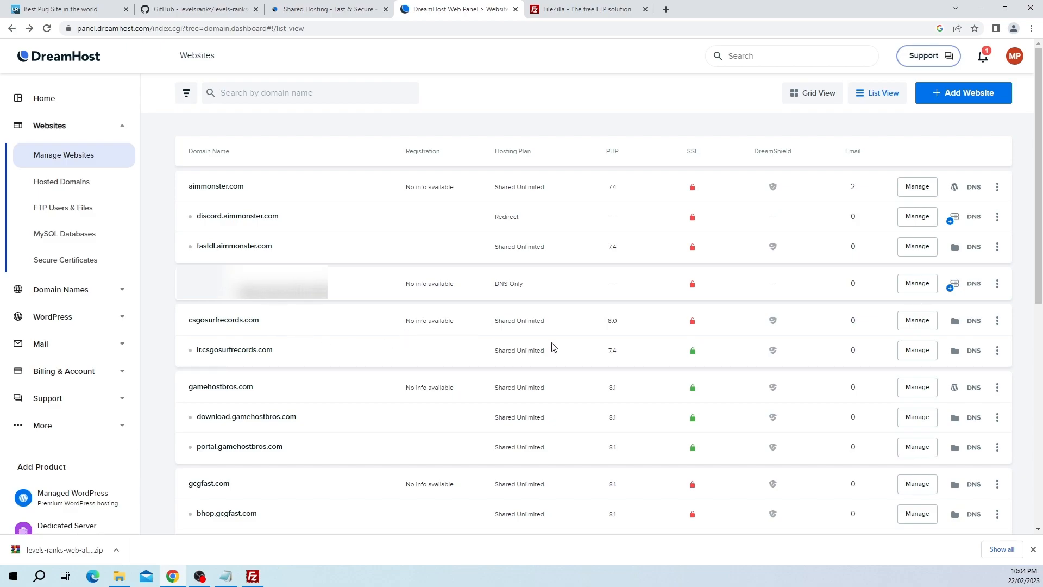
mouse_move(692, 351)
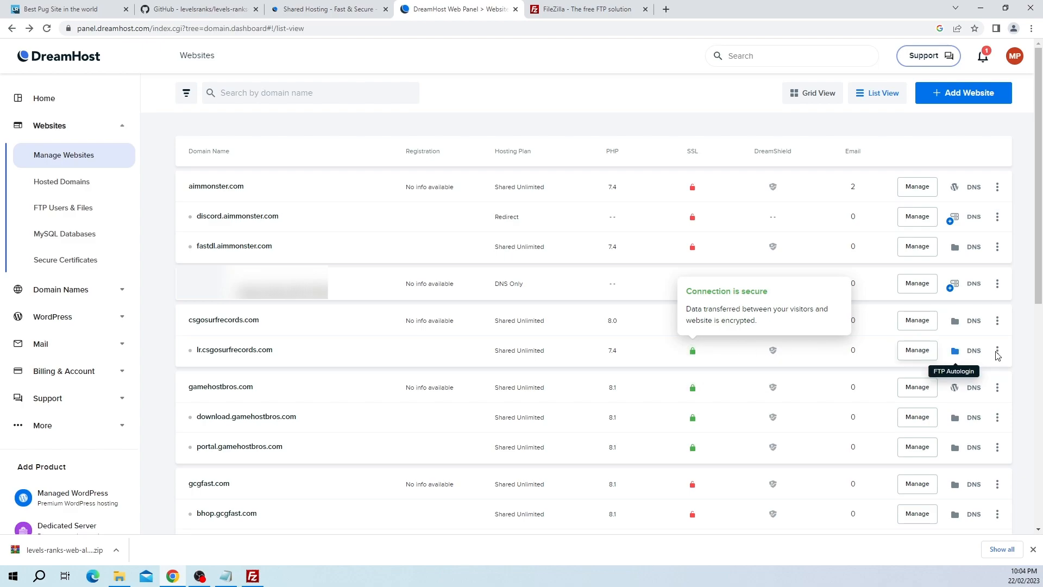
Show the SSL Security settings for lr.csgosurfrecords.com with its Let's Encrypt certificate.
left_click(998, 350)
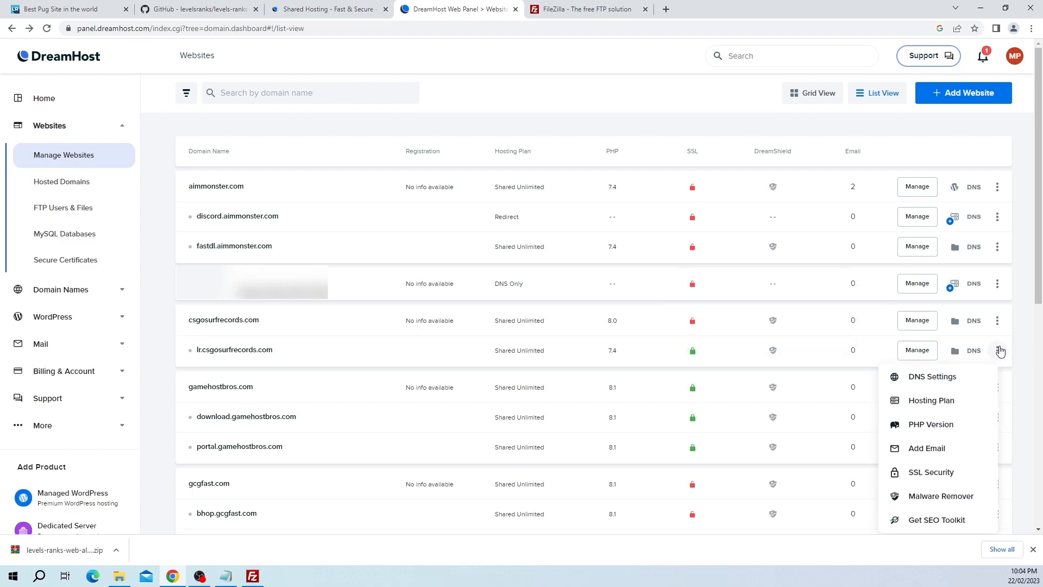
mouse_move(931, 472)
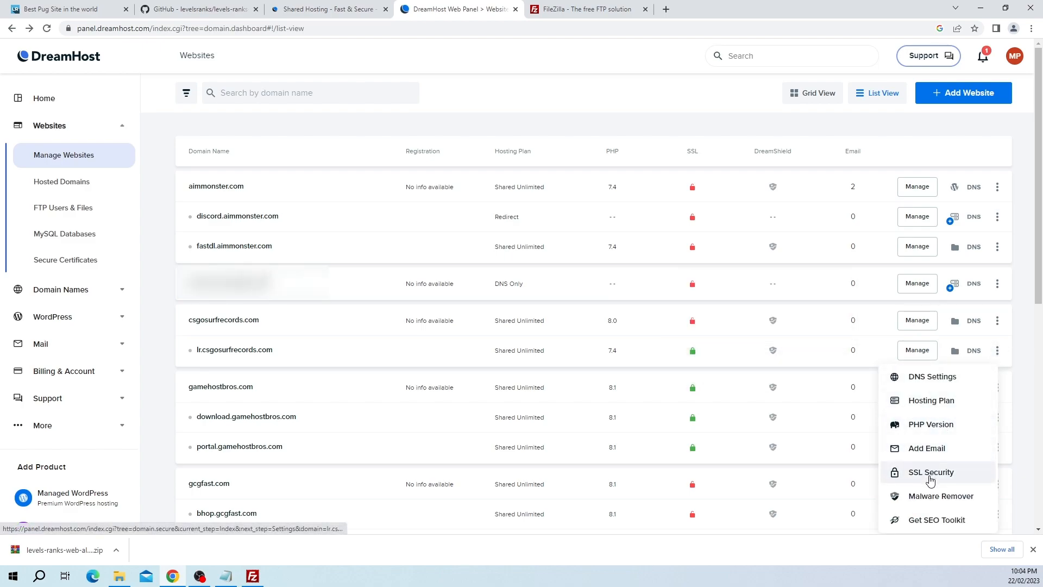
left_click(931, 471)
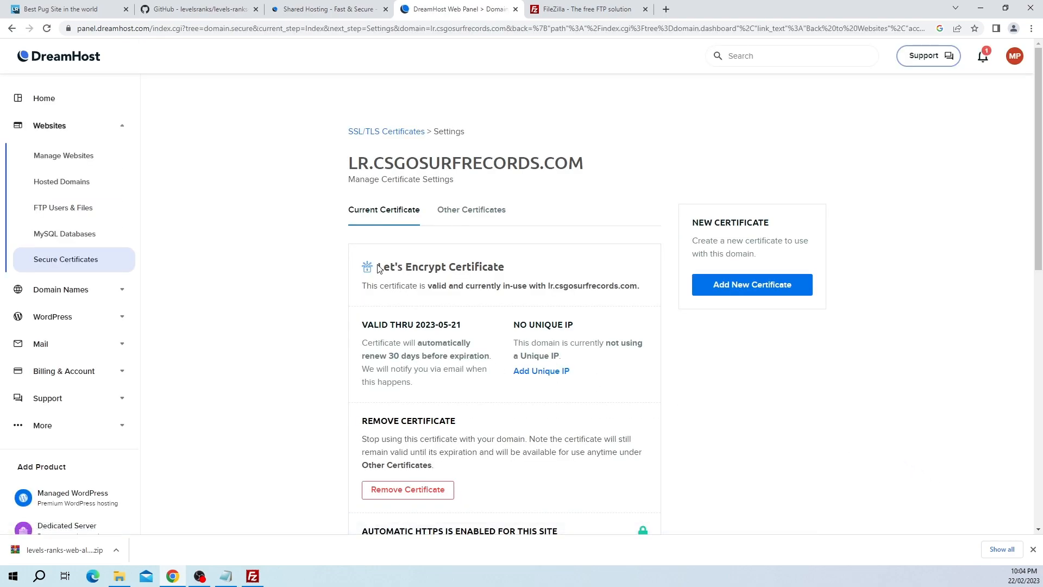
scroll("down", 3)
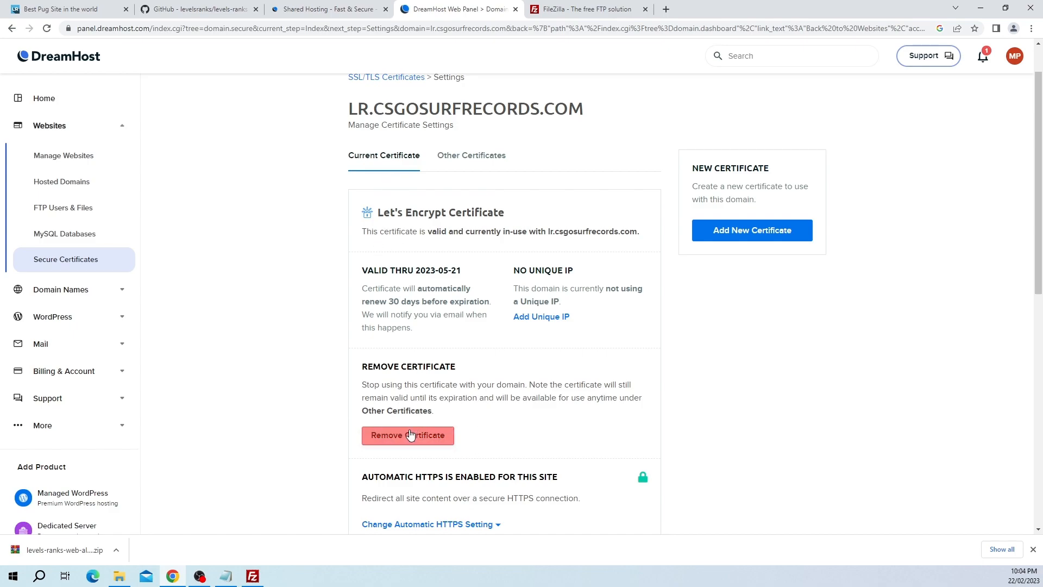
mouse_move(413, 414)
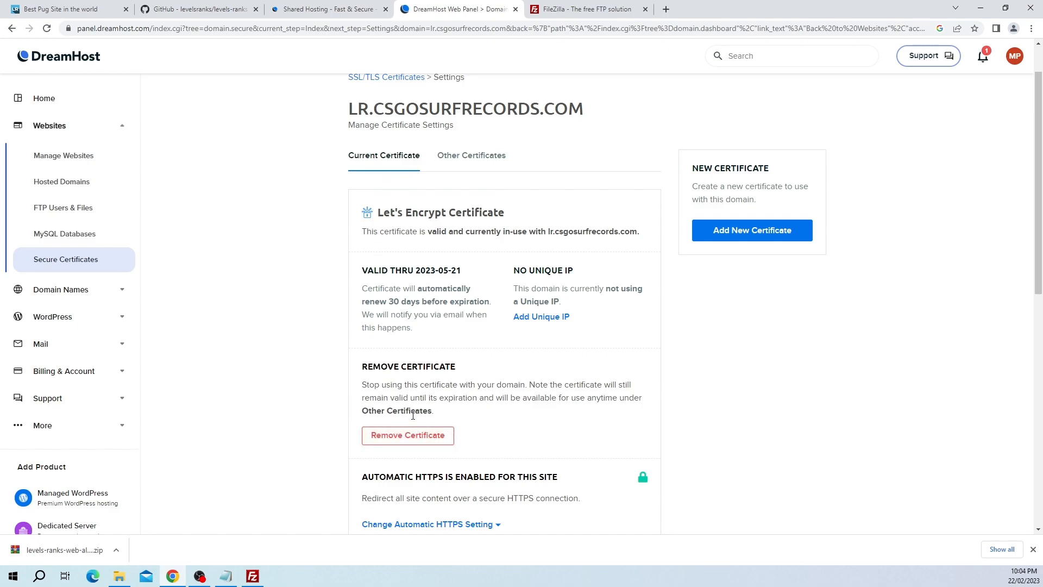
mouse_move(451, 378)
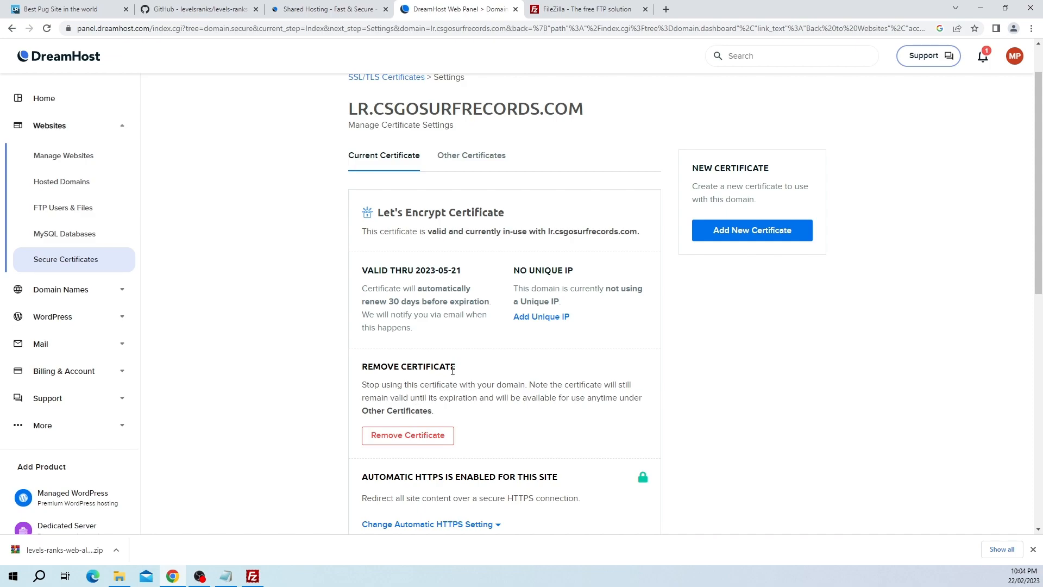
Visit lr.csgosurfrecords.com in a new tab and check its HTTPS connection via the padlock.
scroll("up", 3)
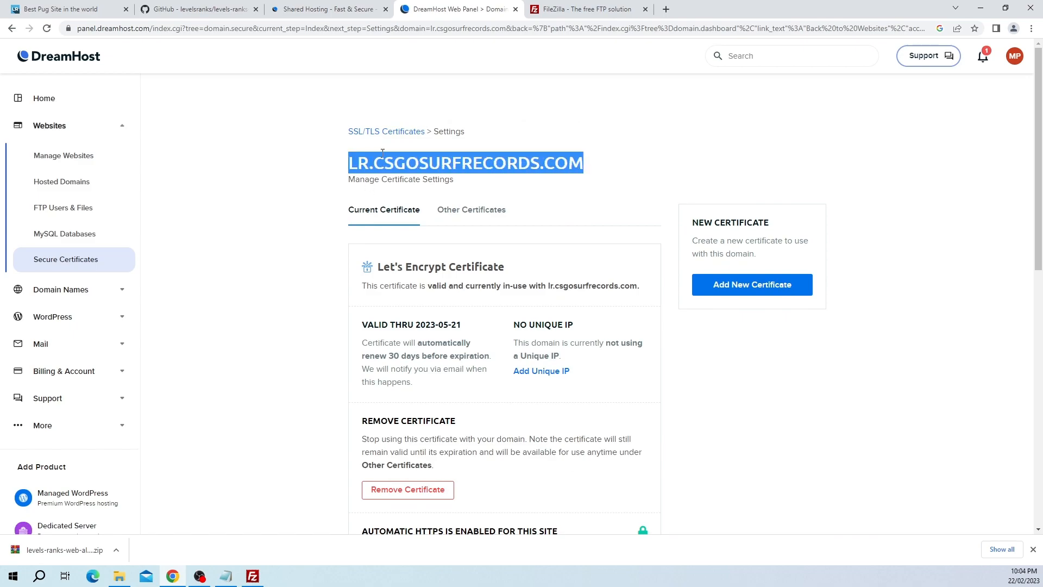
left_click(795, 9)
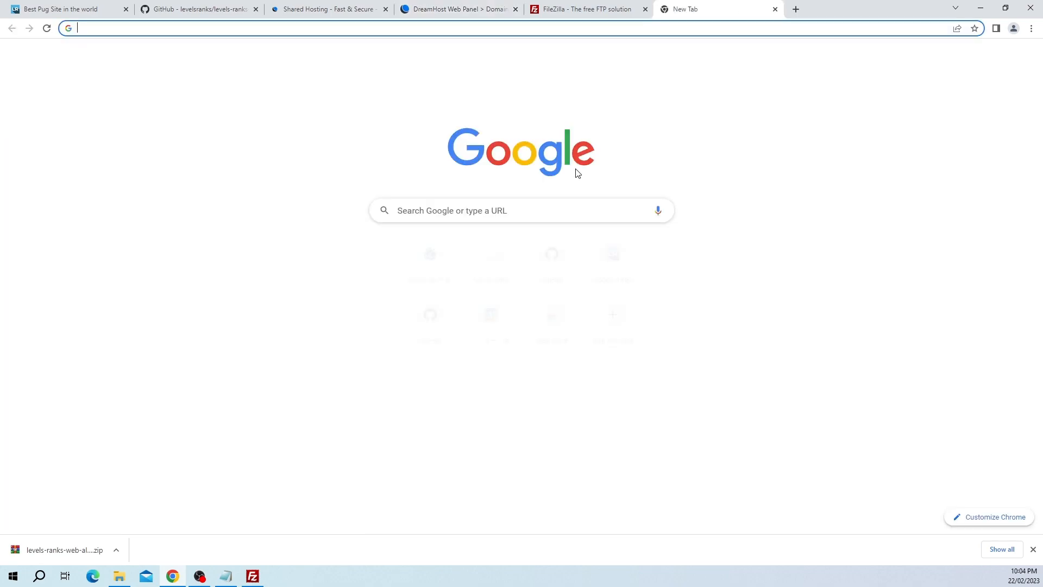
type("lr.csgosurfrecords.com")
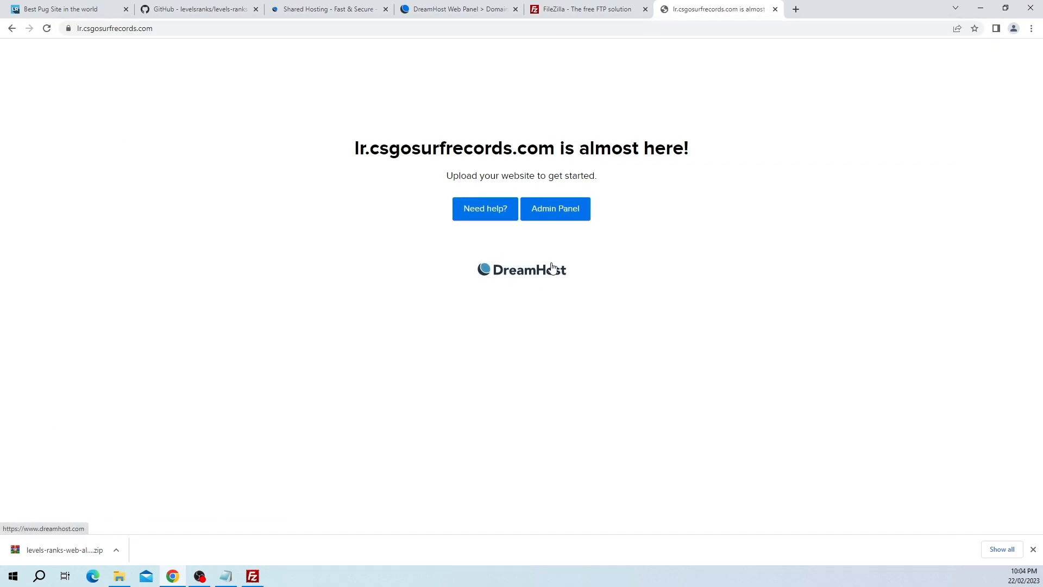
mouse_move(68, 47)
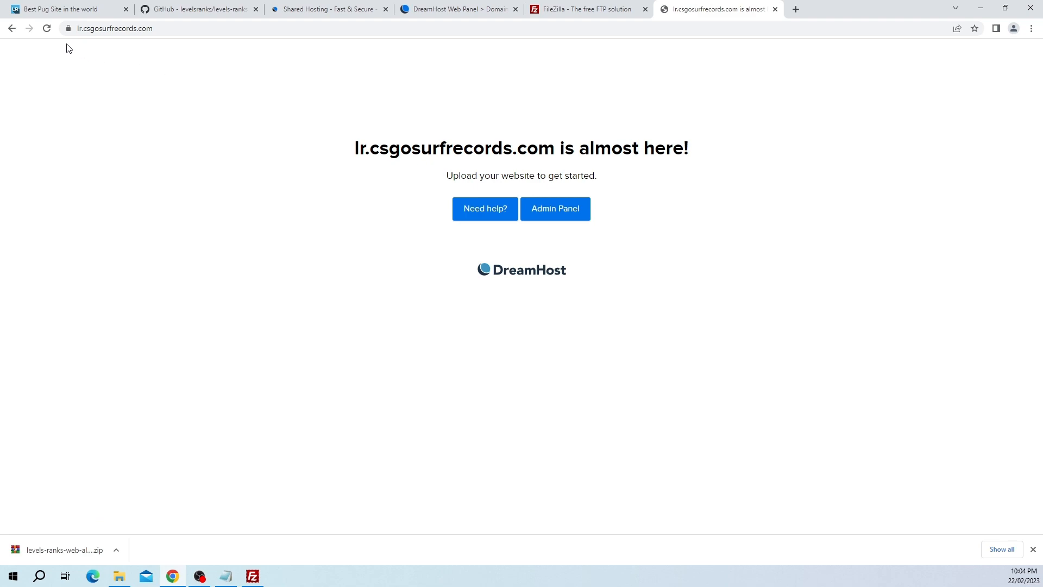
mouse_move(69, 29)
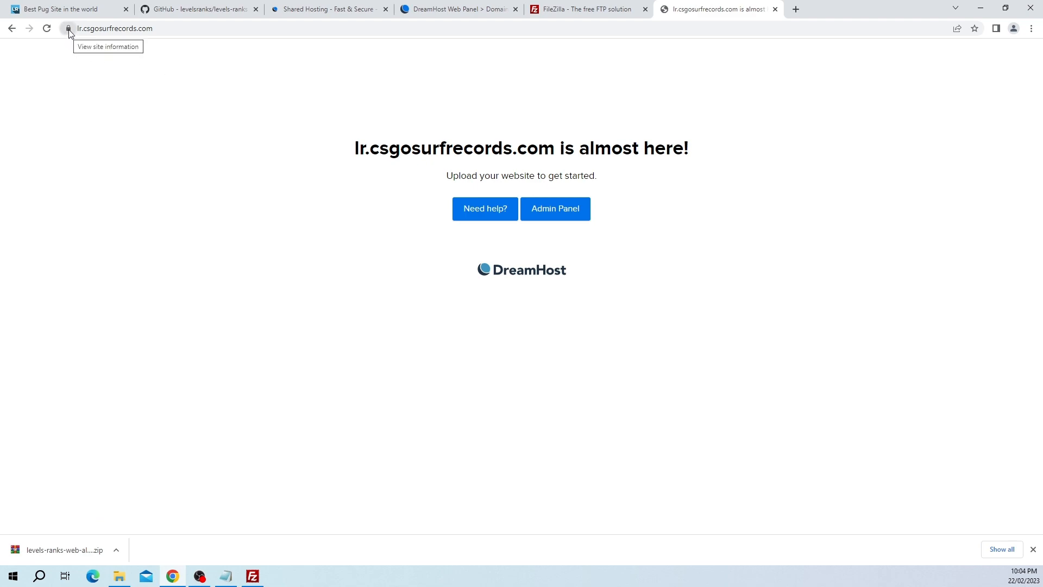
mouse_move(70, 34)
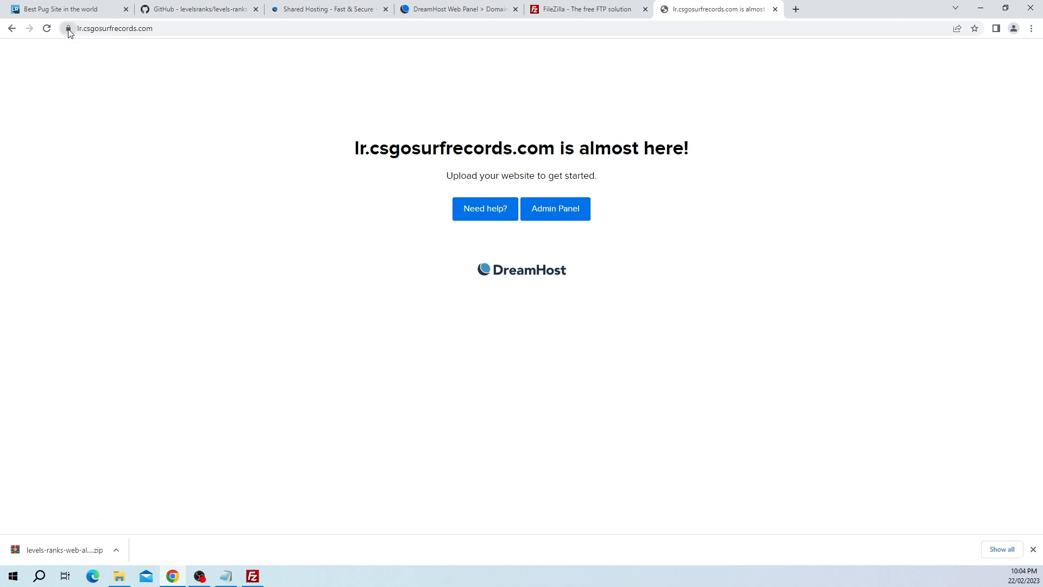
left_click(67, 28)
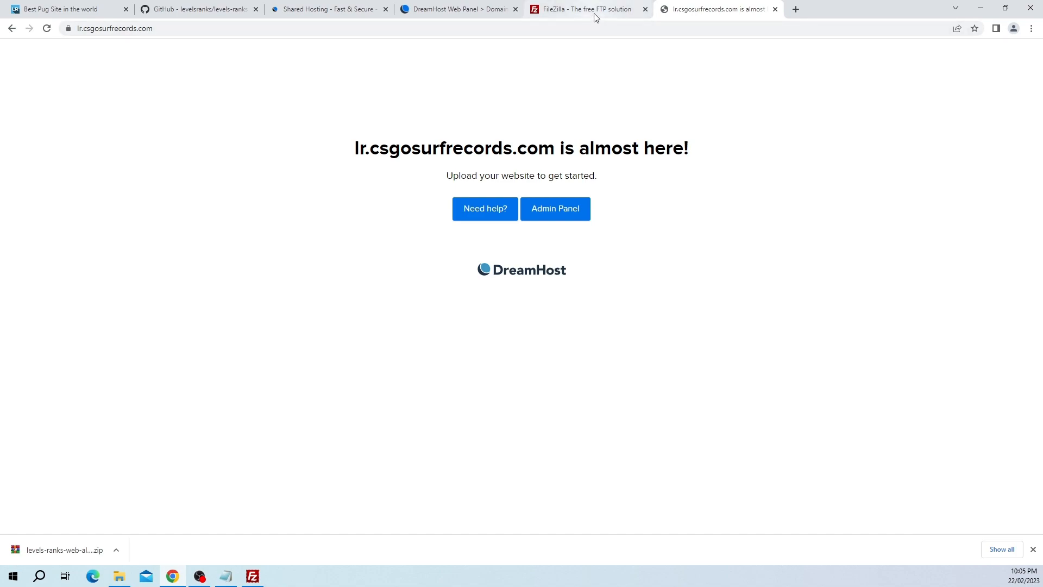
Download FileZilla_3.63.1_win64-setup.exe from the FileZilla Client additional download options.
left_click(588, 8)
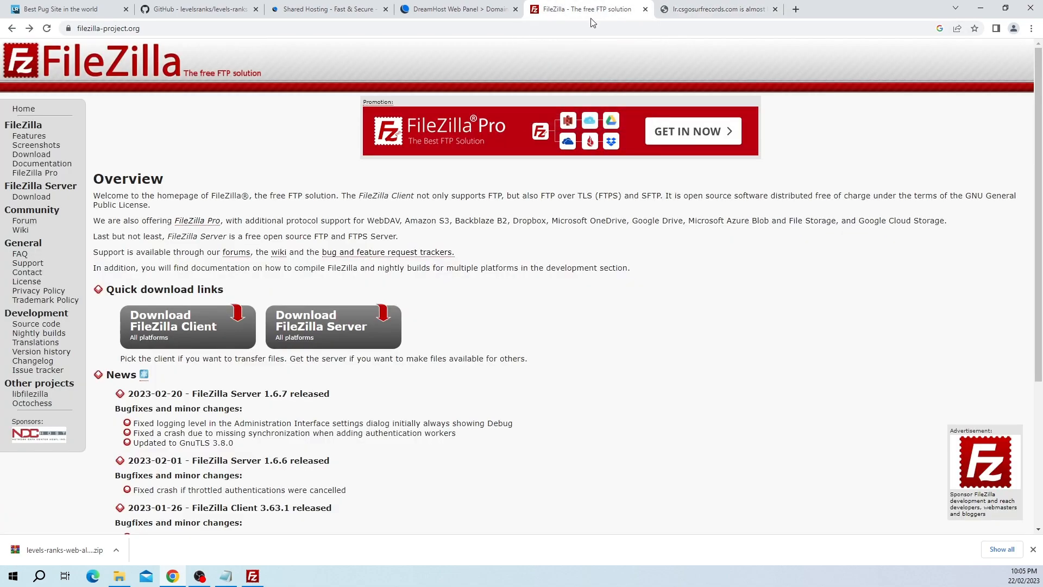
mouse_move(588, 84)
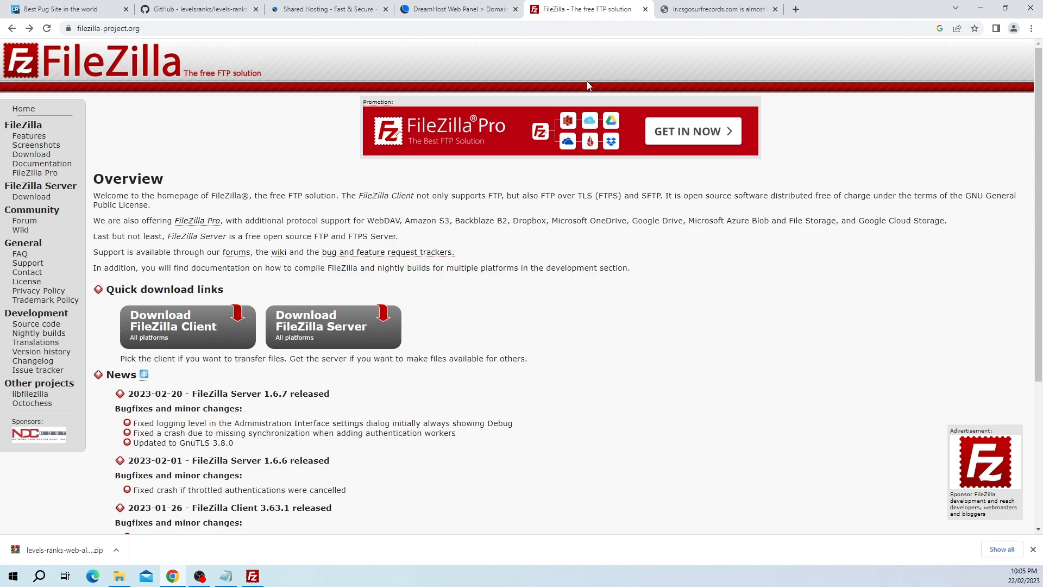
mouse_move(224, 307)
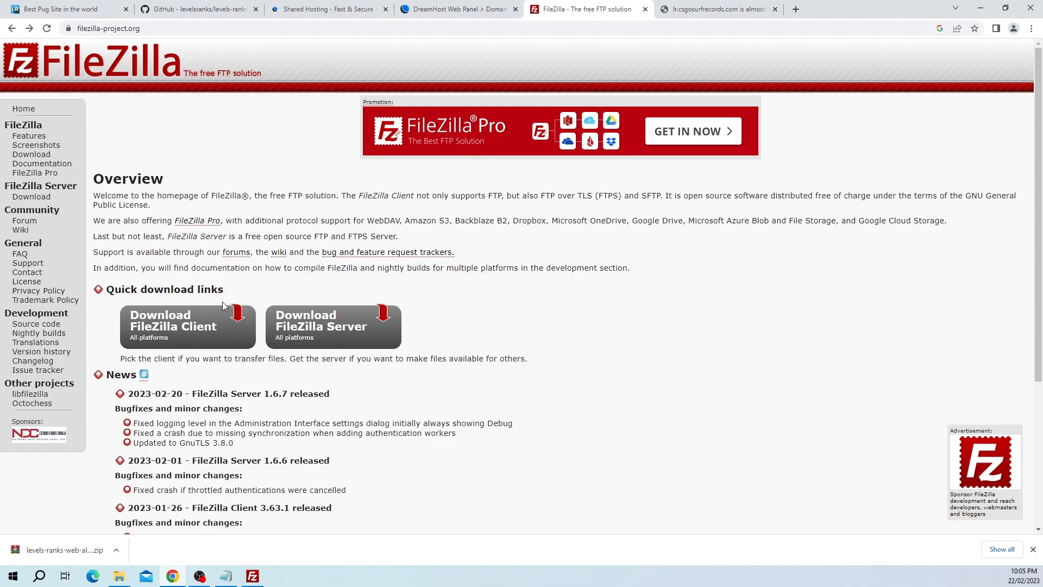
left_click(174, 326)
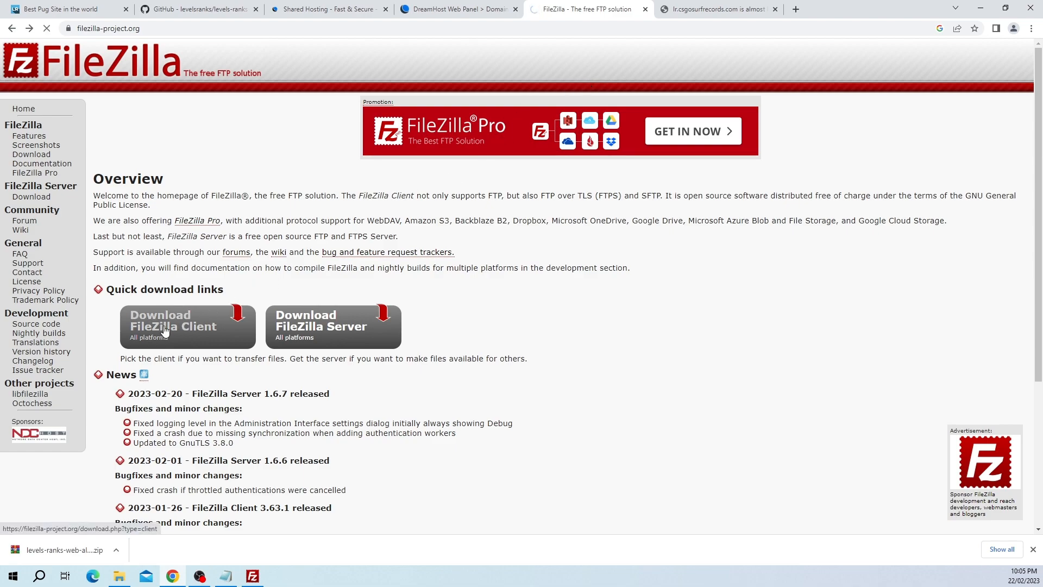
left_click(173, 326)
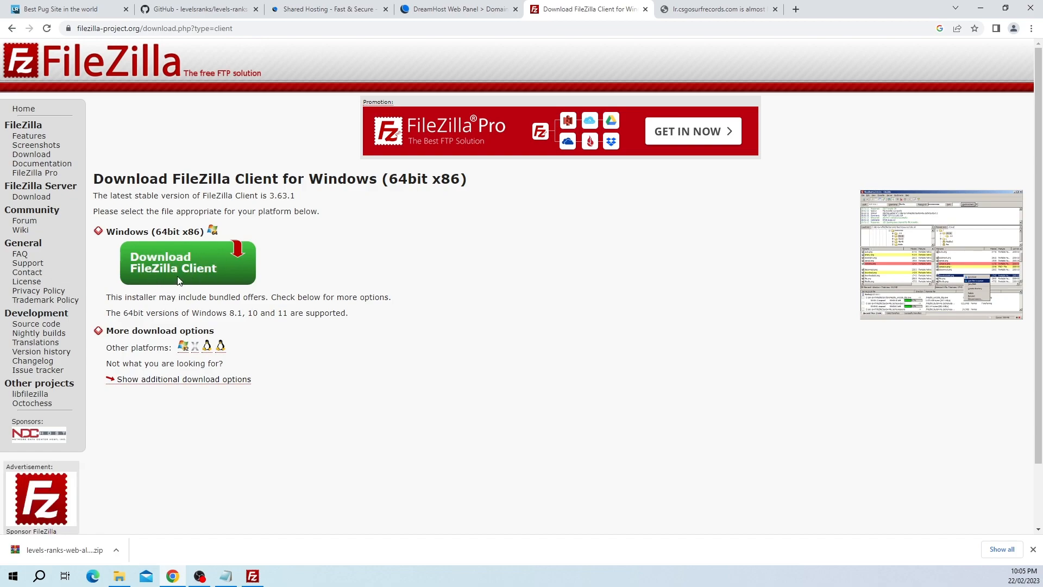
mouse_move(194, 385)
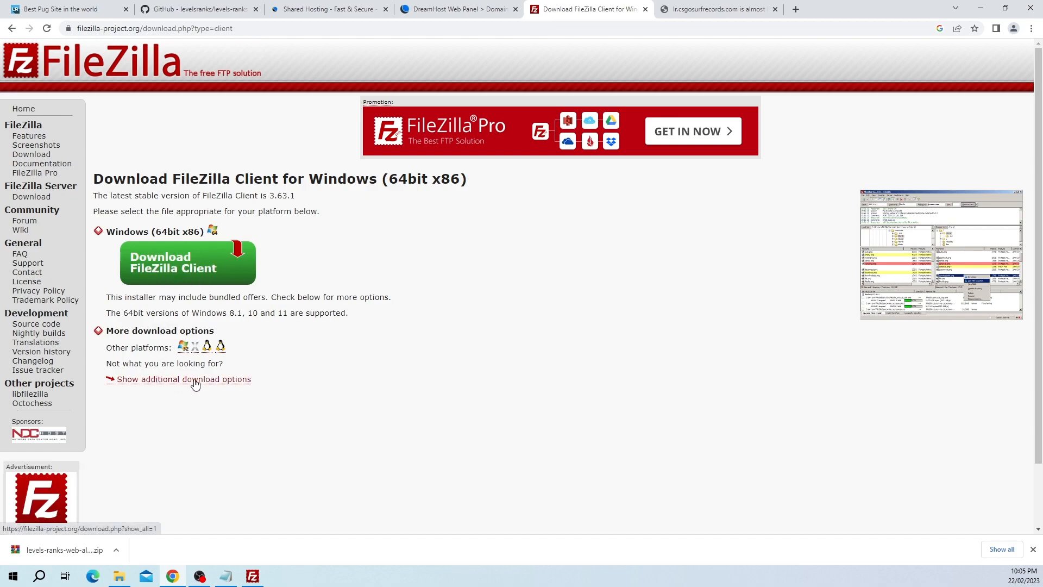
left_click(183, 379)
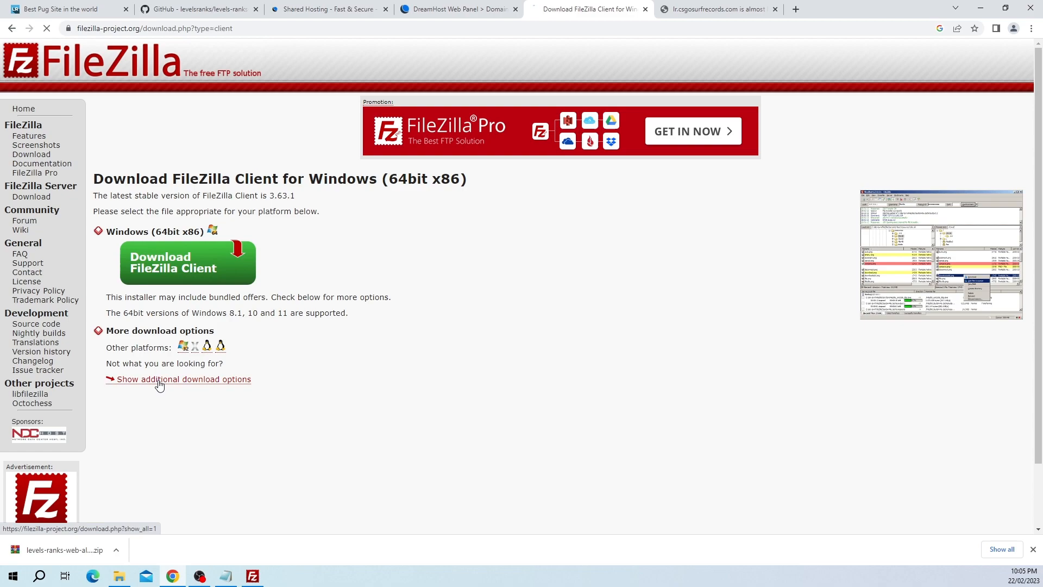
left_click(182, 379)
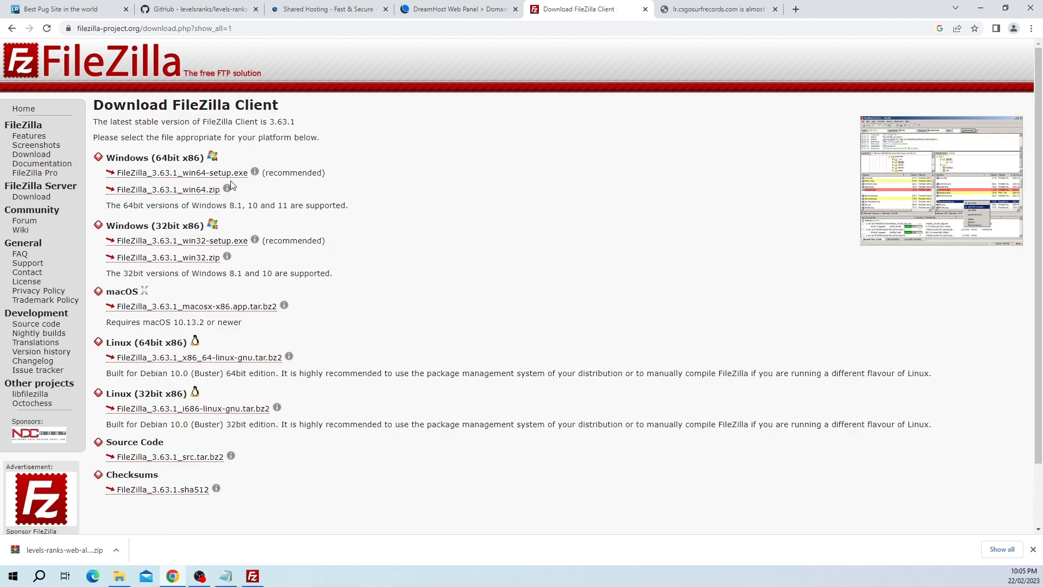
left_click(183, 173)
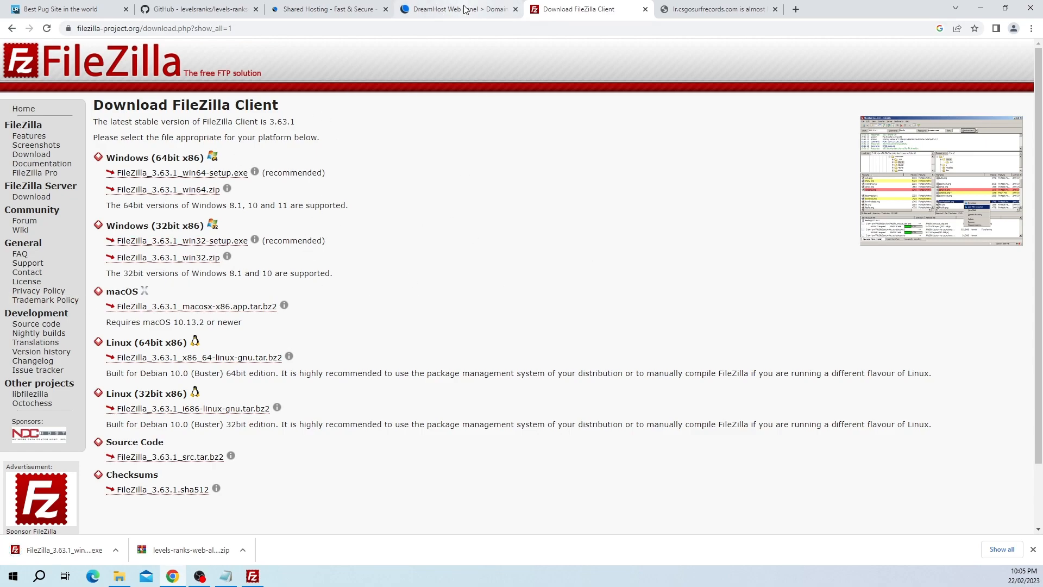
left_click(325, 10)
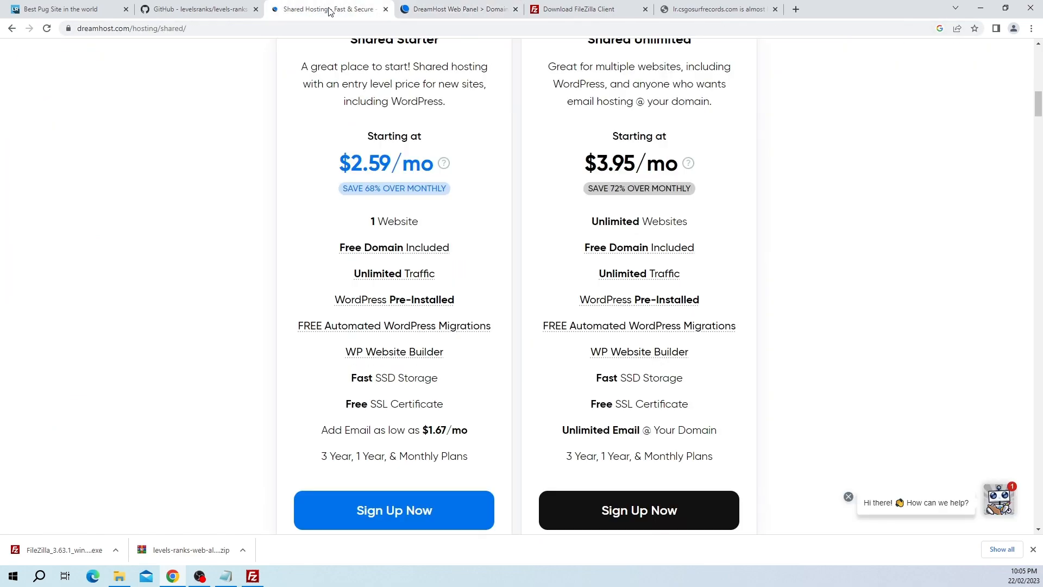
Expand the SFTP login info (port 22) for the lr.csgosurfrecords.com FTP user.
left_click(458, 9)
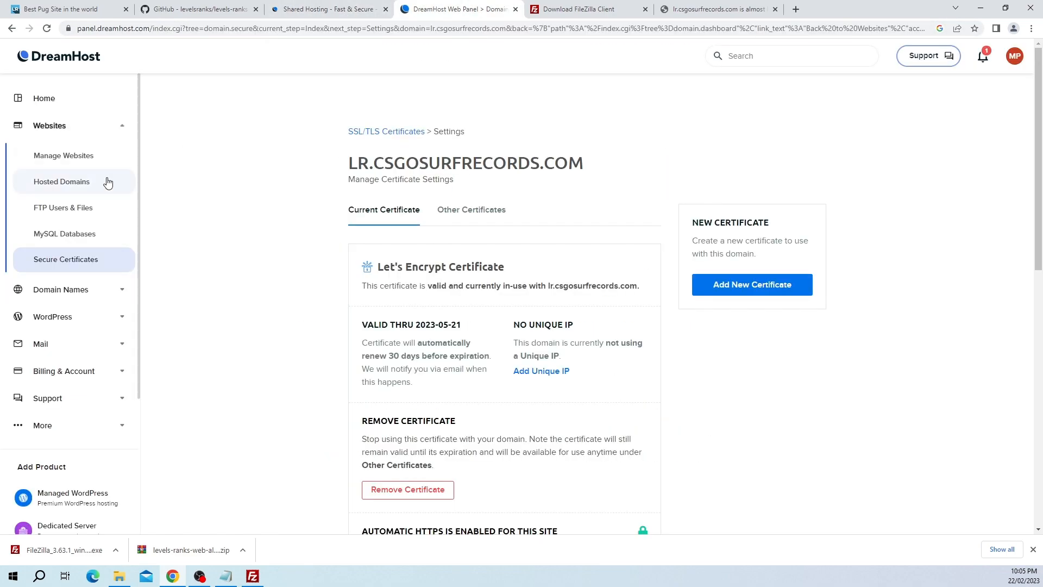
mouse_move(194, 209)
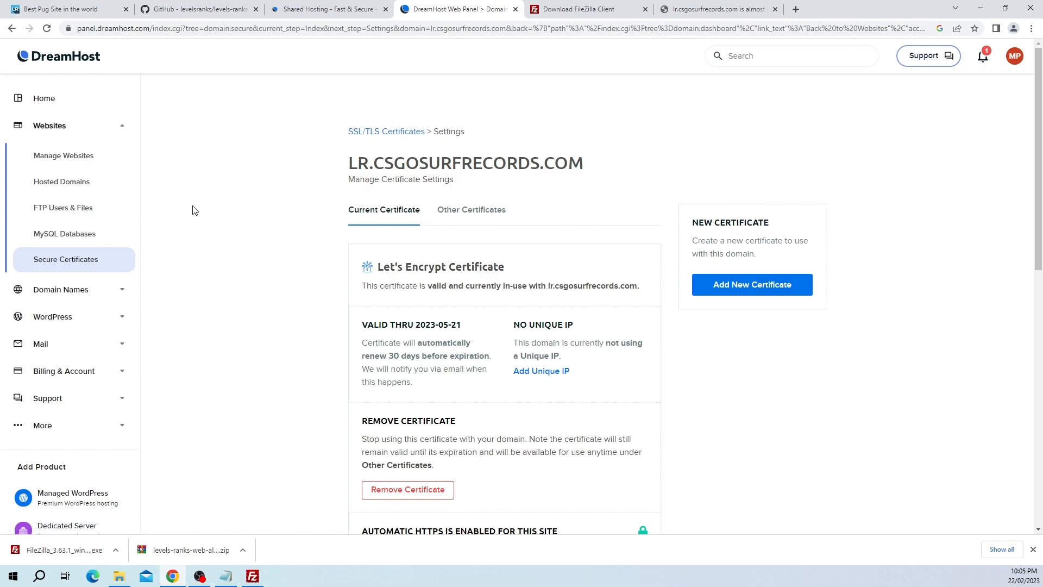
mouse_move(63, 207)
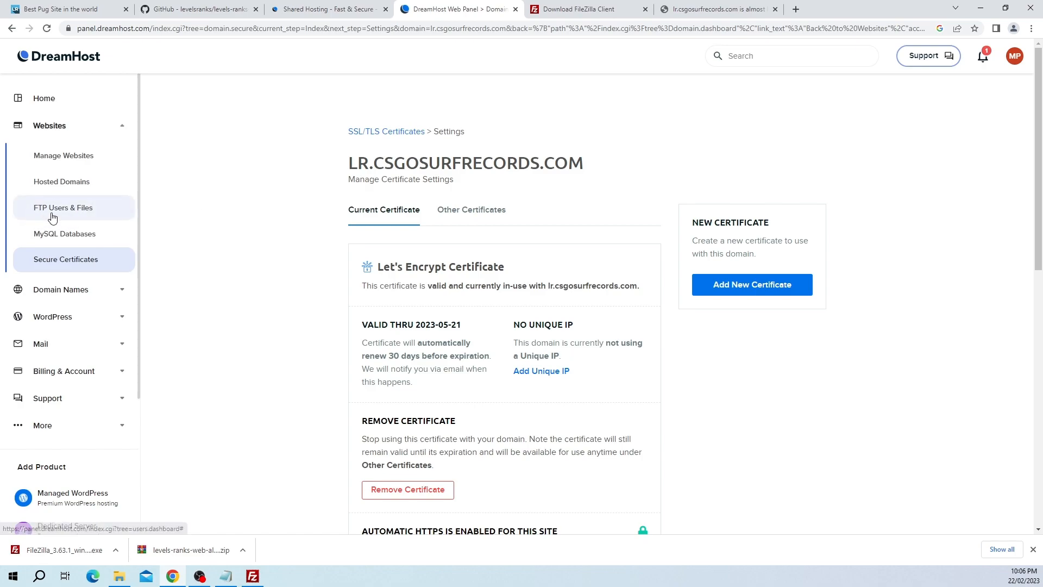
mouse_move(63, 208)
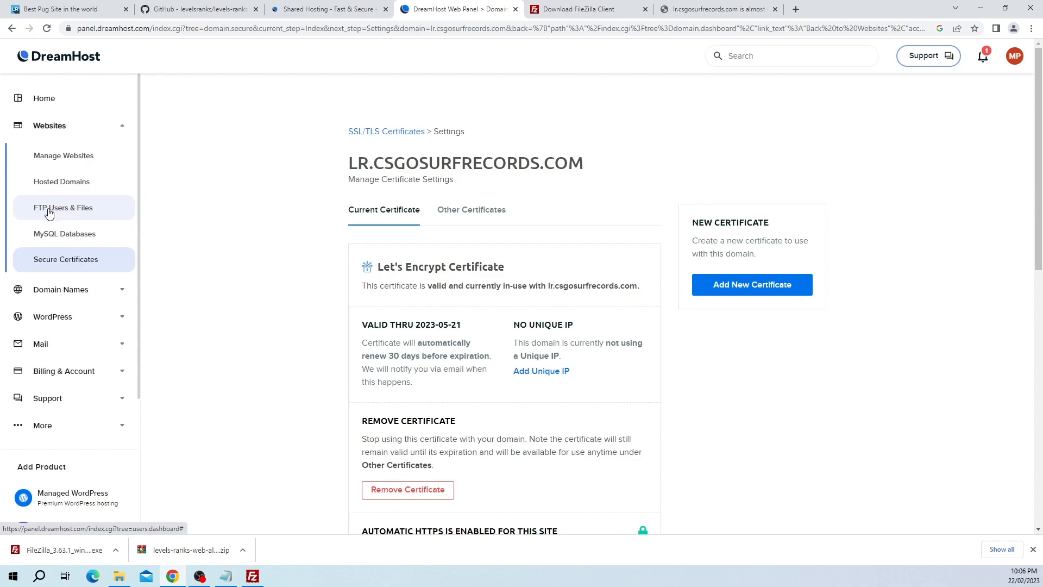
left_click(63, 206)
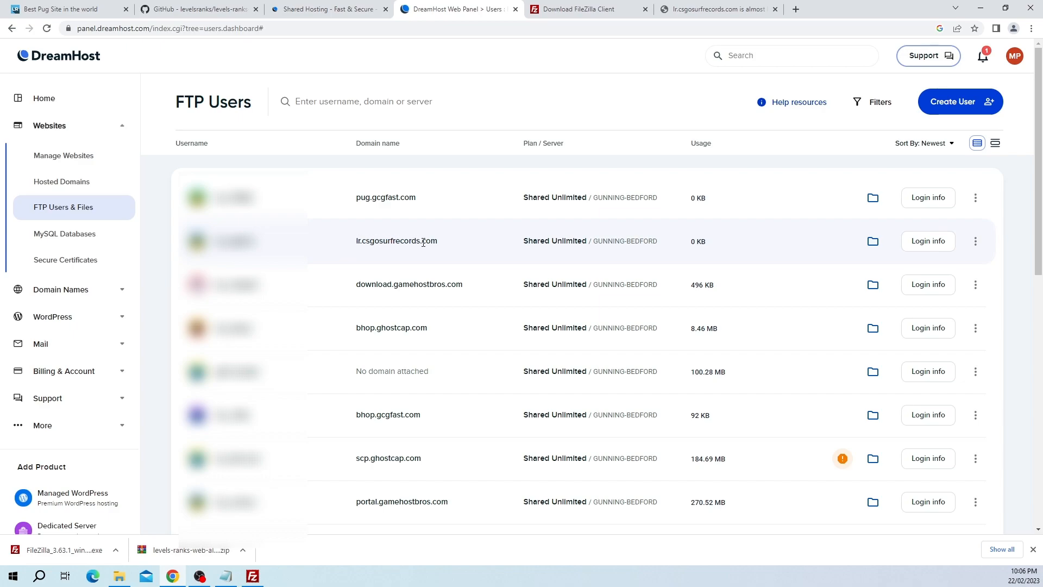
mouse_move(927, 241)
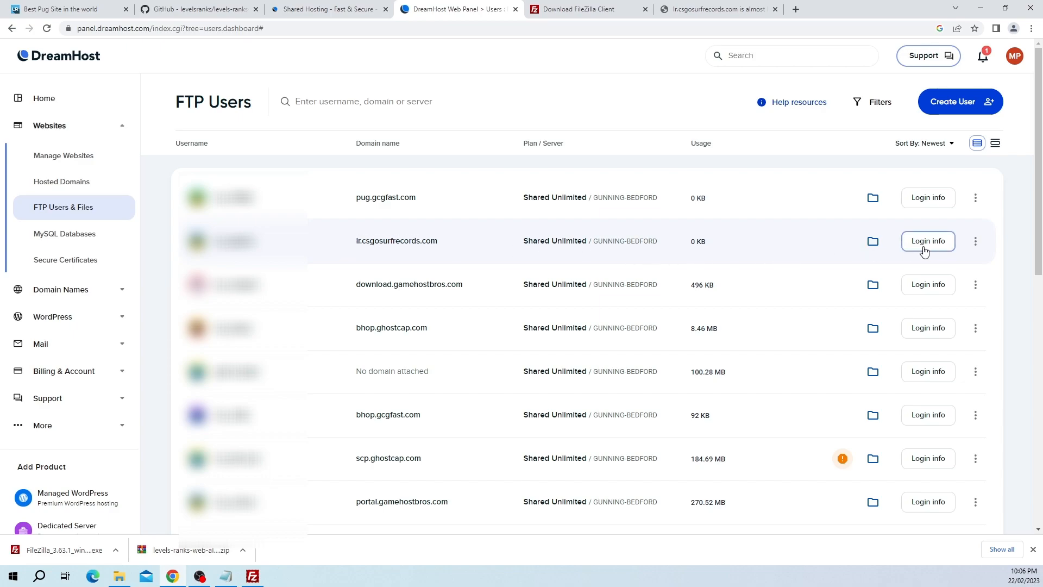
left_click(927, 240)
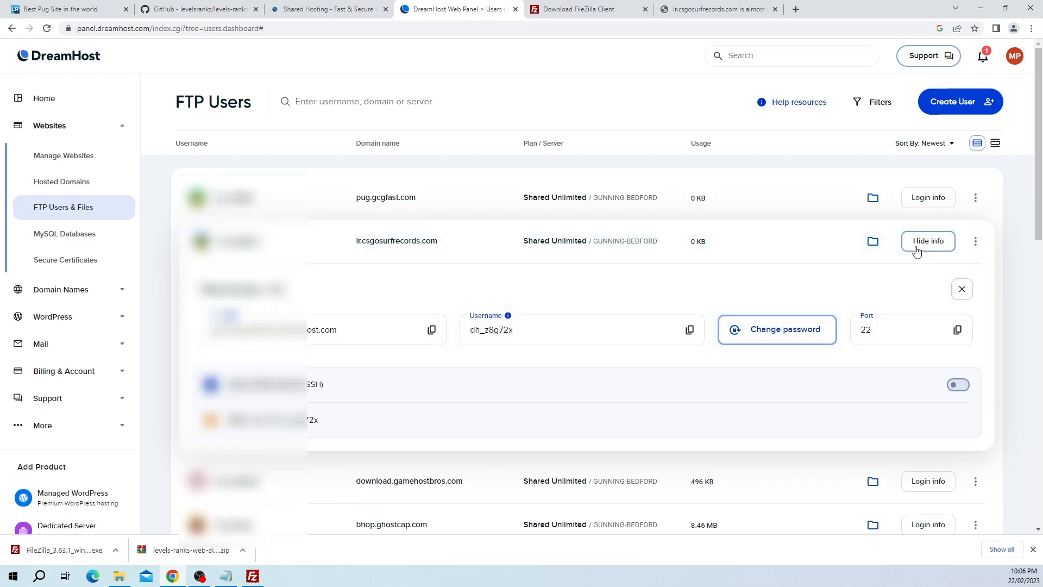
mouse_move(764, 282)
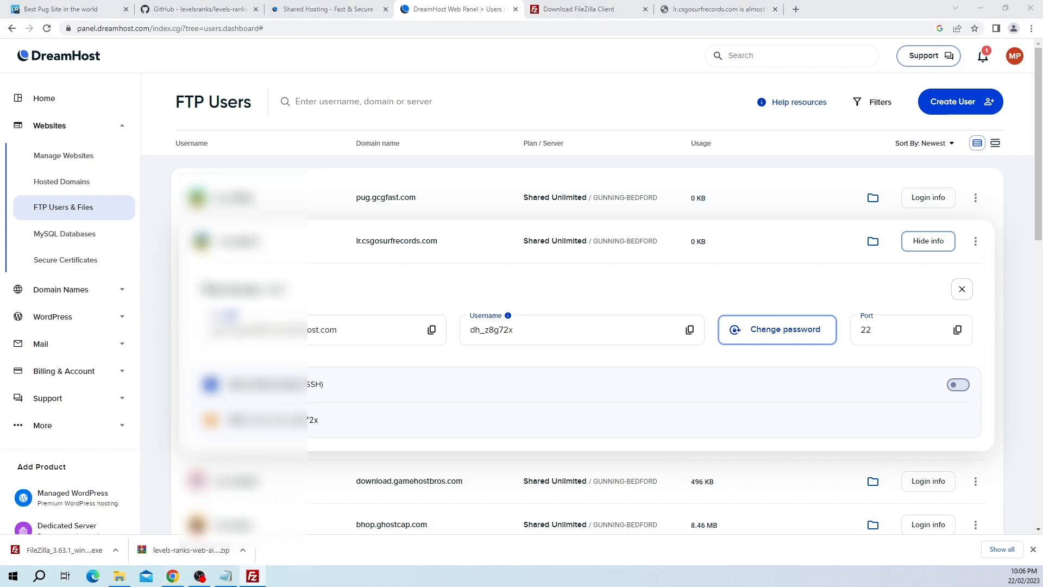
Quickconnect FileZilla to the DreamHost server as the site's SFTP user on port 22.
left_click(252, 576)
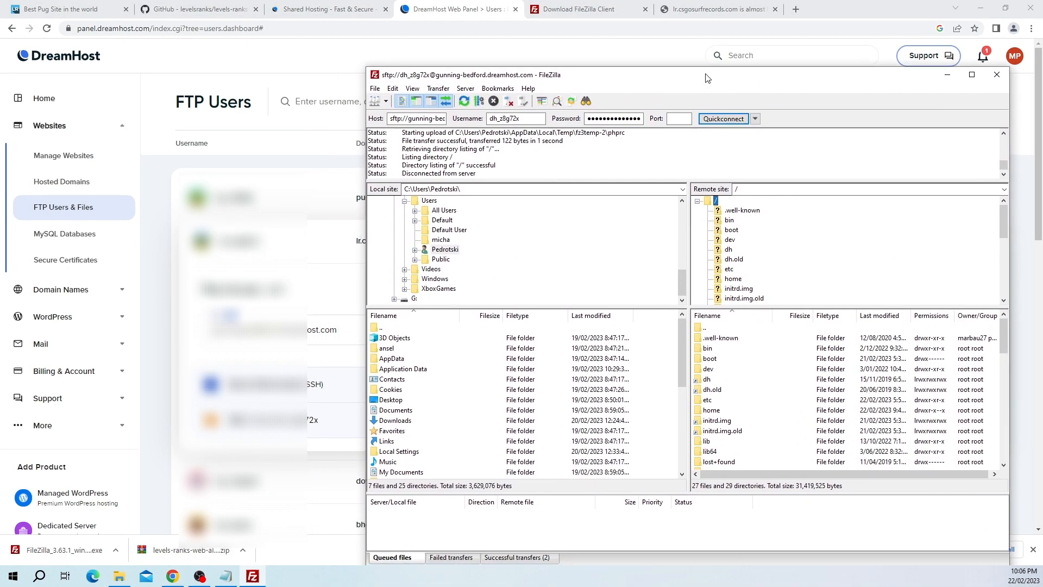
mouse_move(416, 117)
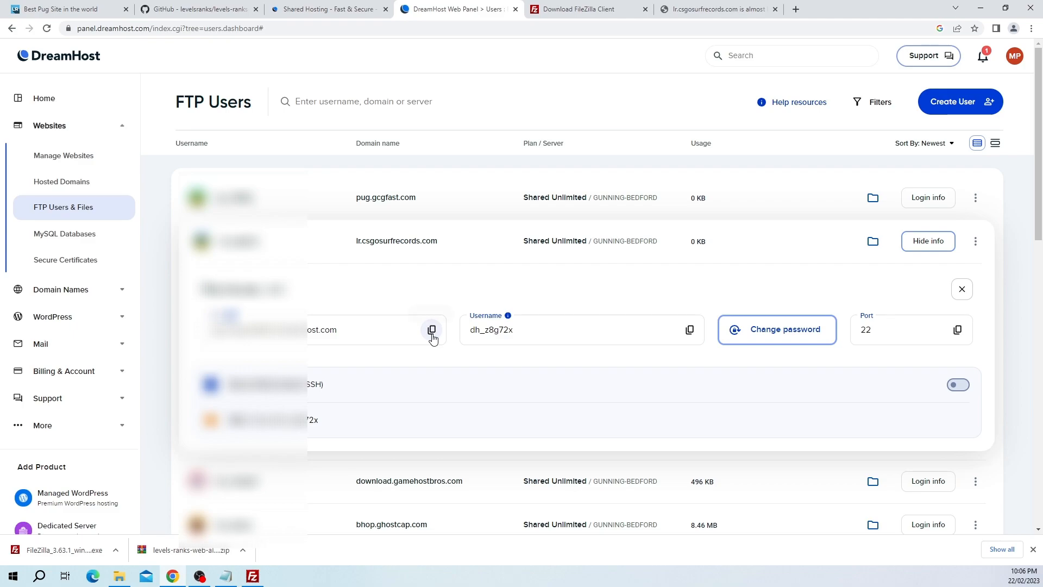
left_click(251, 576)
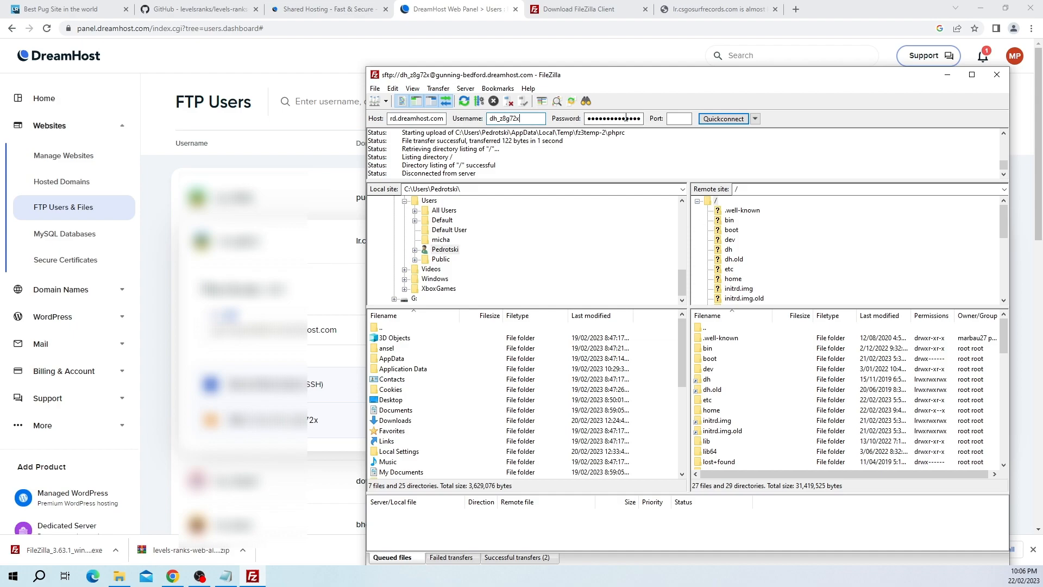
mouse_move(678, 119)
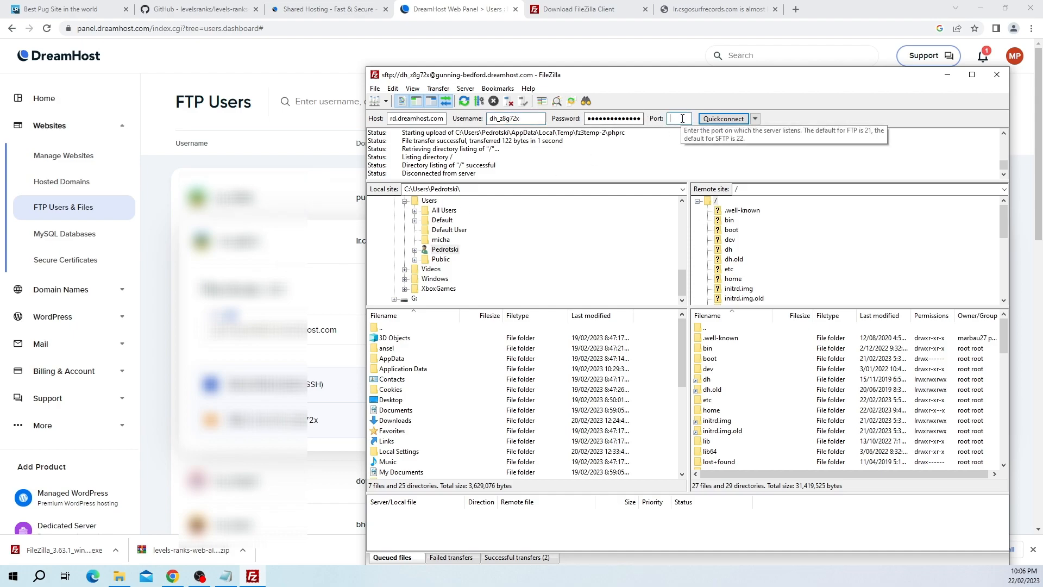
type("22")
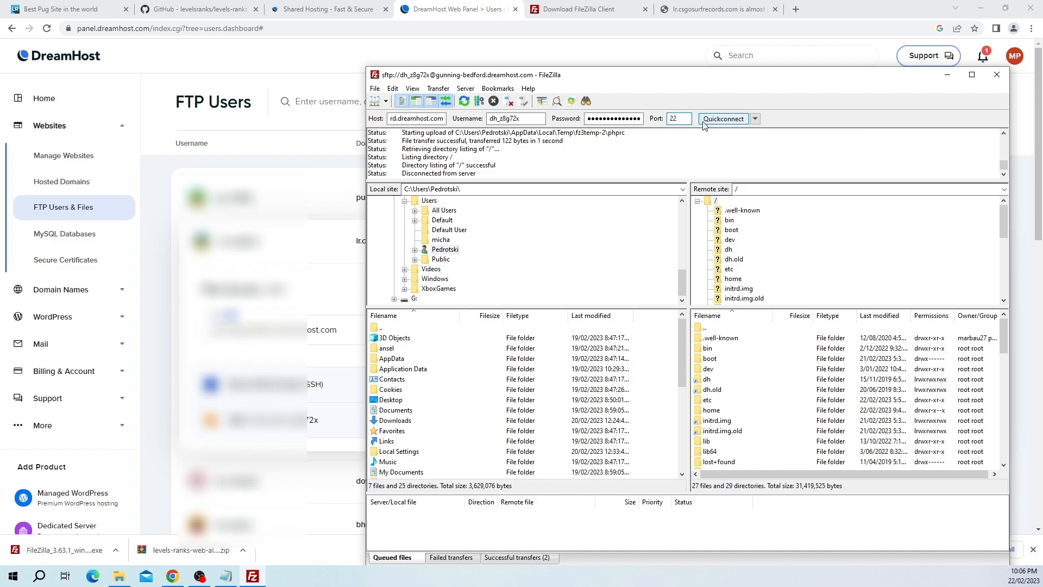
left_click(723, 119)
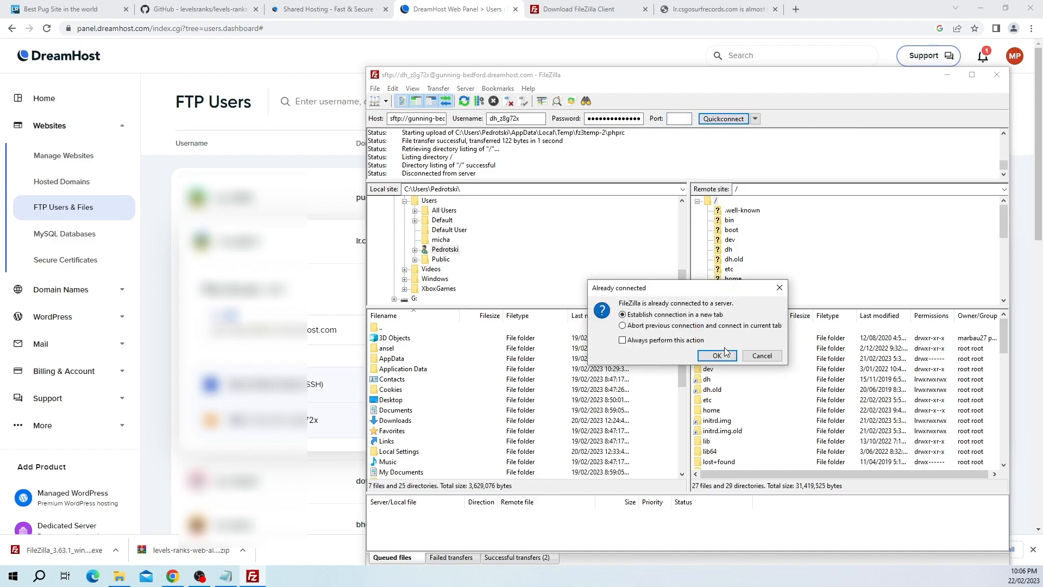
left_click(718, 355)
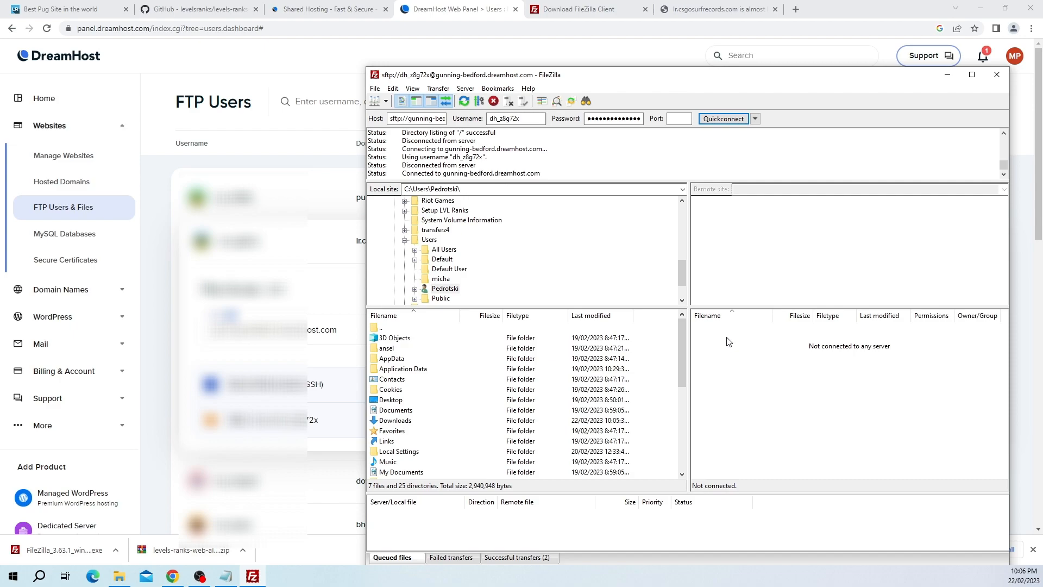
left_click(723, 119)
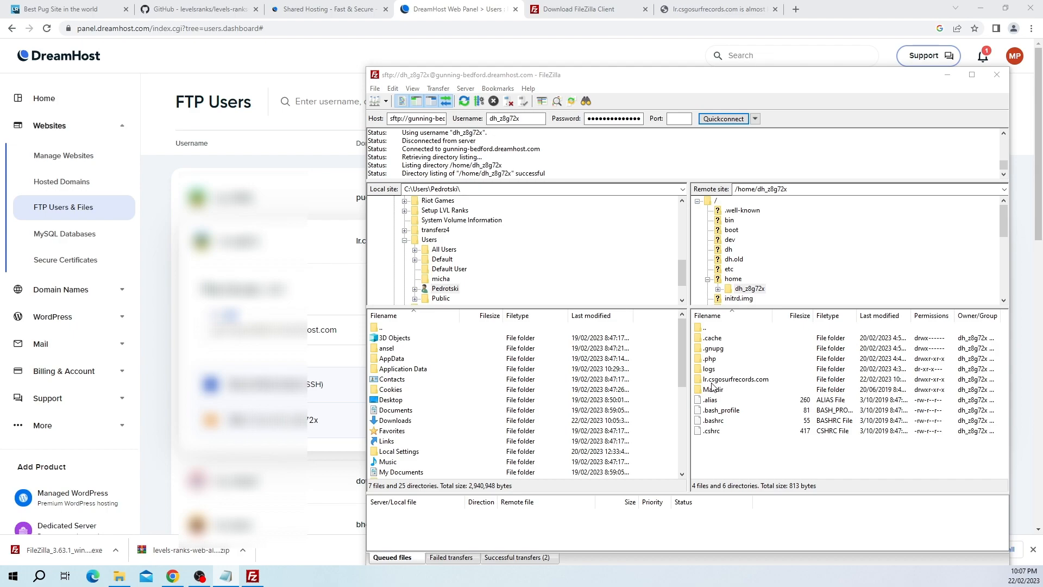
Enter the lr.csgosurfrecords.com remote folder, which contains only .well-known.
left_click(735, 379)
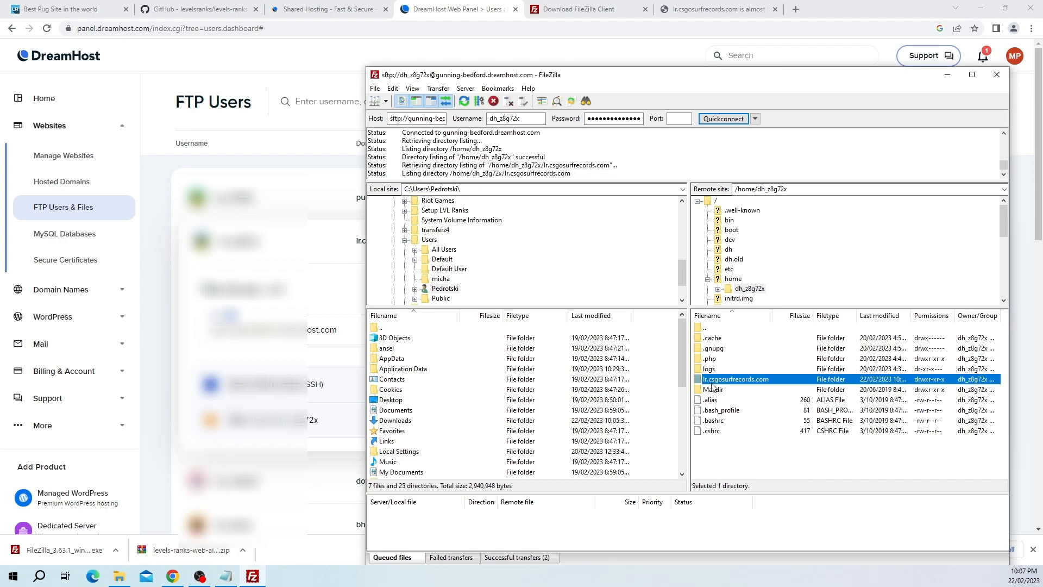
double_click(736, 378)
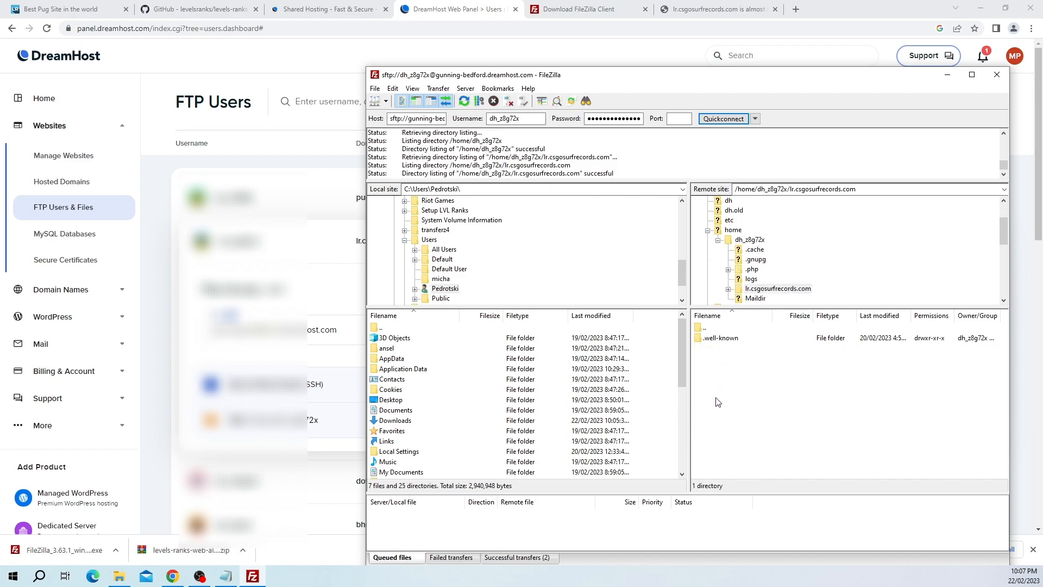
mouse_move(696, 404)
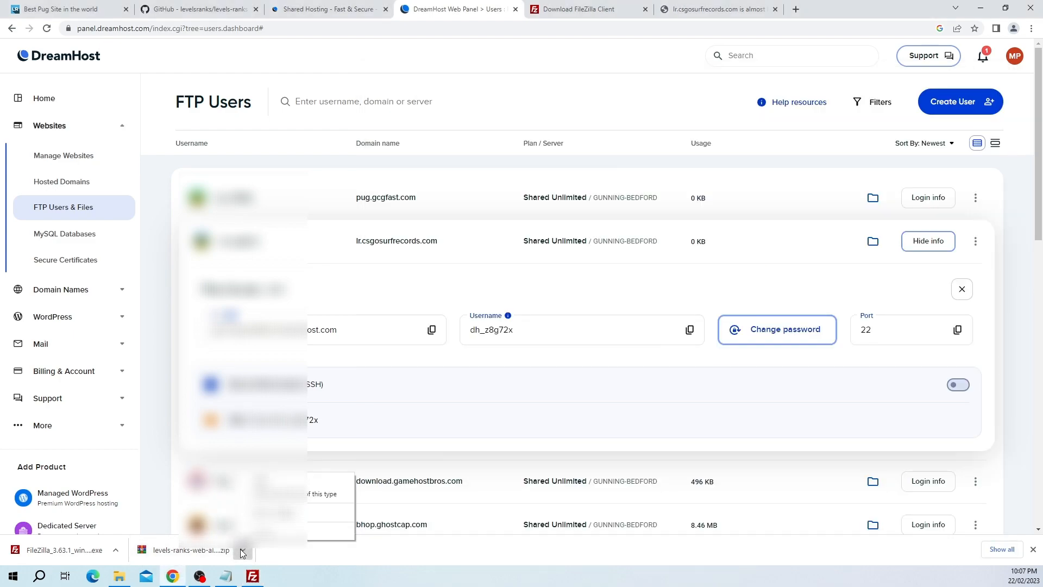
Extract the levels-ranks ZIP and browse into the inner levels-ranks-web-alpha folder with index.php.
left_click(243, 550)
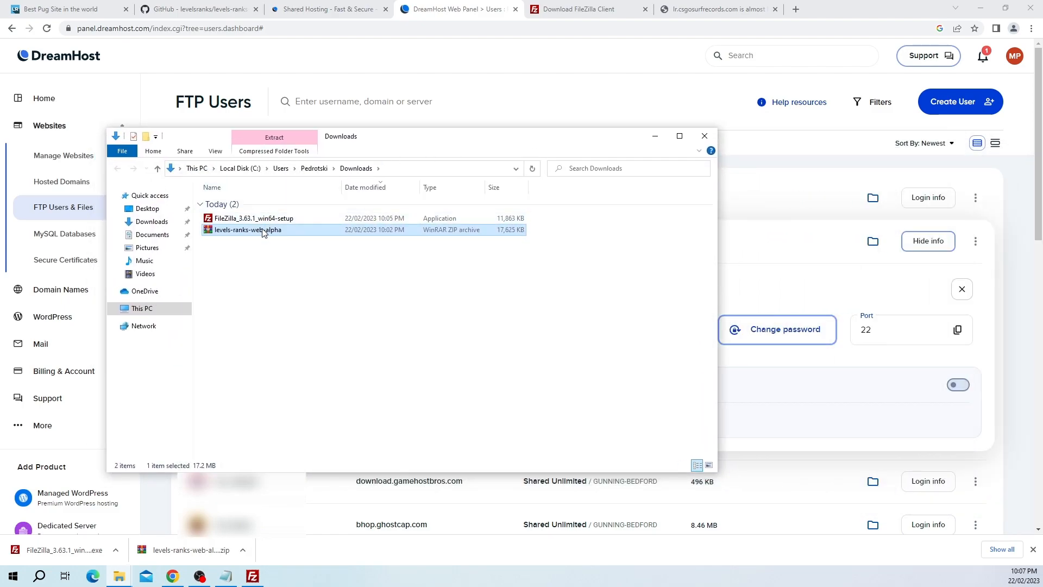
right_click(248, 229)
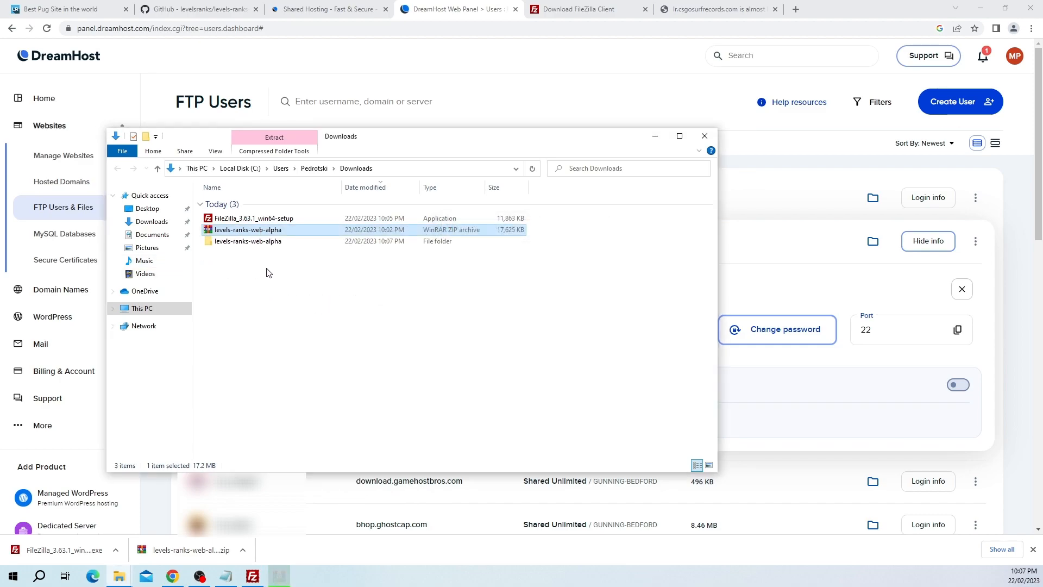
double_click(248, 241)
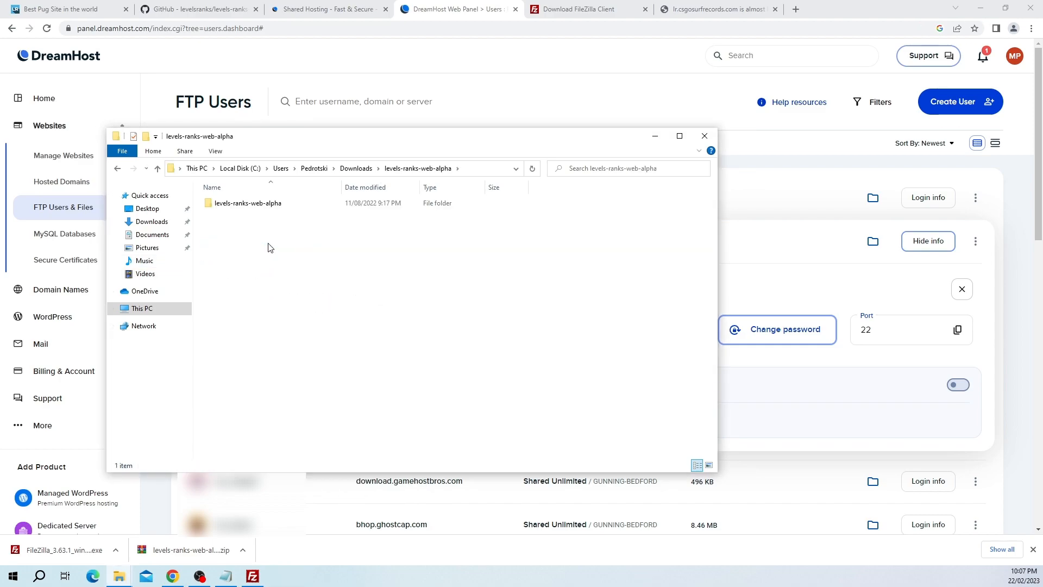
double_click(248, 204)
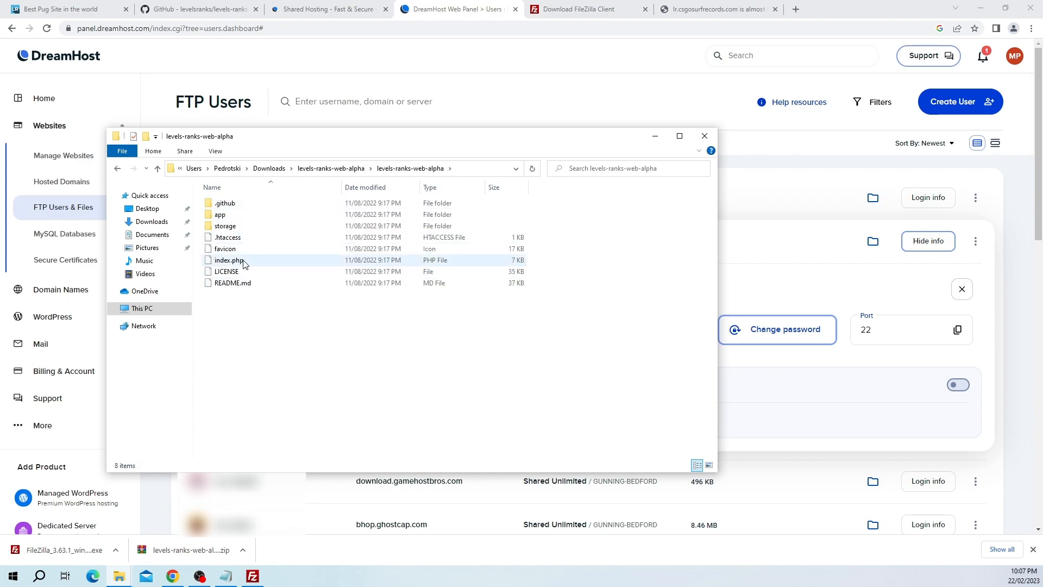
left_click(229, 259)
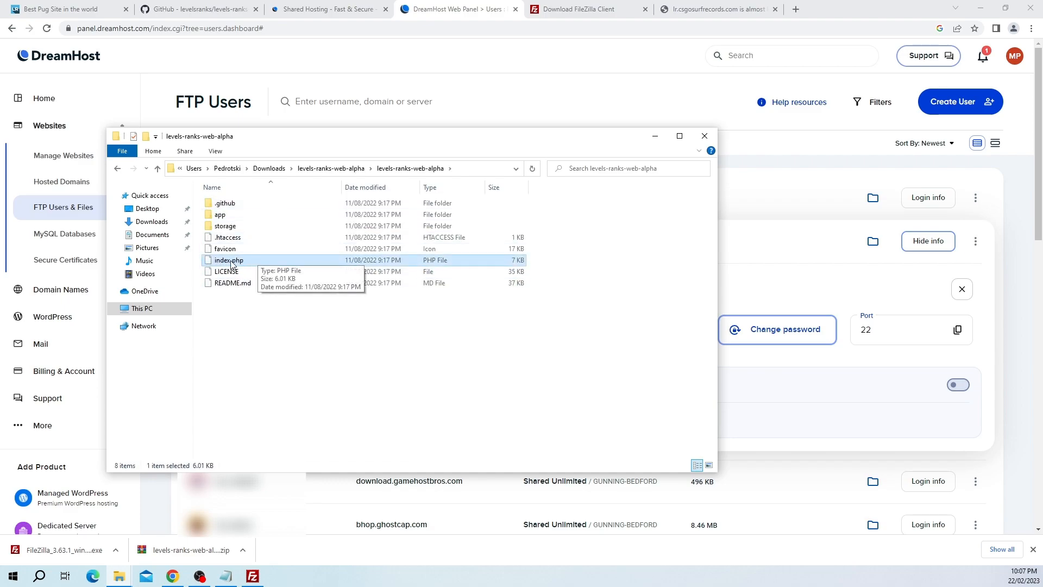
mouse_move(246, 266)
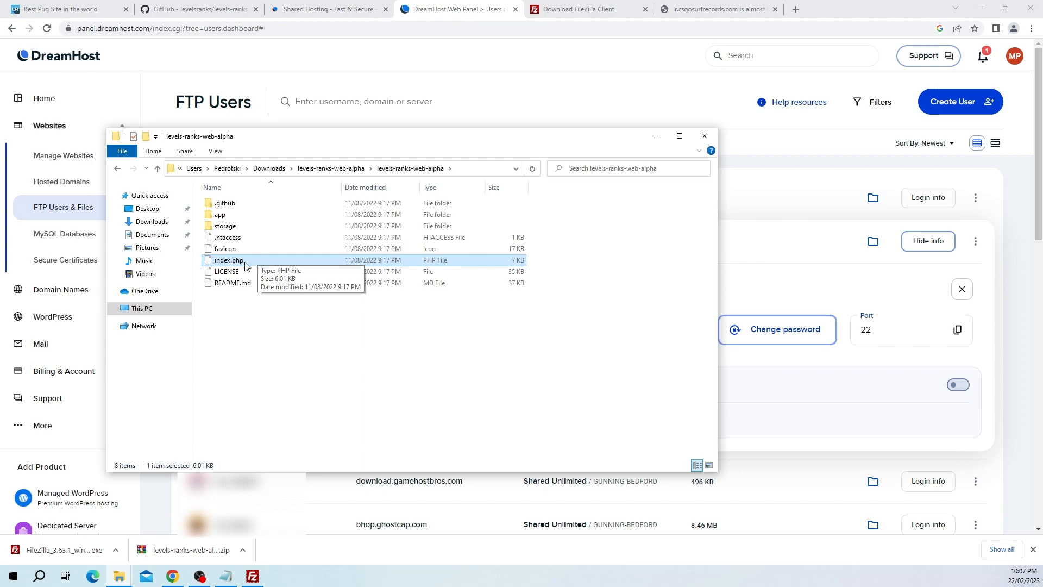
left_click(252, 576)
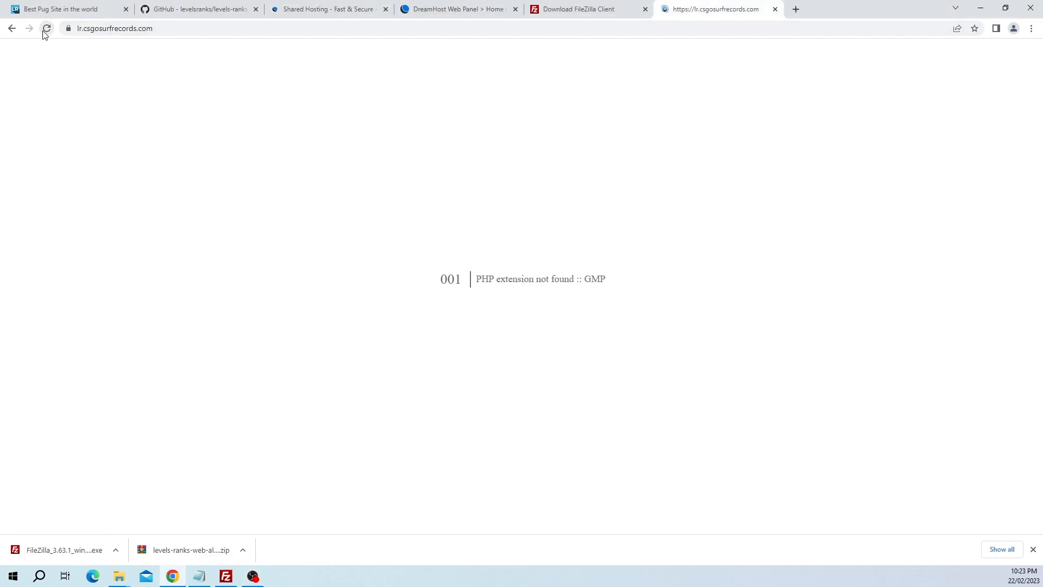
mouse_move(46, 28)
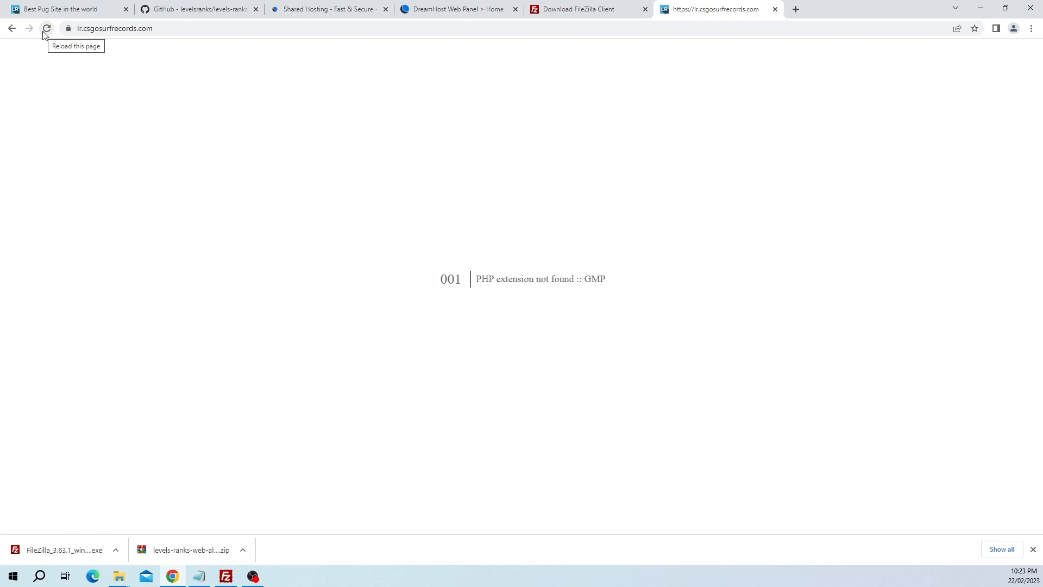
mouse_move(46, 37)
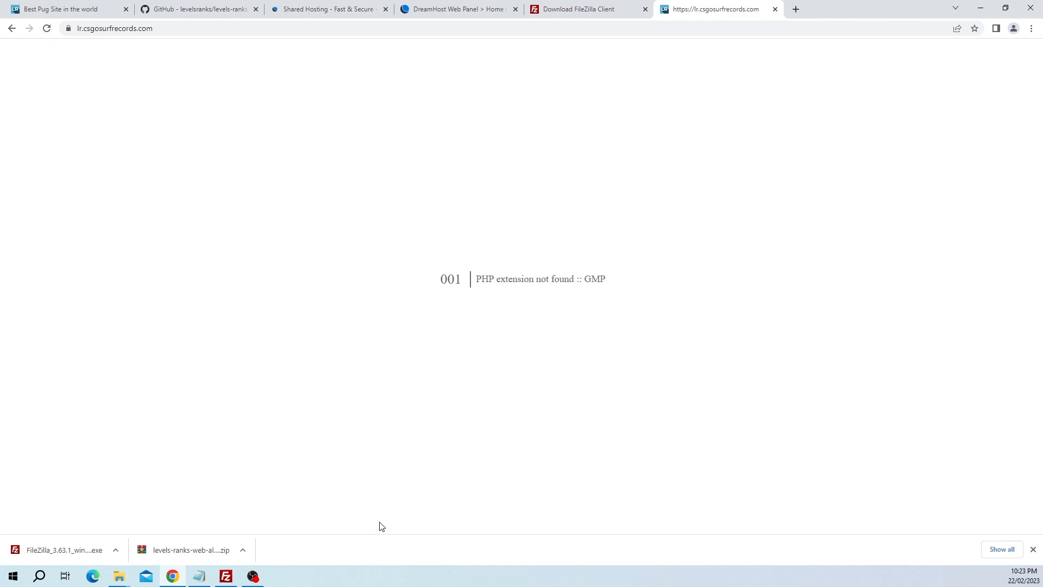
Browse the server to /home/dh_z8g72x/.php/7.4 and bring up the phprc file's actions.
left_click(226, 575)
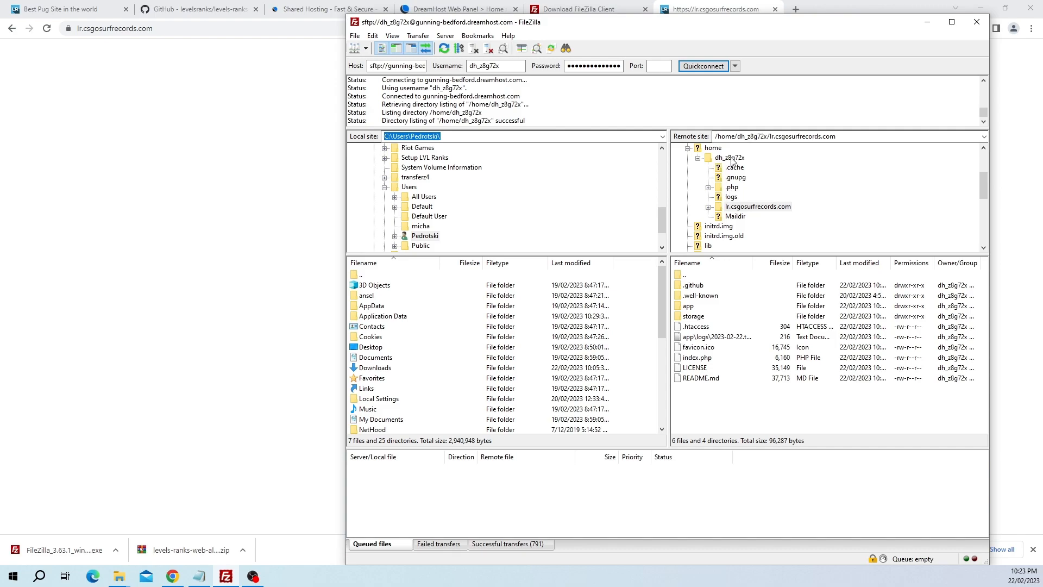
mouse_move(725, 170)
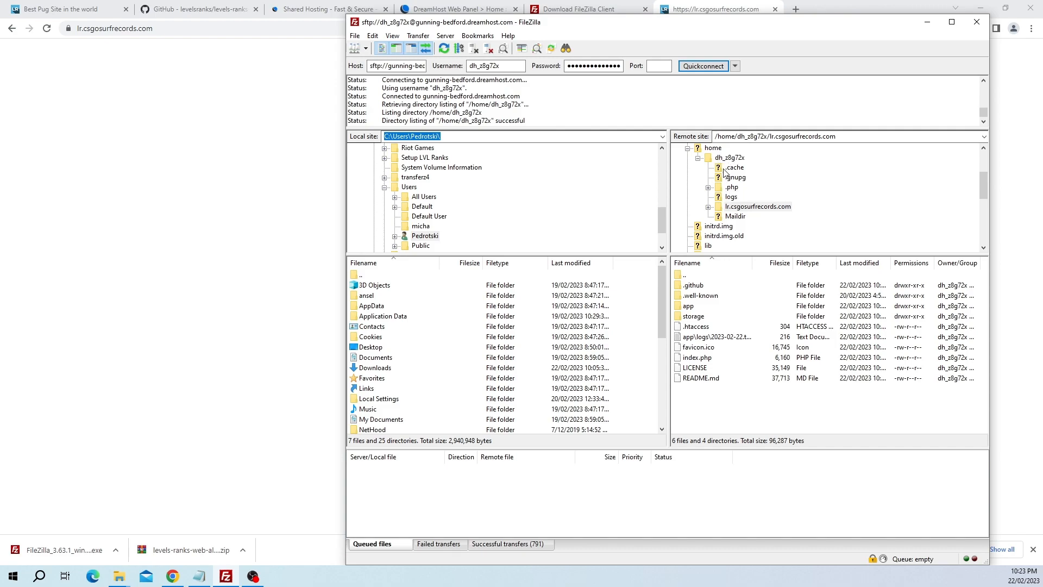
mouse_move(699, 283)
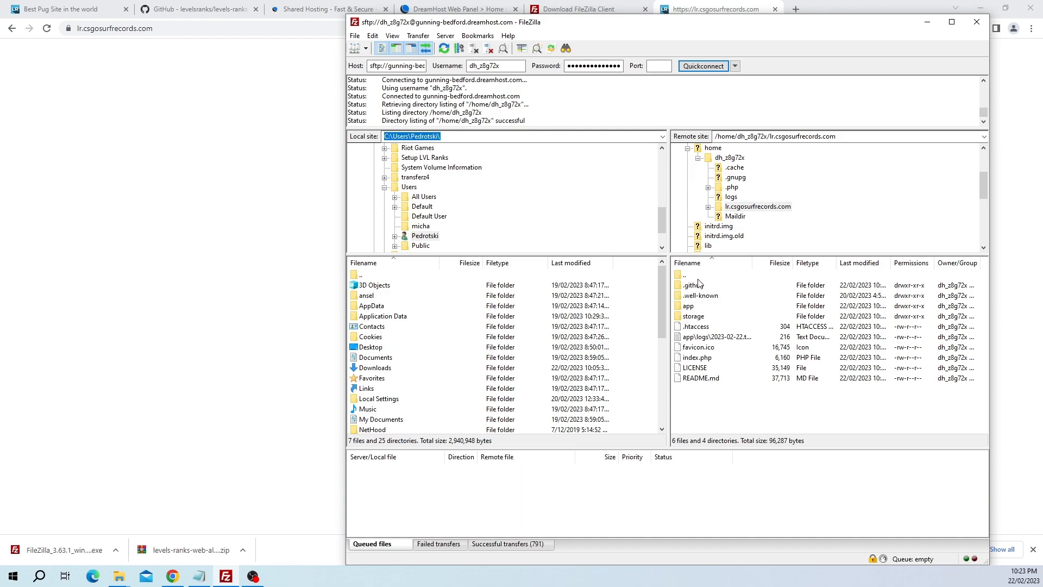
double_click(681, 274)
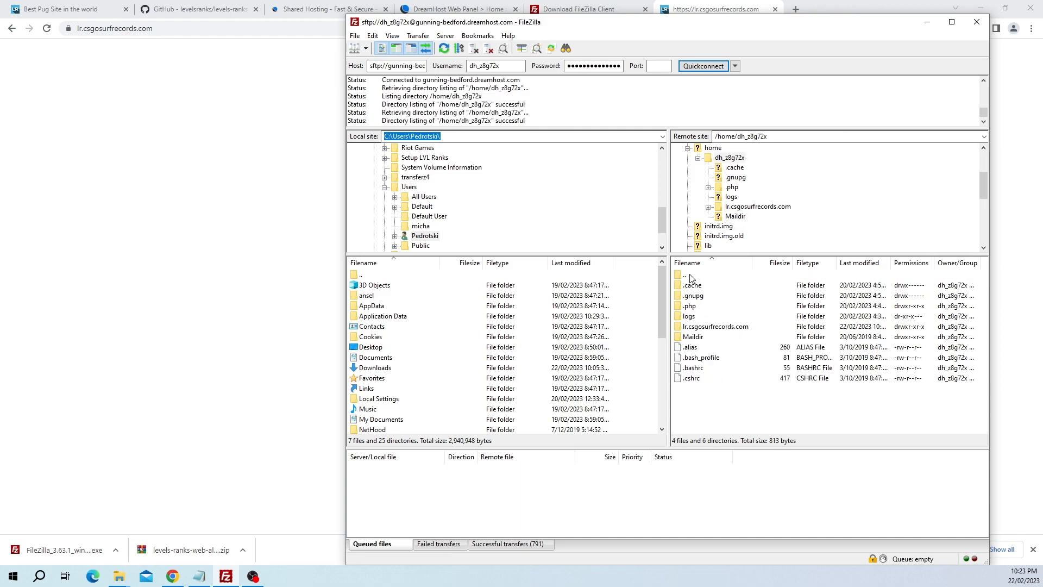
mouse_move(697, 313)
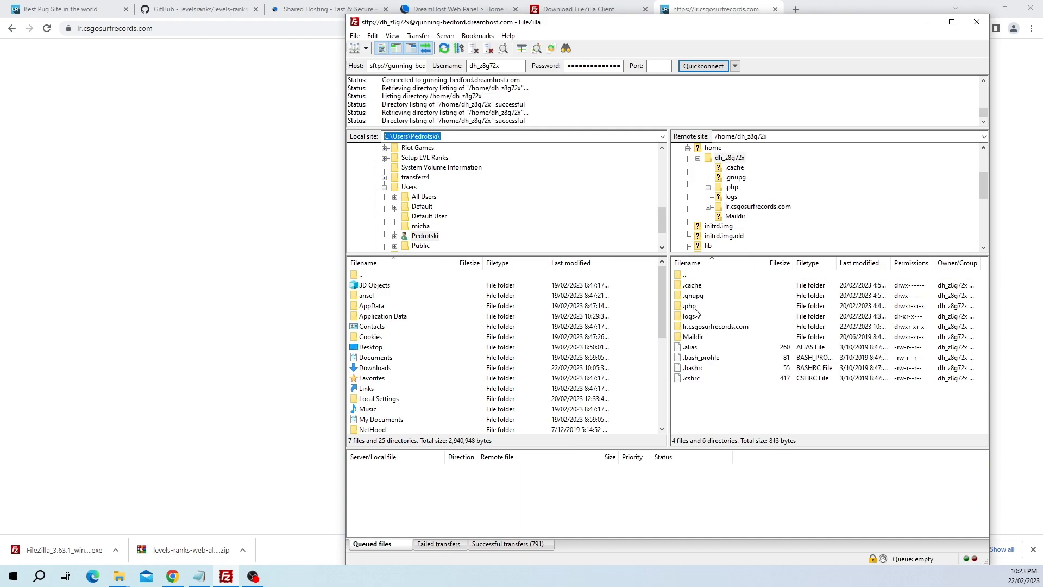
mouse_move(692, 313)
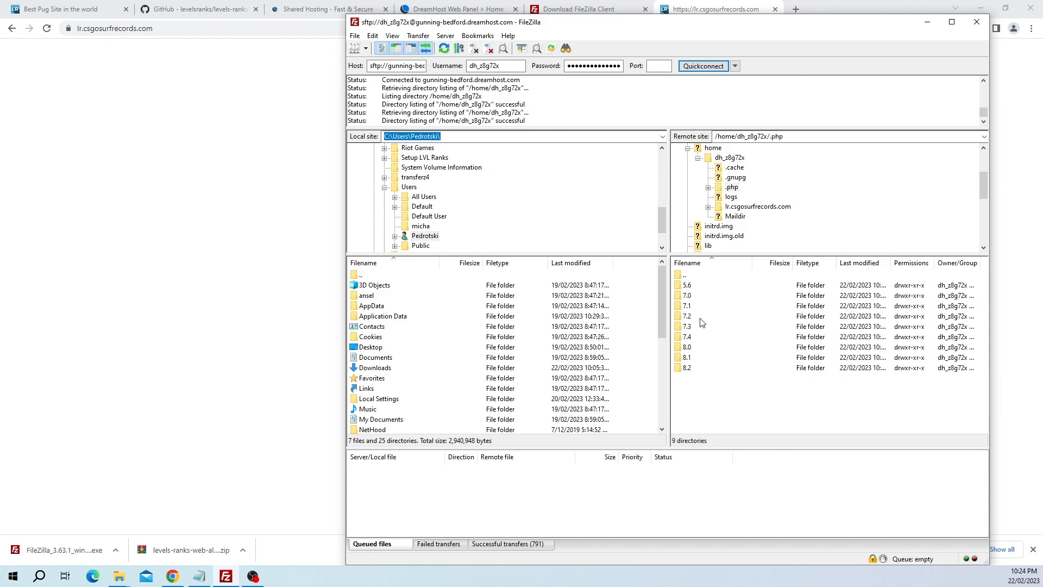
double_click(687, 336)
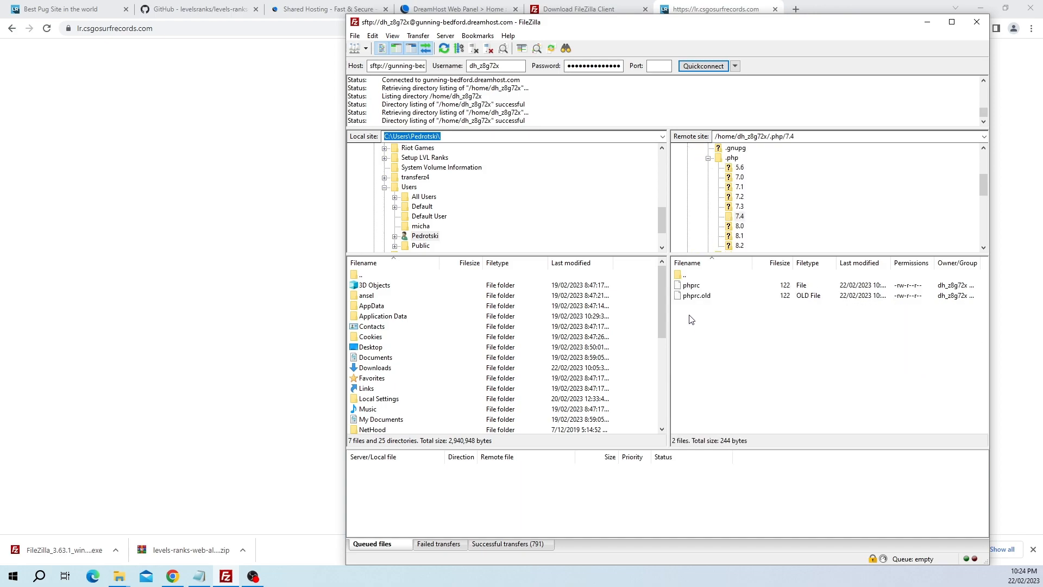
right_click(691, 285)
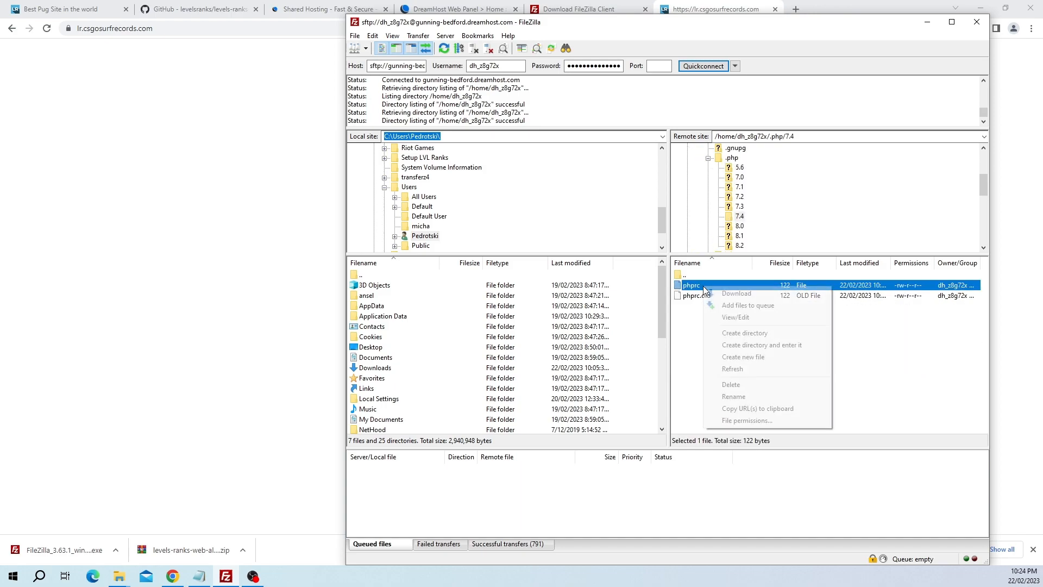
Edit phprc in Notepad to add 'extension = gmp.so' and upload the changed file back to the server.
left_click(736, 317)
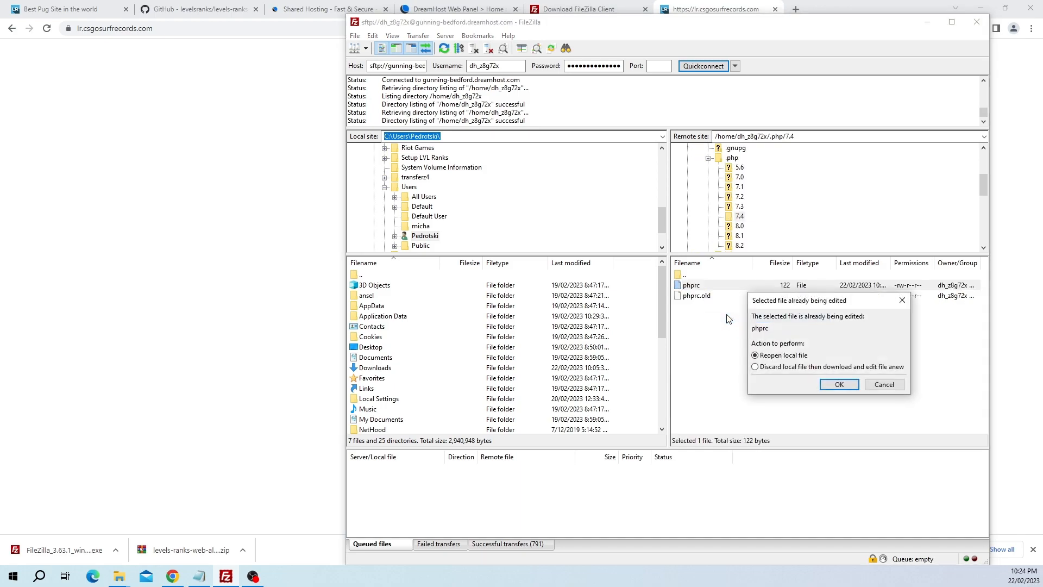
left_click(838, 384)
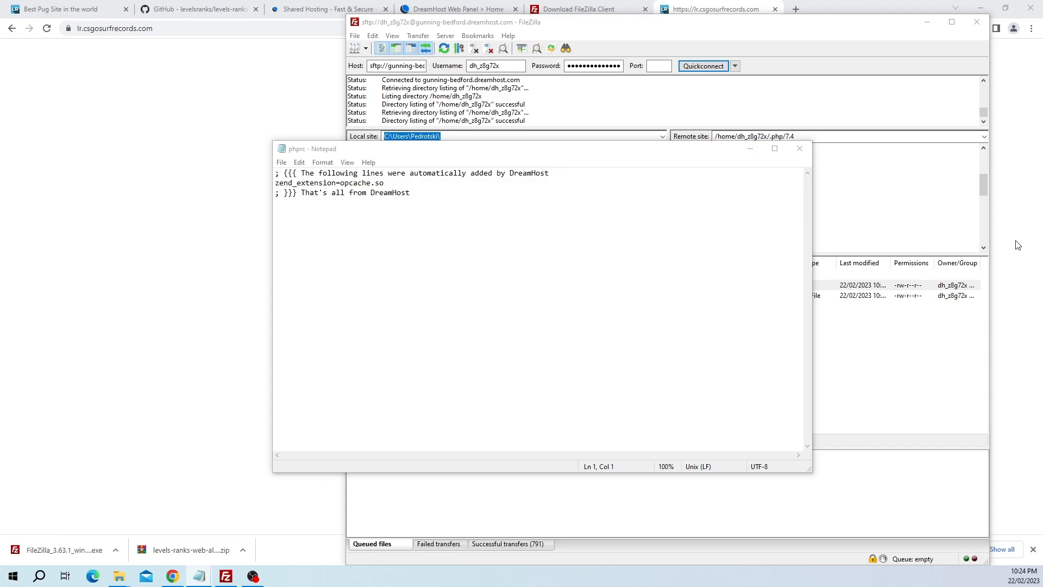
mouse_move(246, 247)
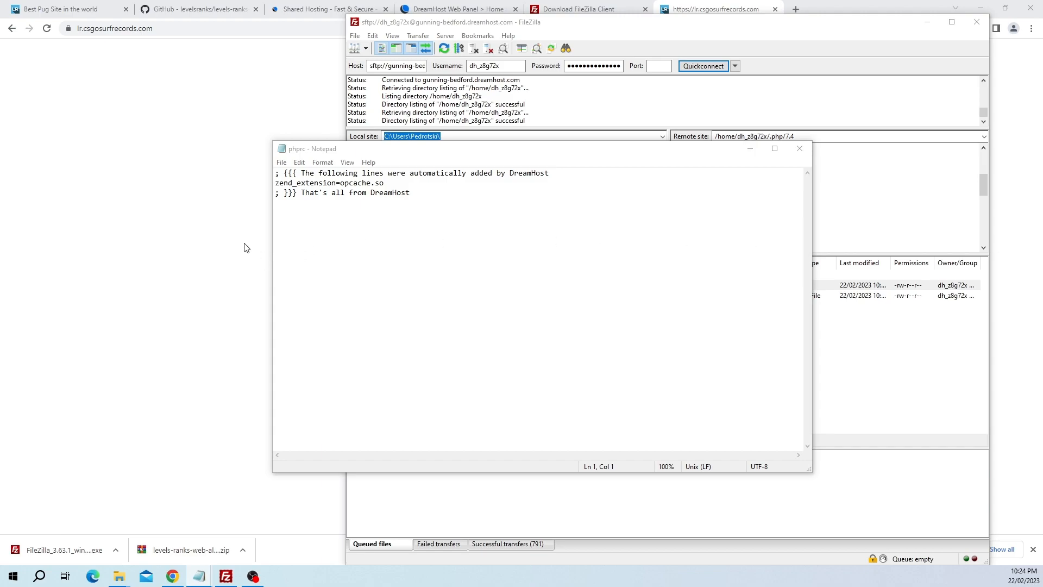
mouse_move(396, 213)
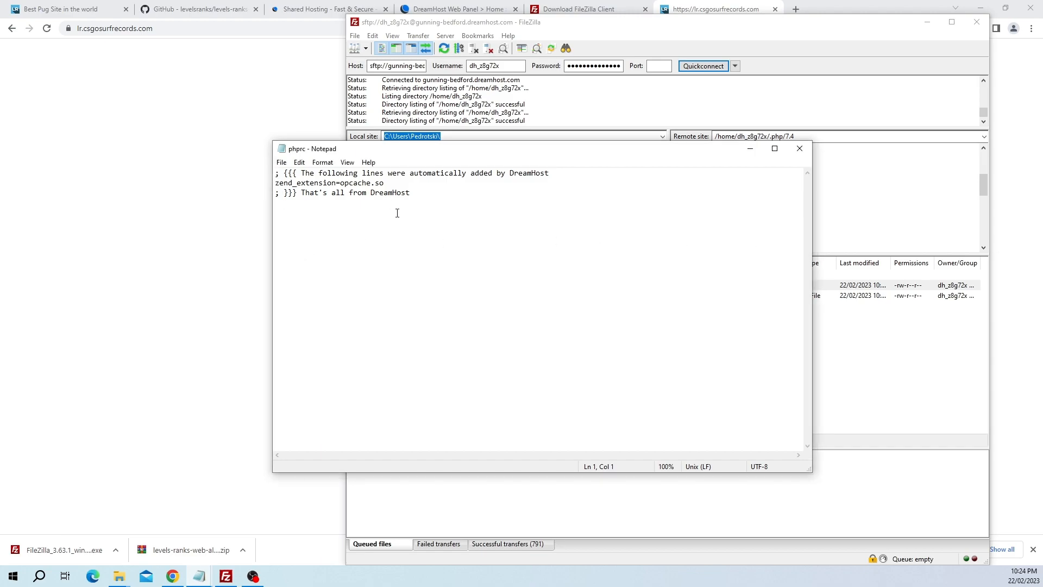
type("extension = gmp.so")
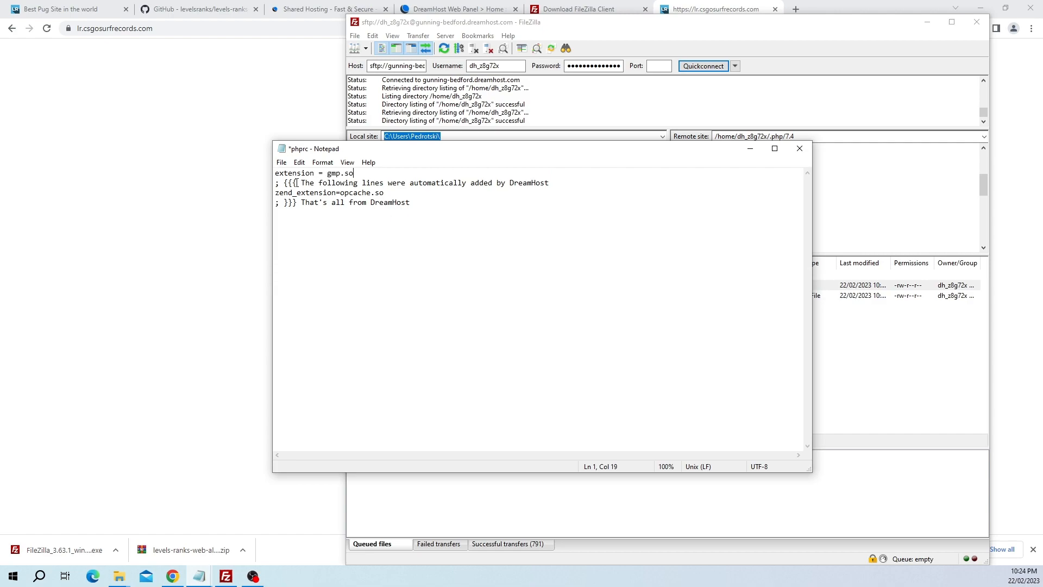
mouse_move(612, 165)
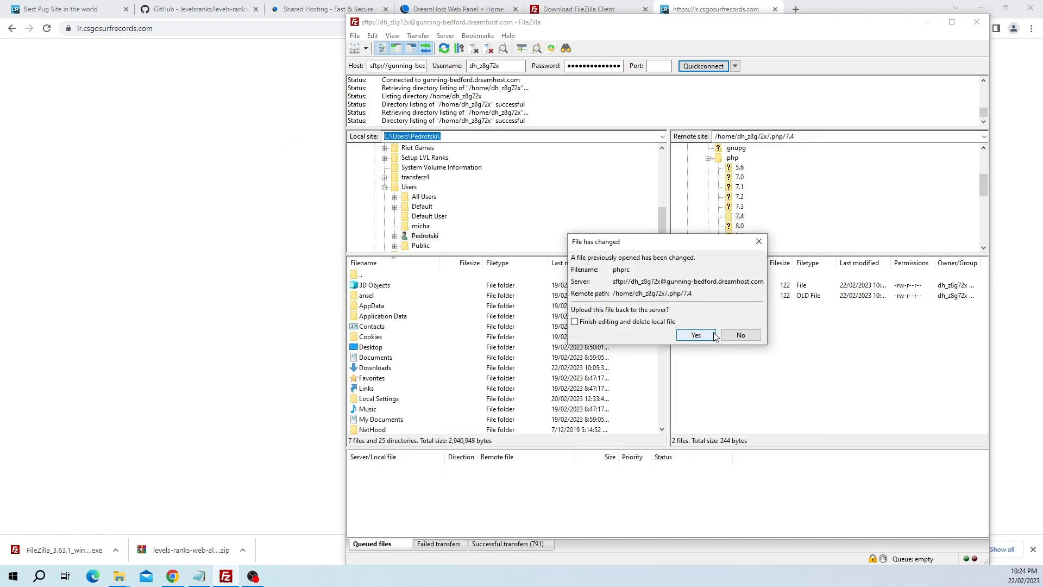
left_click(695, 334)
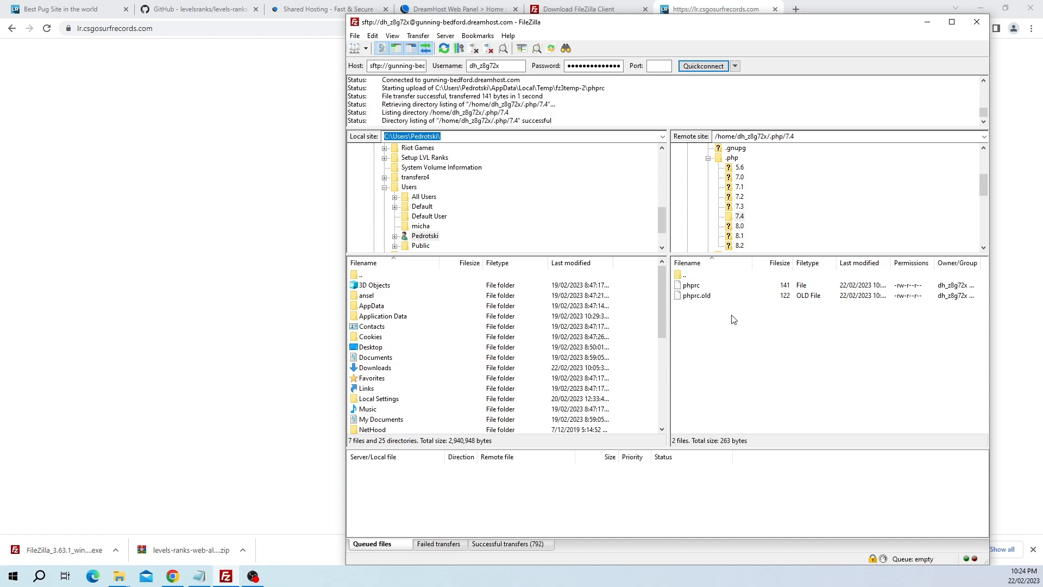
mouse_move(176, 185)
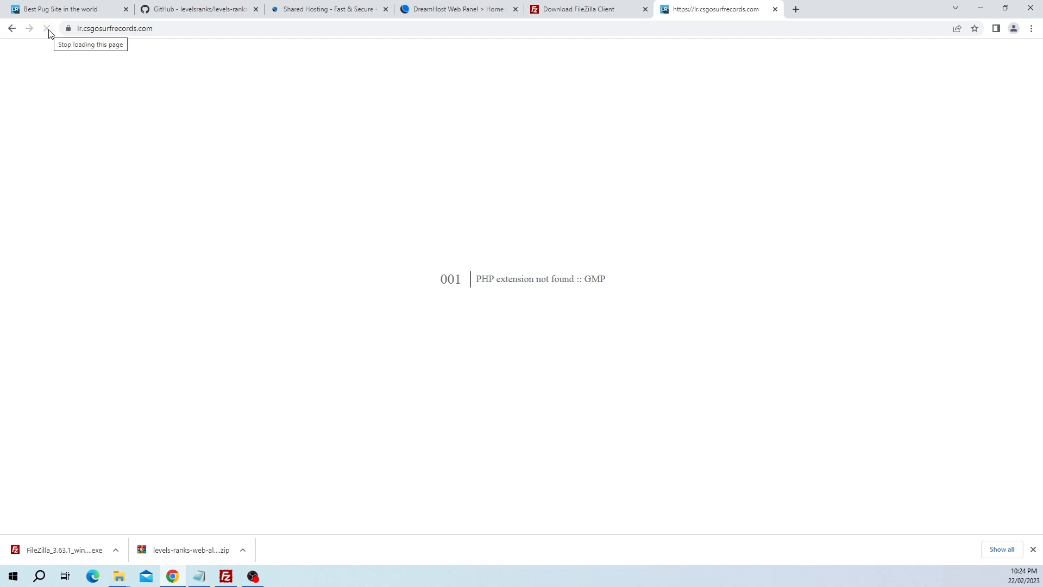
Go to the Hosted Domains list in the DreamHost control panel.
left_click(458, 9)
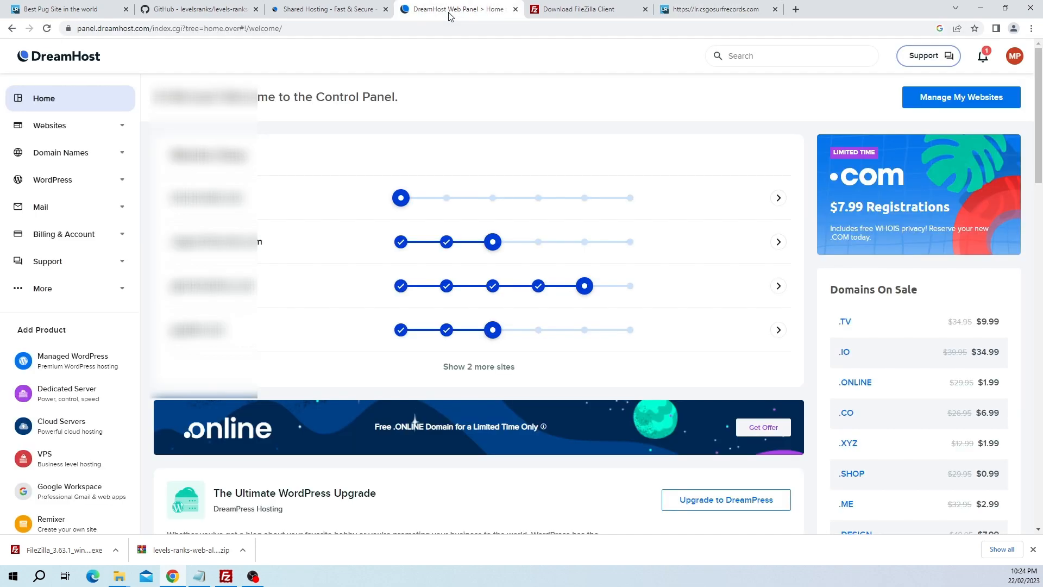
mouse_move(71, 133)
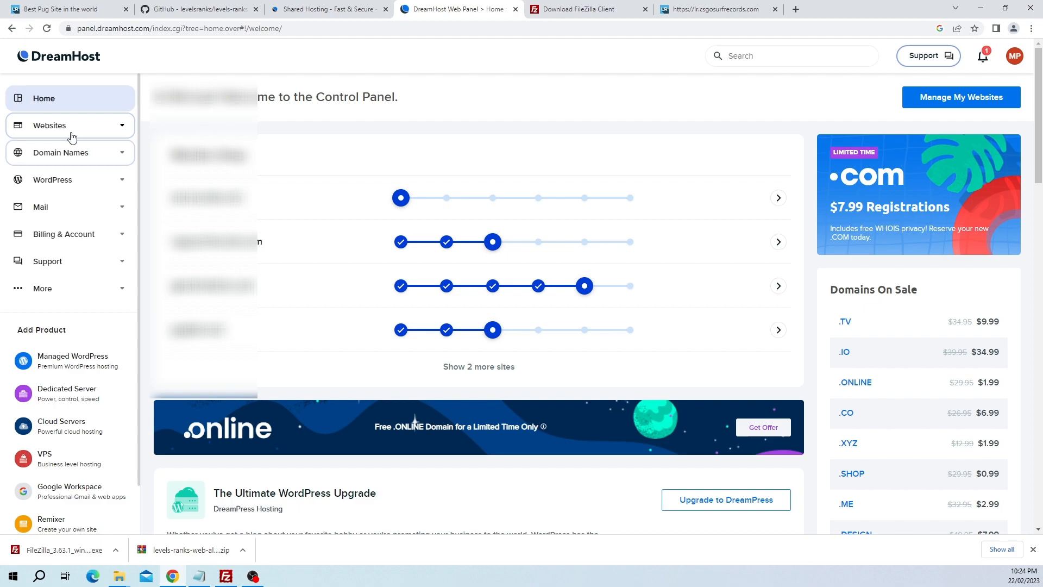
left_click(49, 125)
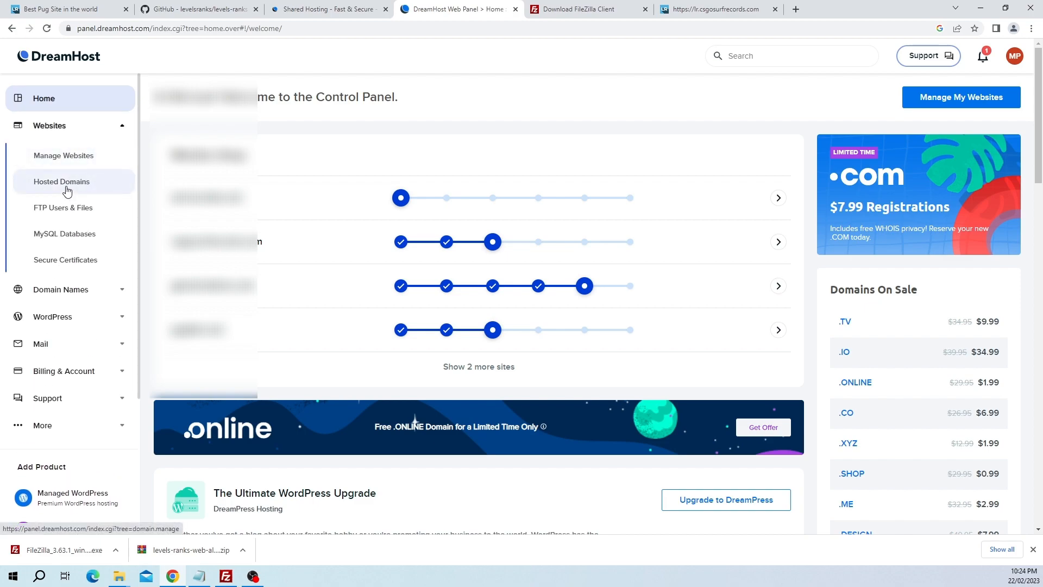
left_click(61, 182)
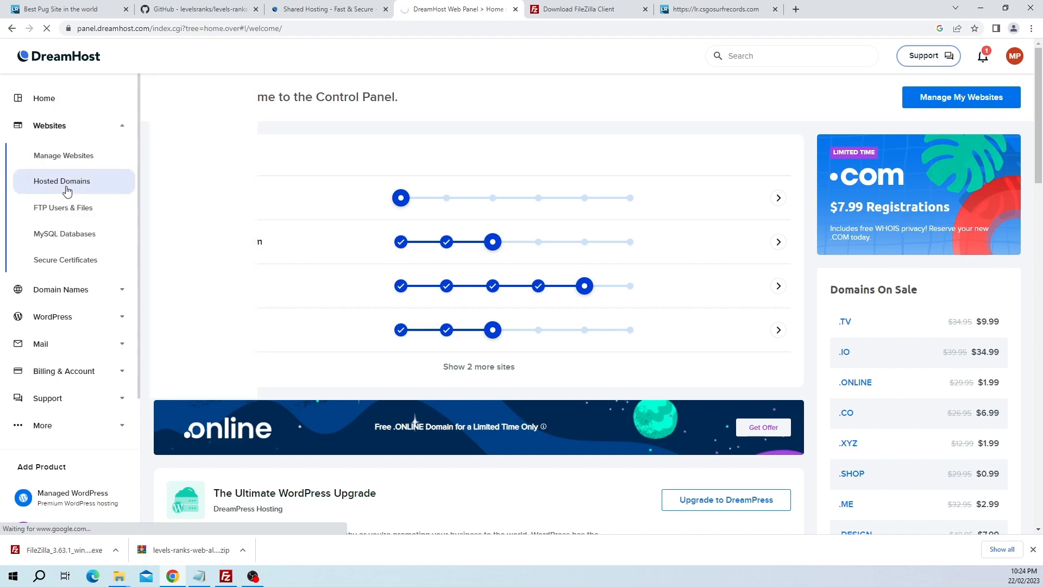
left_click(61, 180)
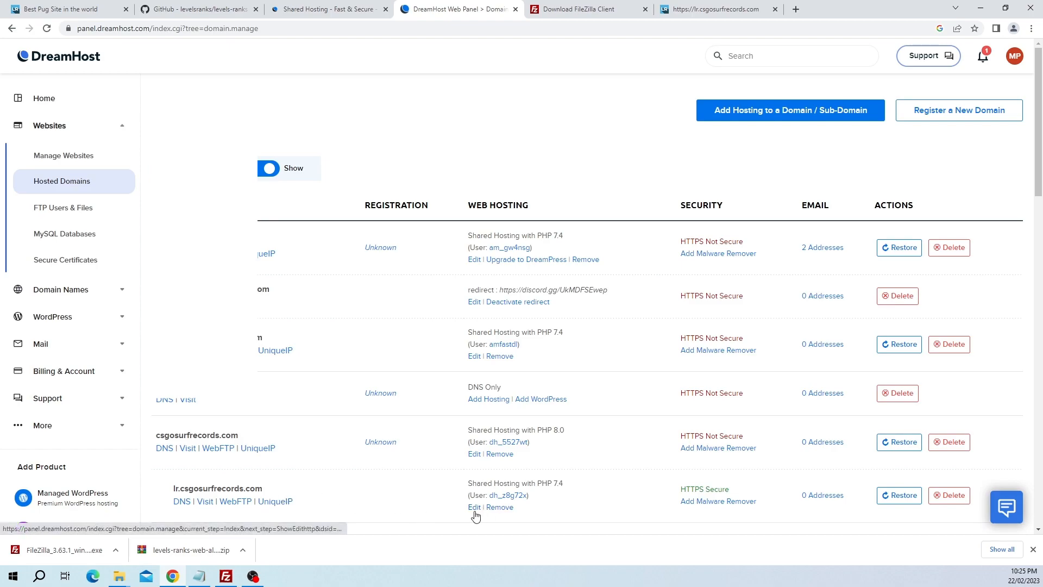
Edit lr.csgosurfrecords.com's hosting settings and resubmit them unchanged to get the edit confirmation.
left_click(474, 507)
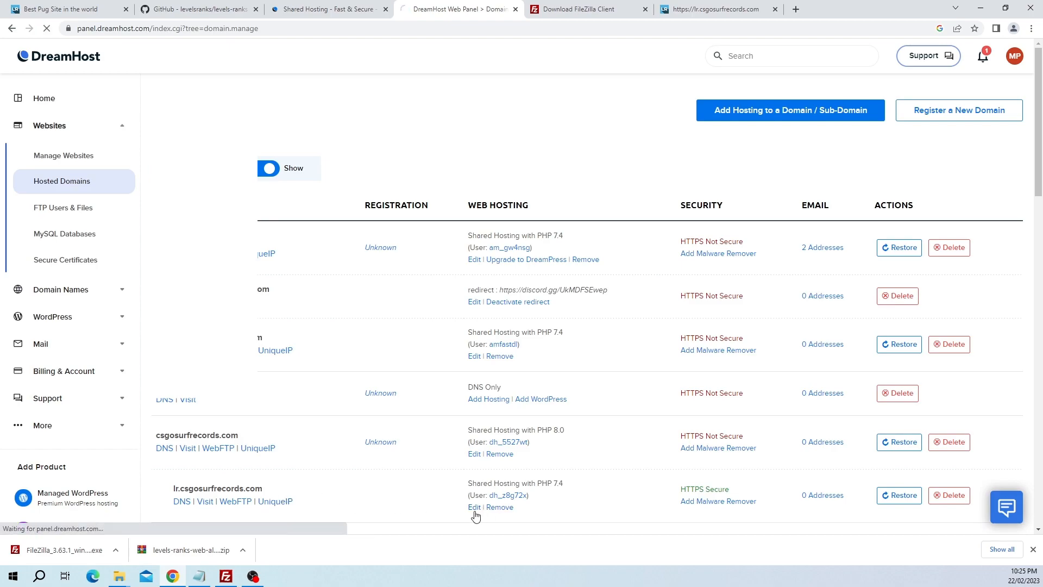
left_click(474, 507)
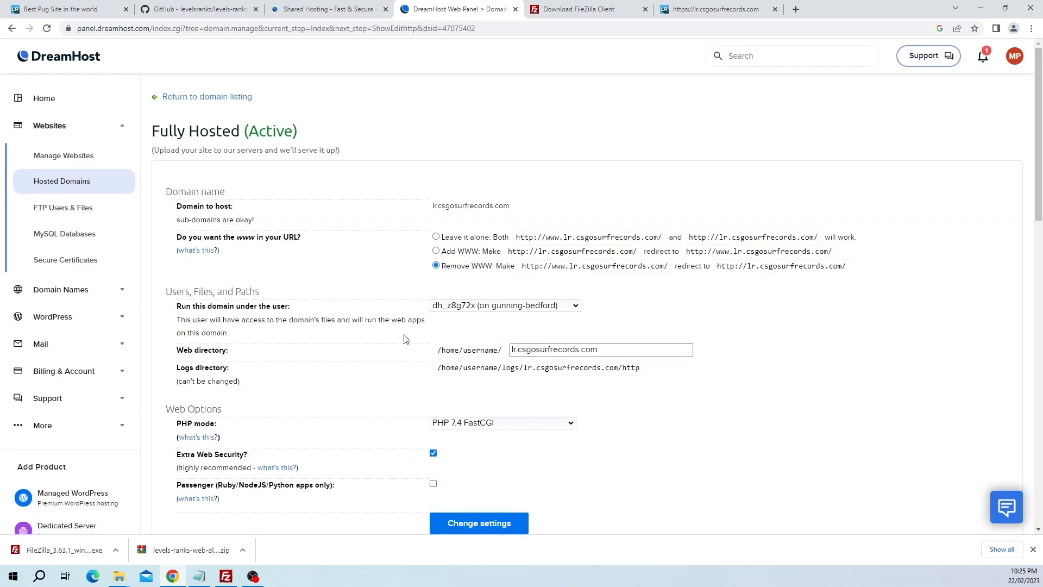
mouse_move(561, 326)
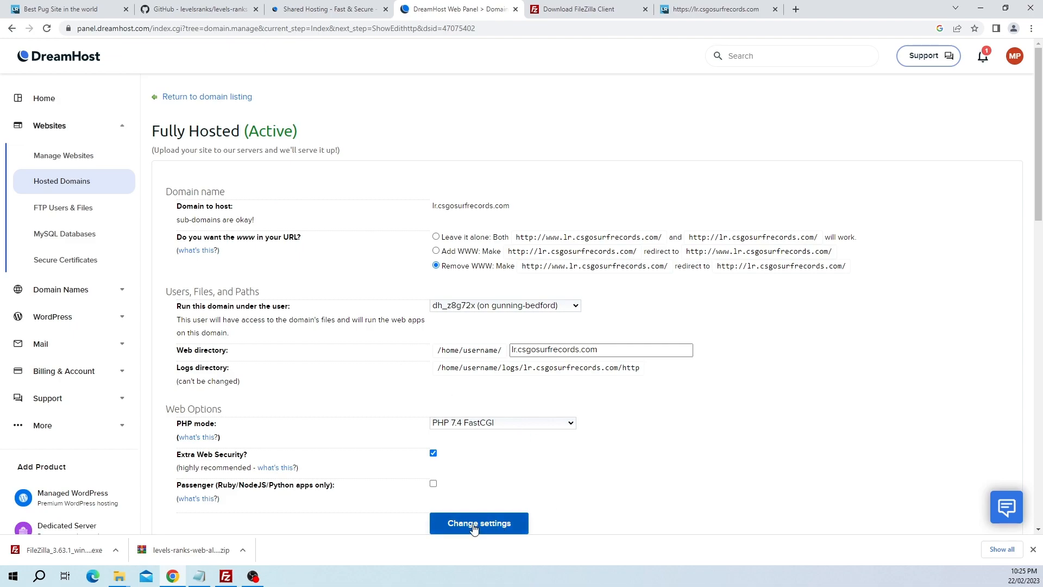
left_click(478, 523)
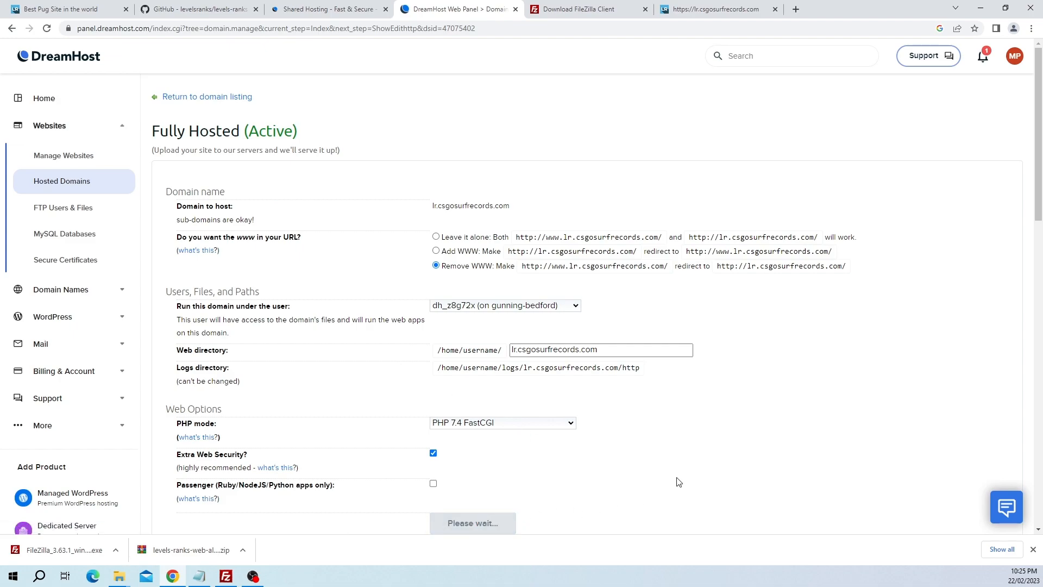
left_click(471, 523)
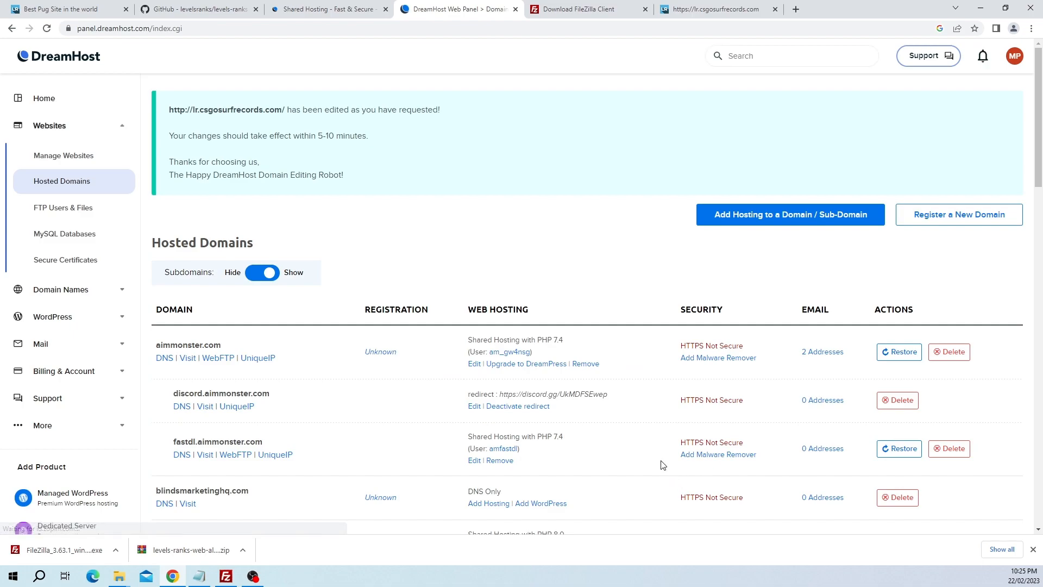
left_click_drag(238, 136, 365, 136)
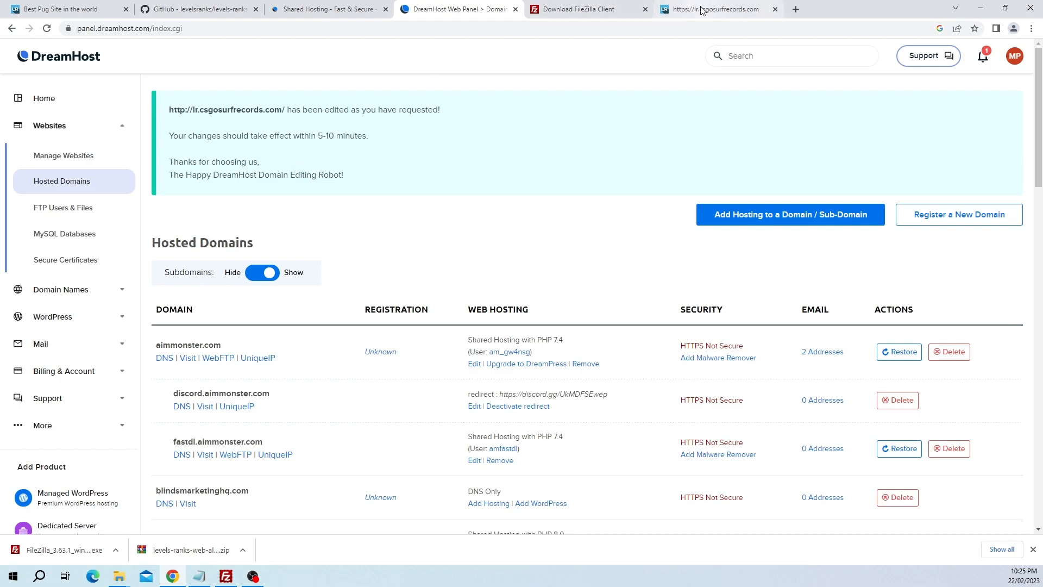
Reload lr.csgosurfrecords.com, which now reports 777 permissions missing on /storage/cache/sessions/.
left_click(715, 8)
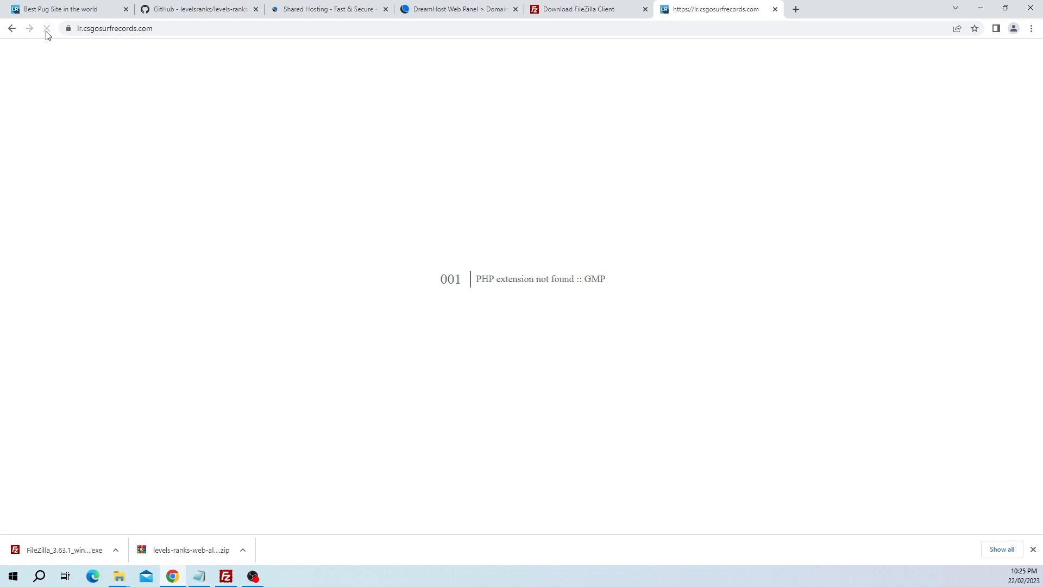
left_click(47, 28)
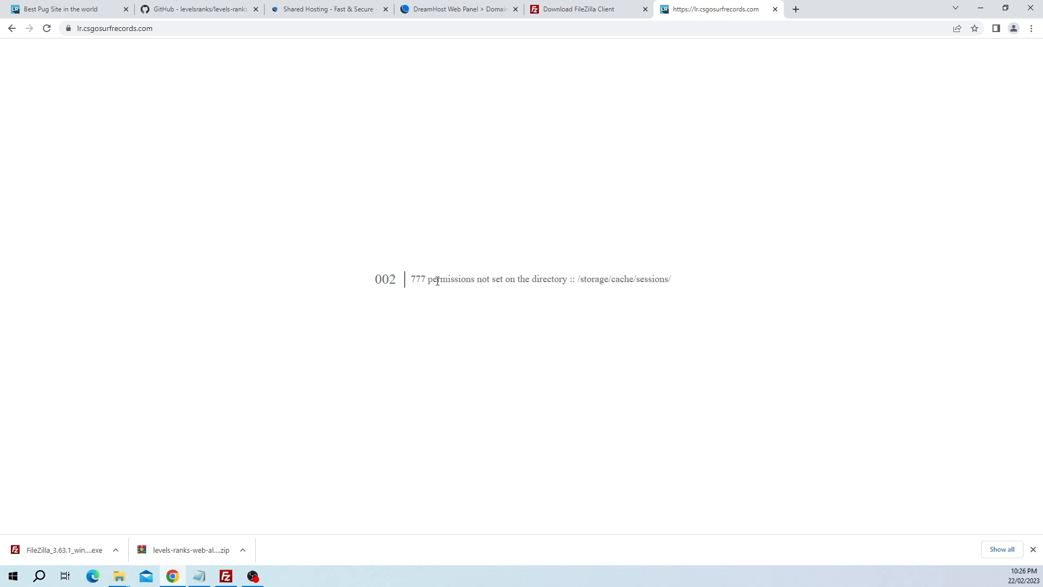
mouse_move(583, 302)
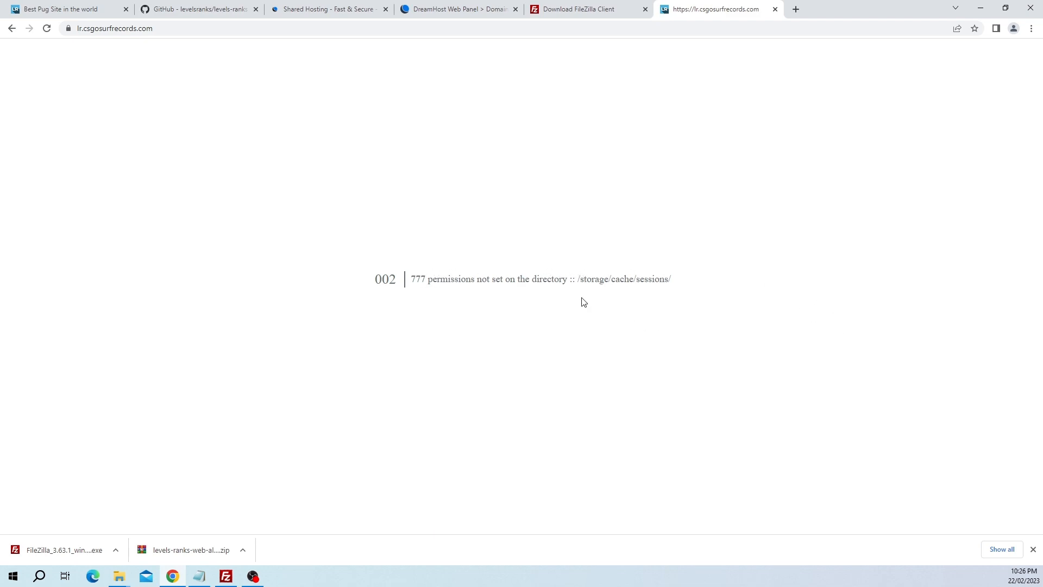
mouse_move(413, 279)
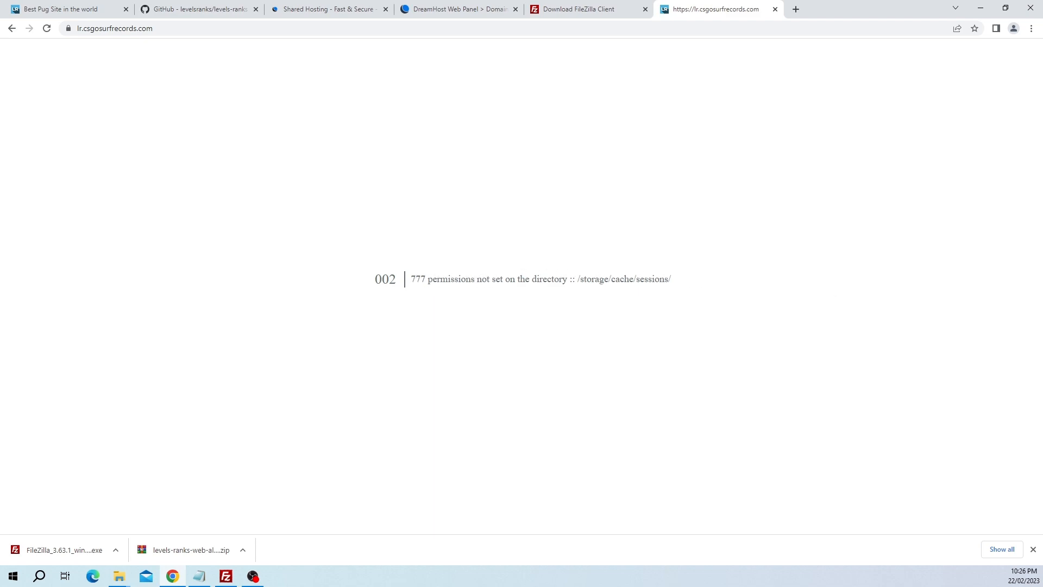
Bring up FileZilla and enter the lr.csgosurfrecords.com site folder on the server.
left_click(225, 576)
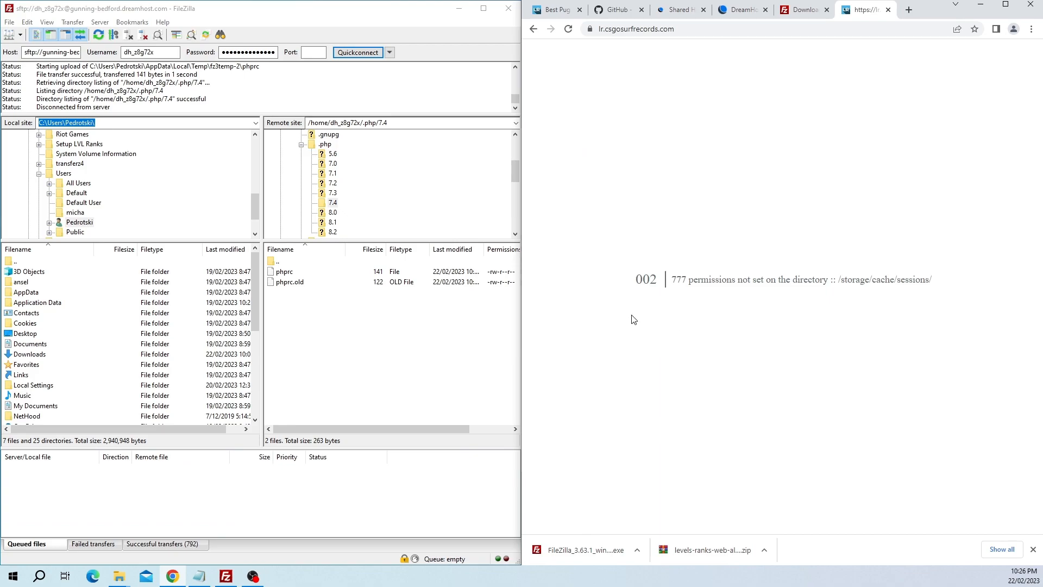
mouse_move(283, 266)
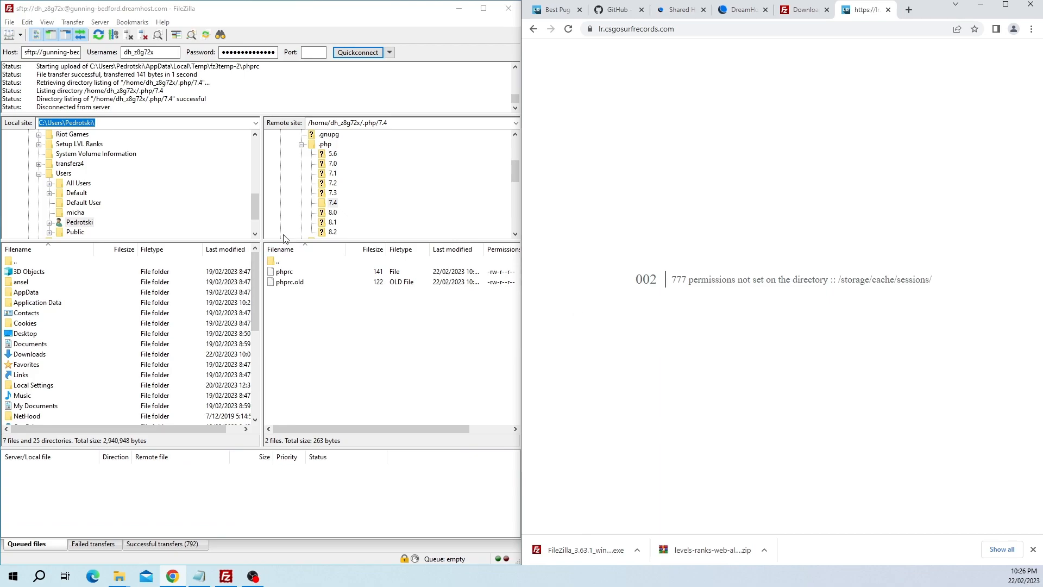
mouse_move(307, 269)
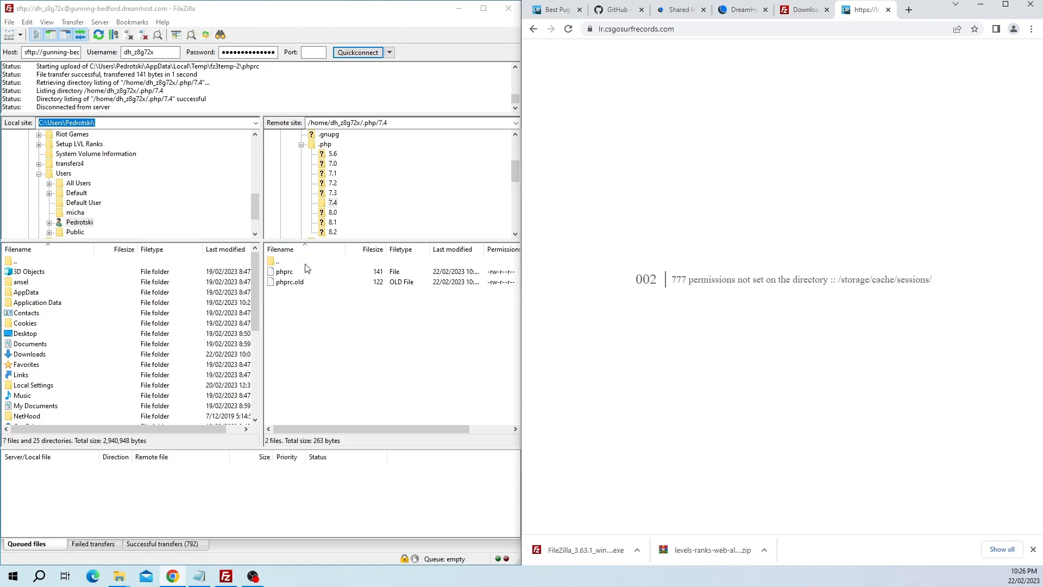
mouse_move(290, 269)
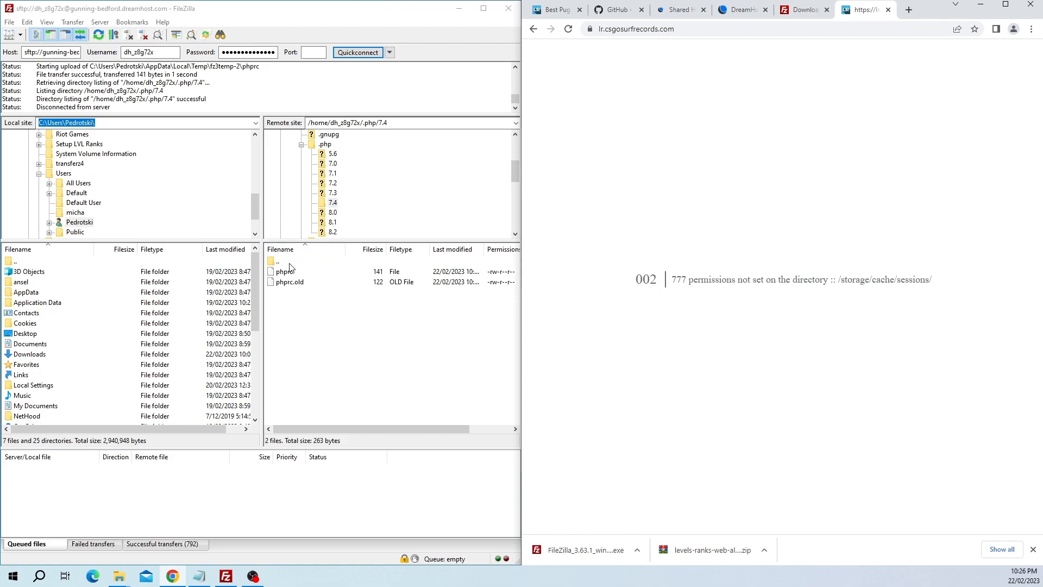
left_click(279, 259)
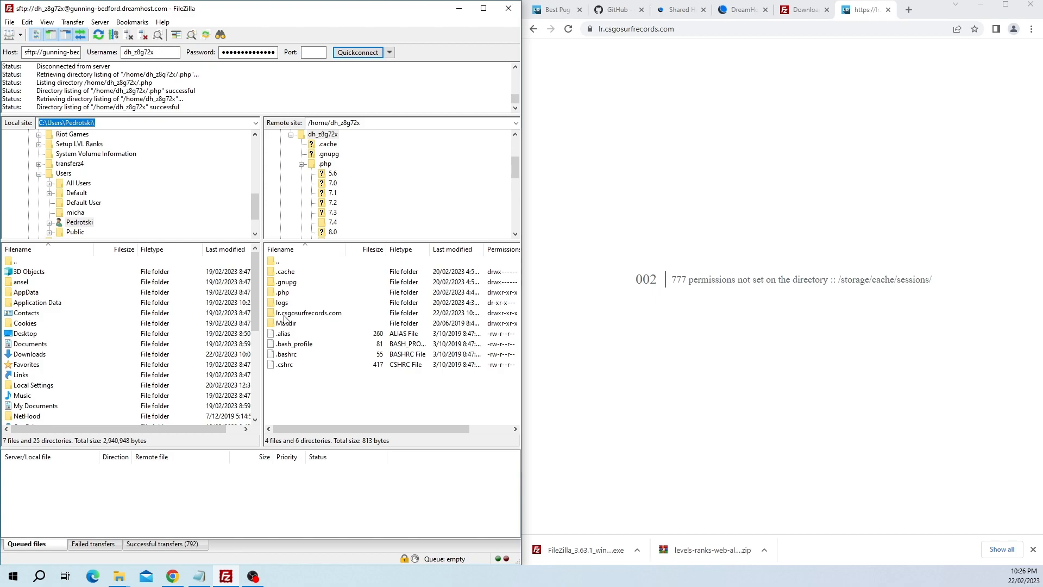
left_click(308, 312)
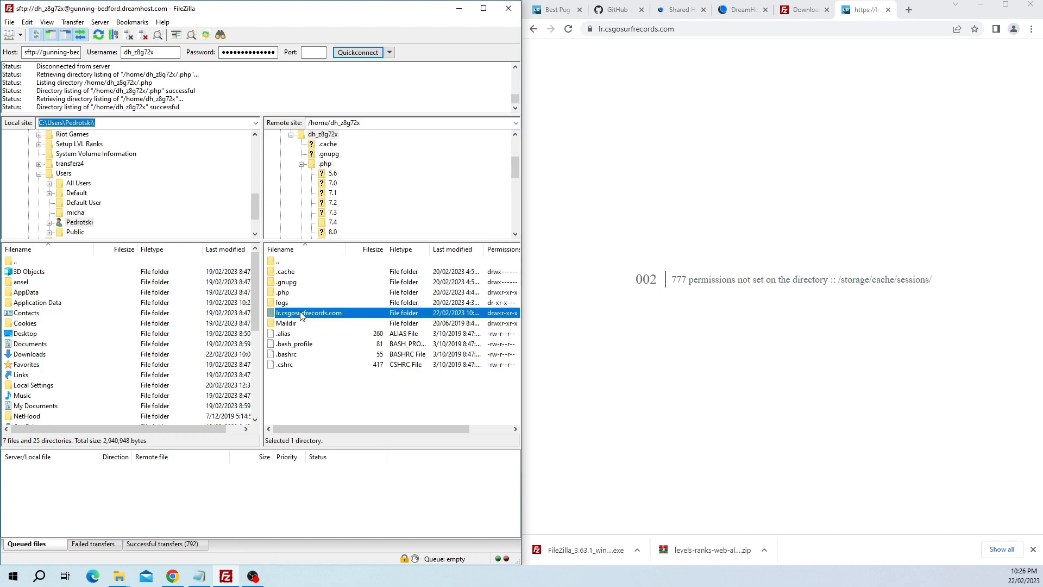
double_click(307, 313)
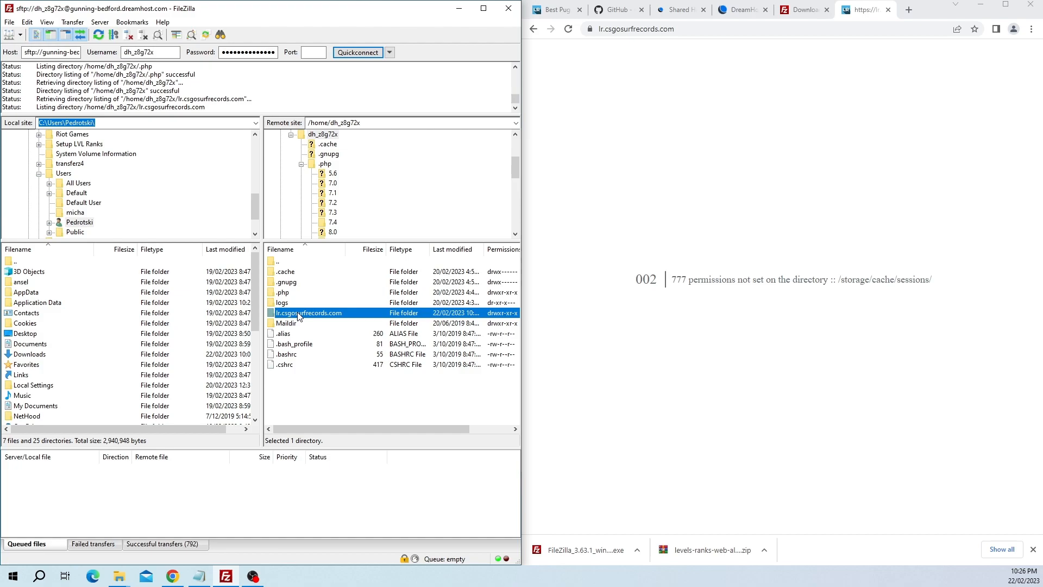
double_click(308, 313)
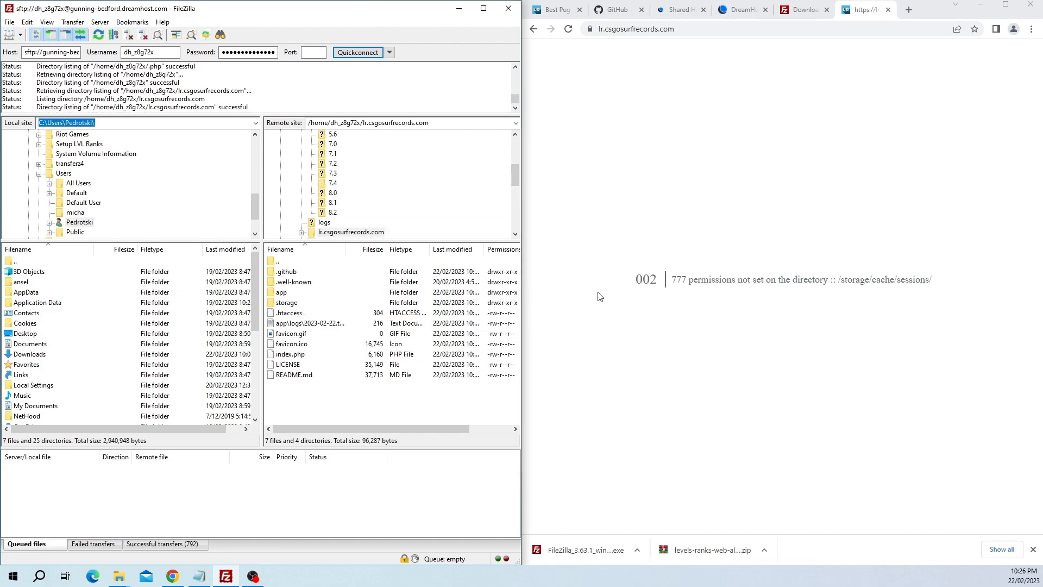
Browse into storage/cache and bring up the permissions dialog for the sessions folder with 777.
double_click(855, 279)
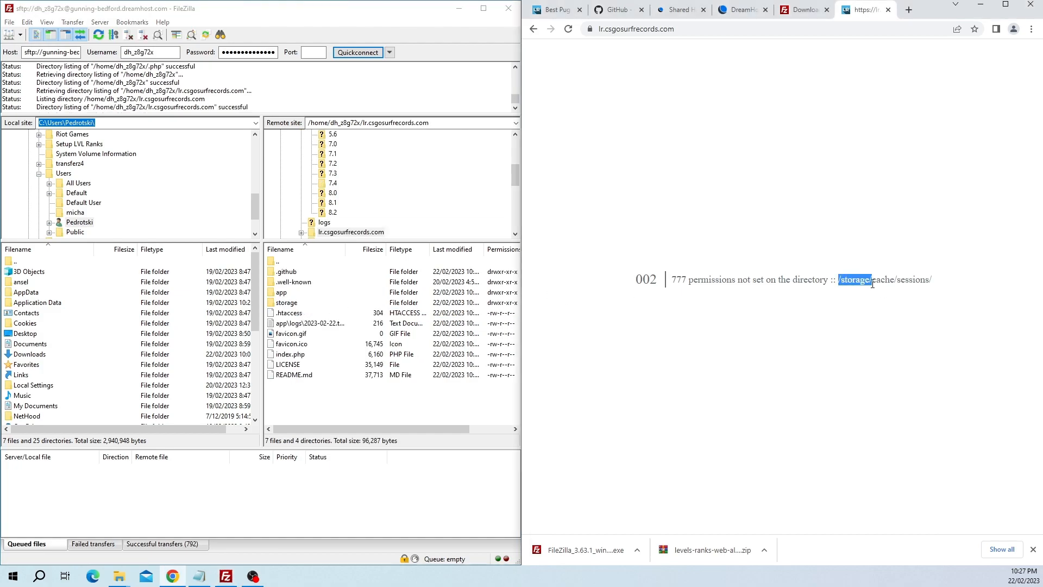
left_click(286, 303)
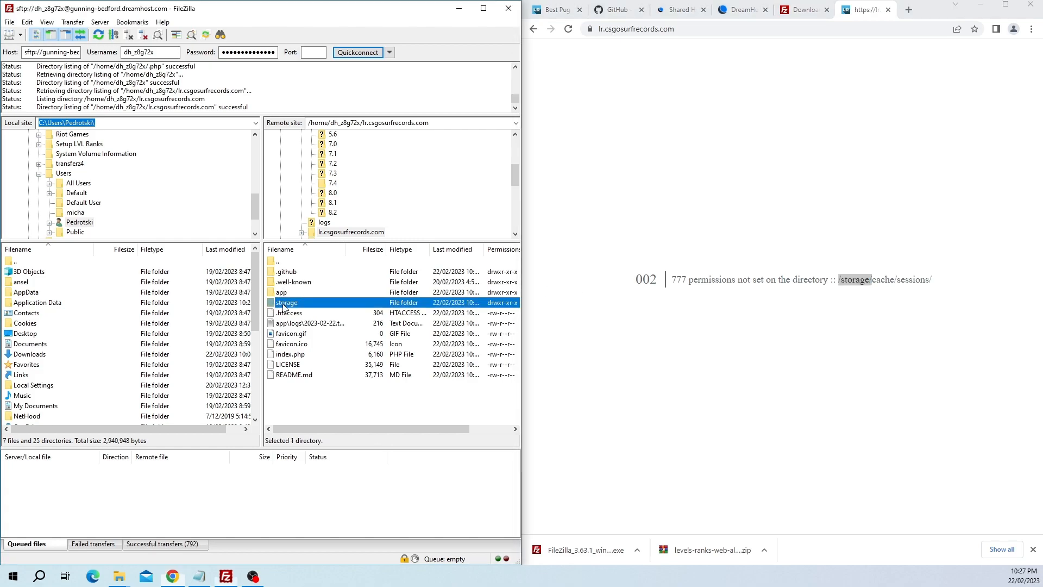
double_click(286, 302)
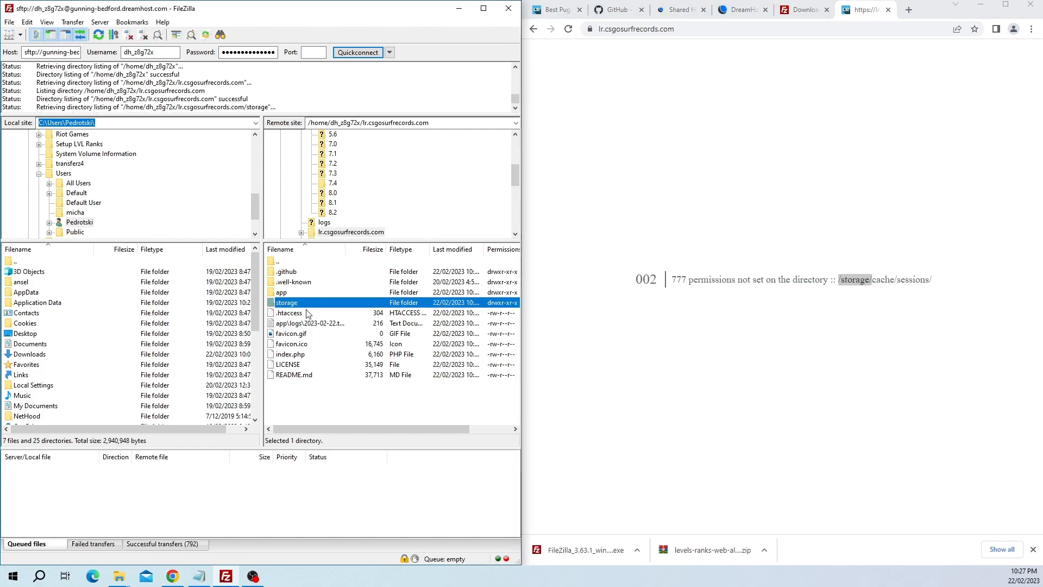
double_click(286, 302)
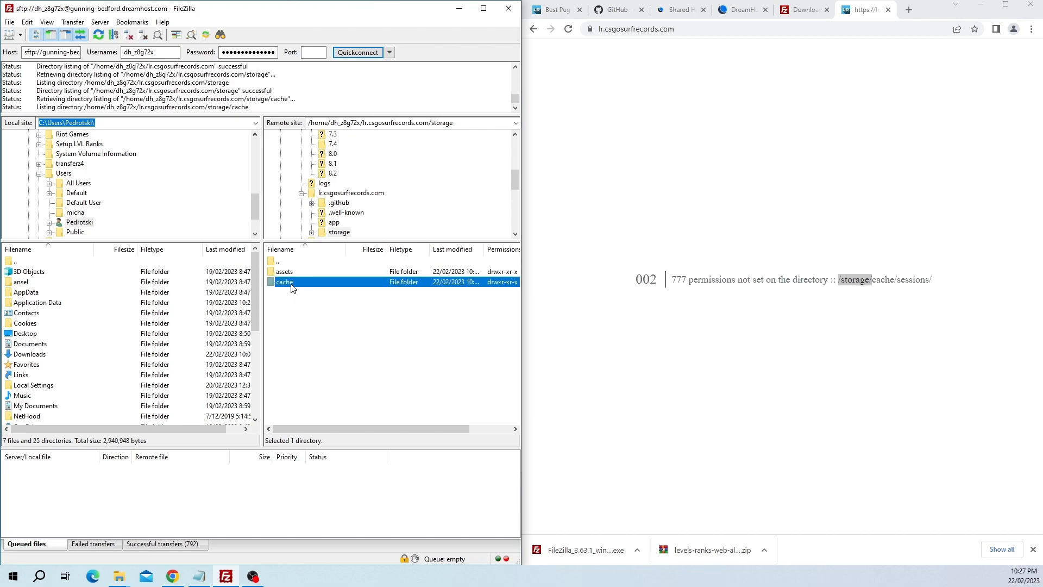
double_click(285, 282)
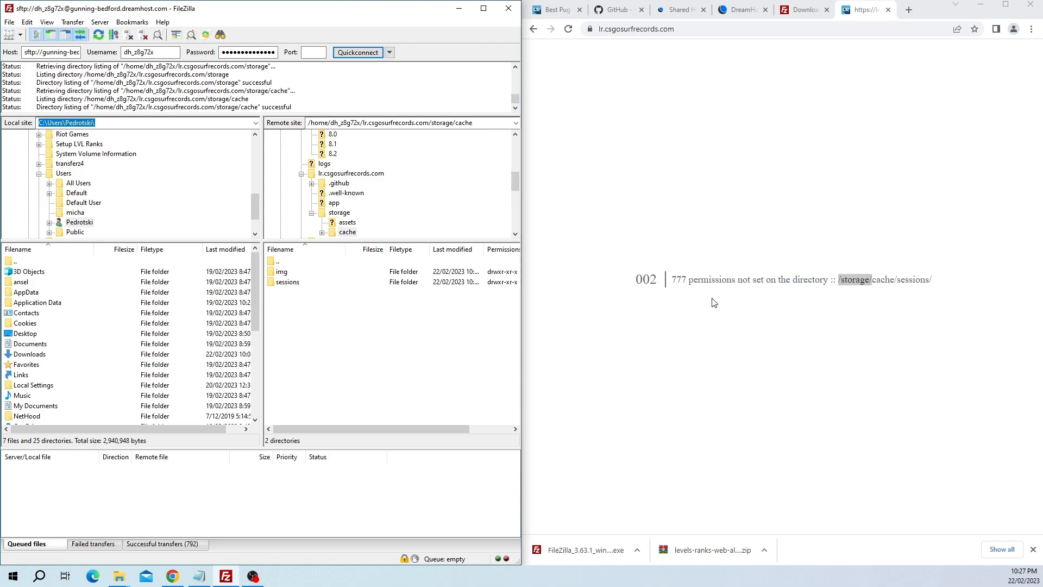
double_click(915, 279)
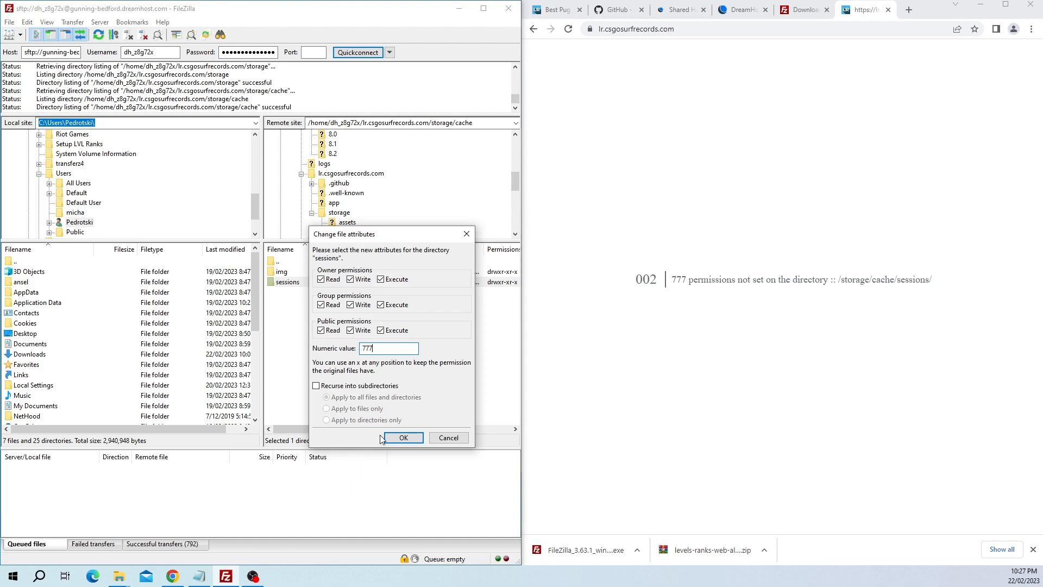
Apply 777 to sessions, then give storage/cache/img/avatars 777 permissions as well.
left_click(402, 438)
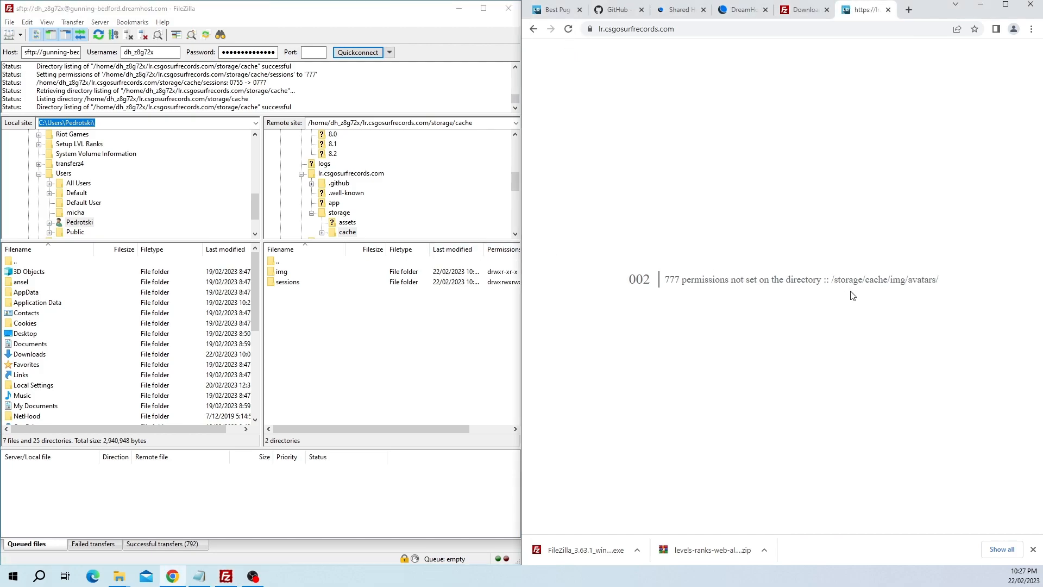
mouse_move(434, 203)
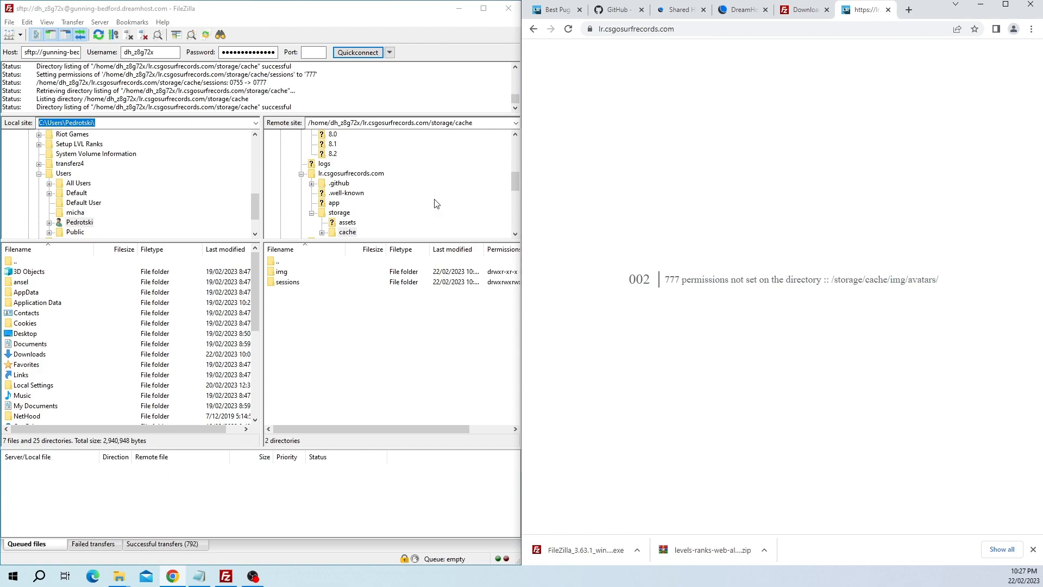
mouse_move(291, 267)
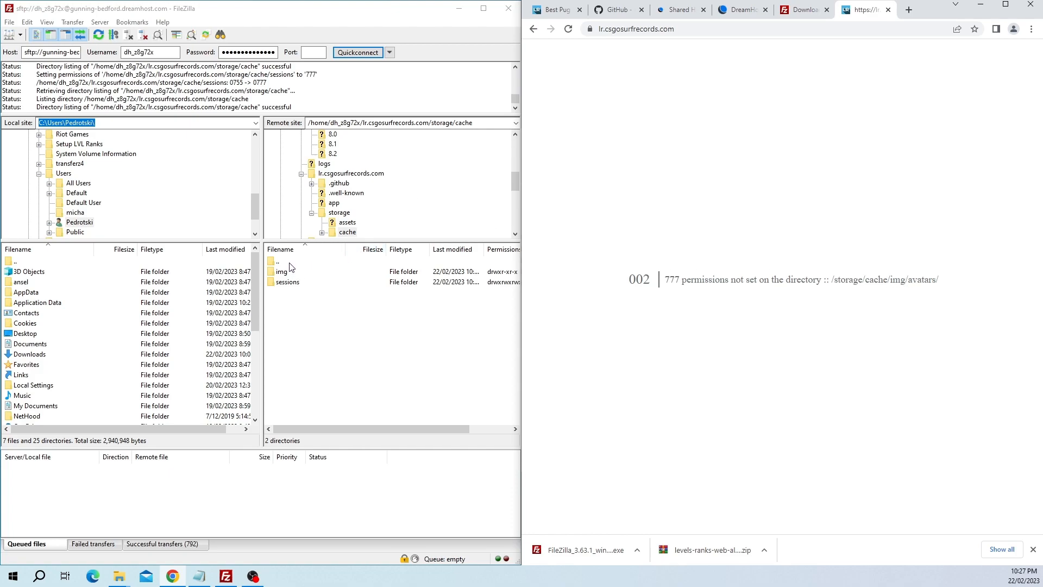
left_click(280, 272)
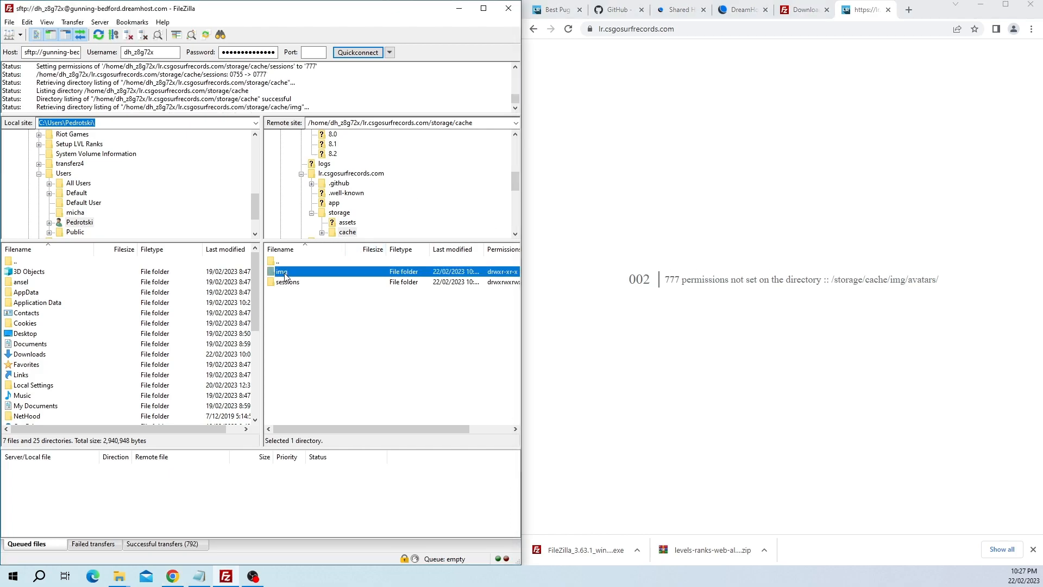
double_click(281, 272)
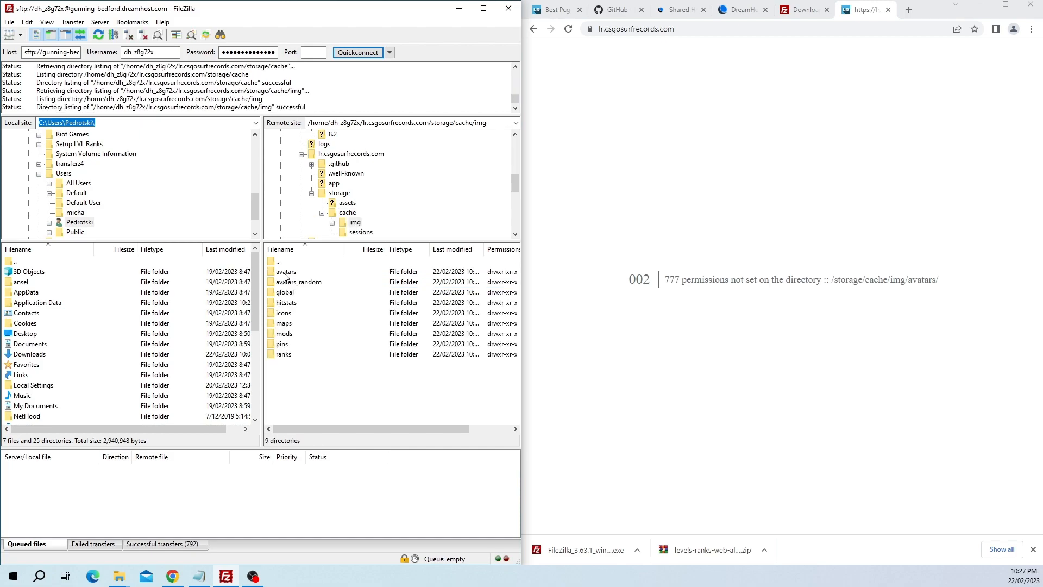
right_click(285, 271)
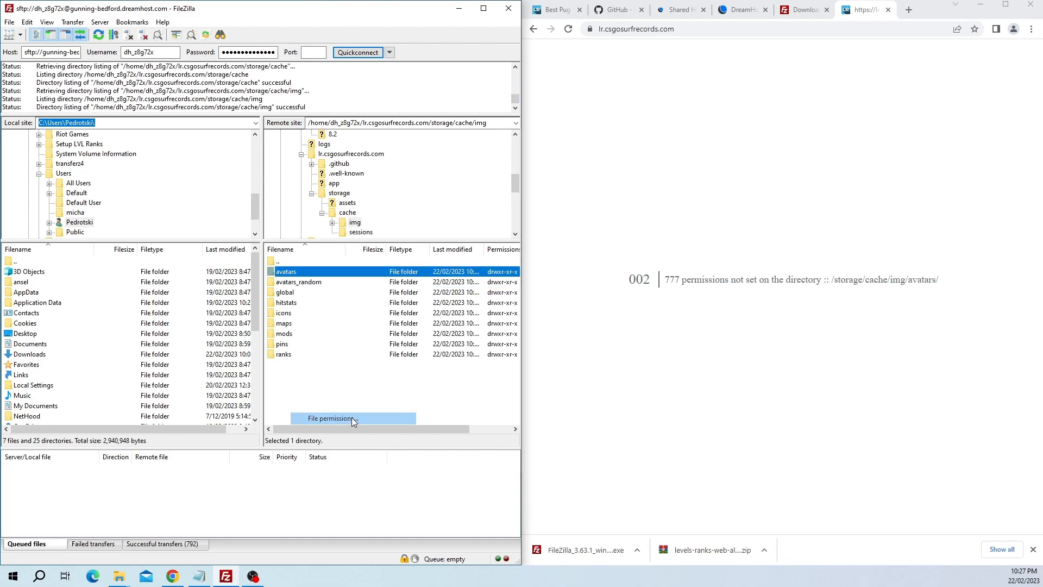
left_click(330, 417)
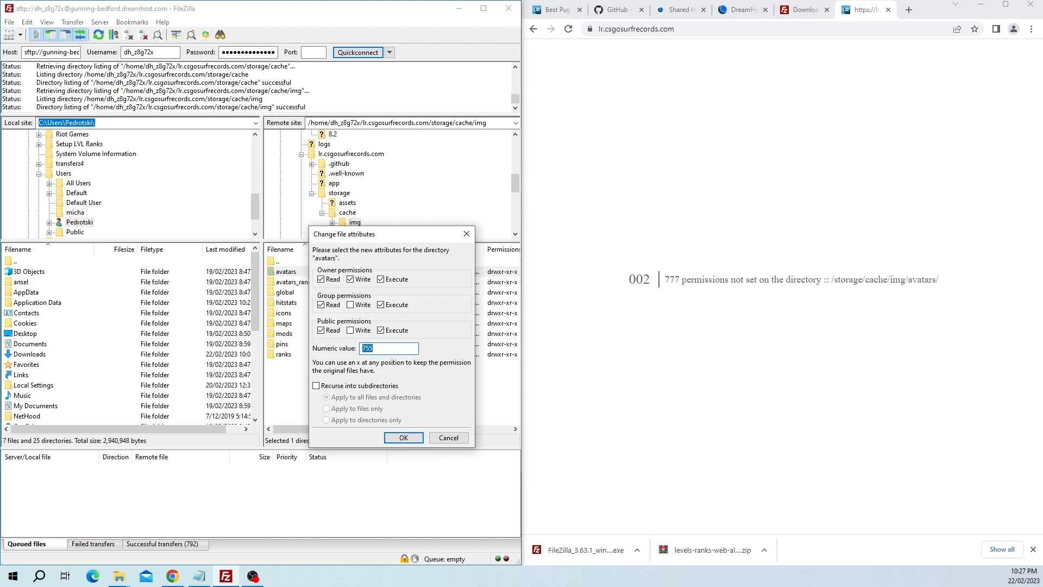
left_click(402, 437)
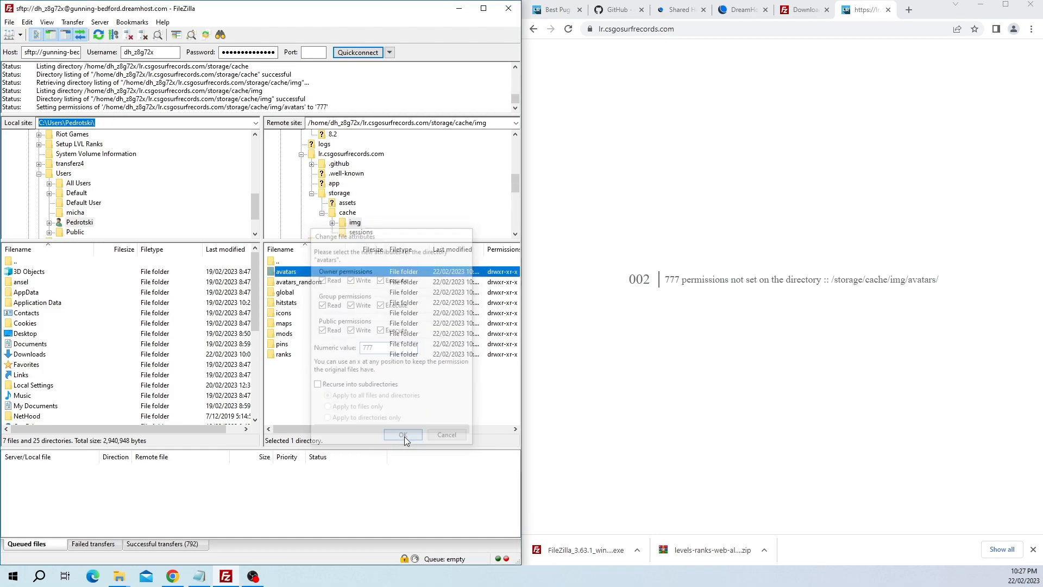
Reload the installer page, which now reports 777 missing on /storage/assets/css/.
left_click(402, 435)
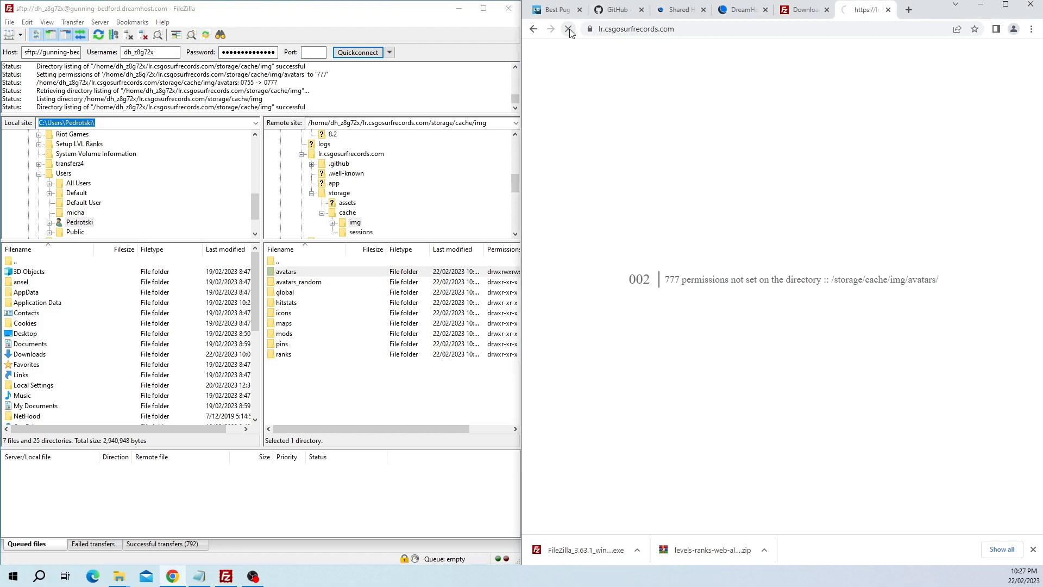
left_click(568, 28)
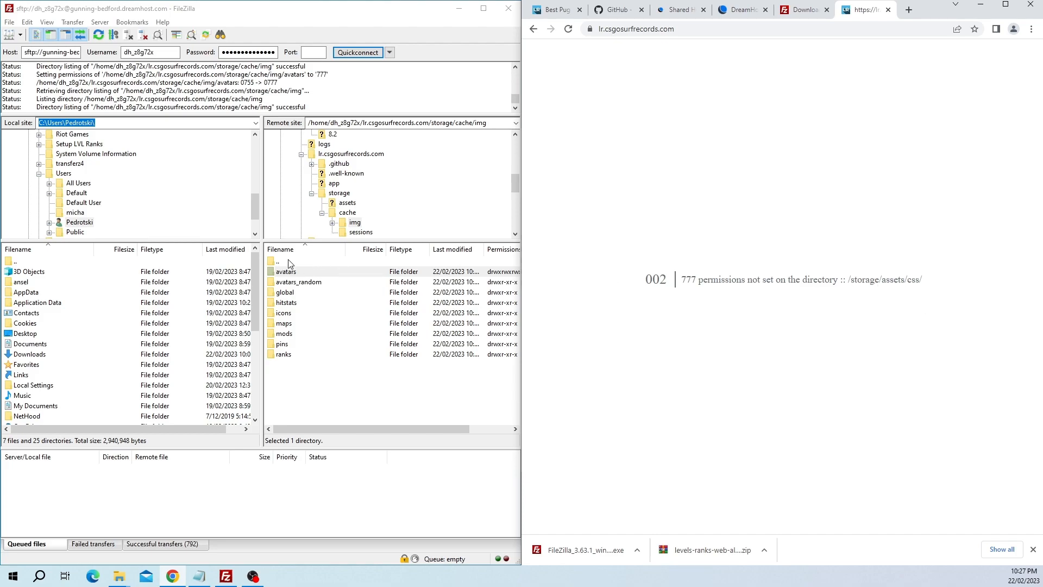
Give the storage/assets css folder 777 permissions.
left_click(346, 202)
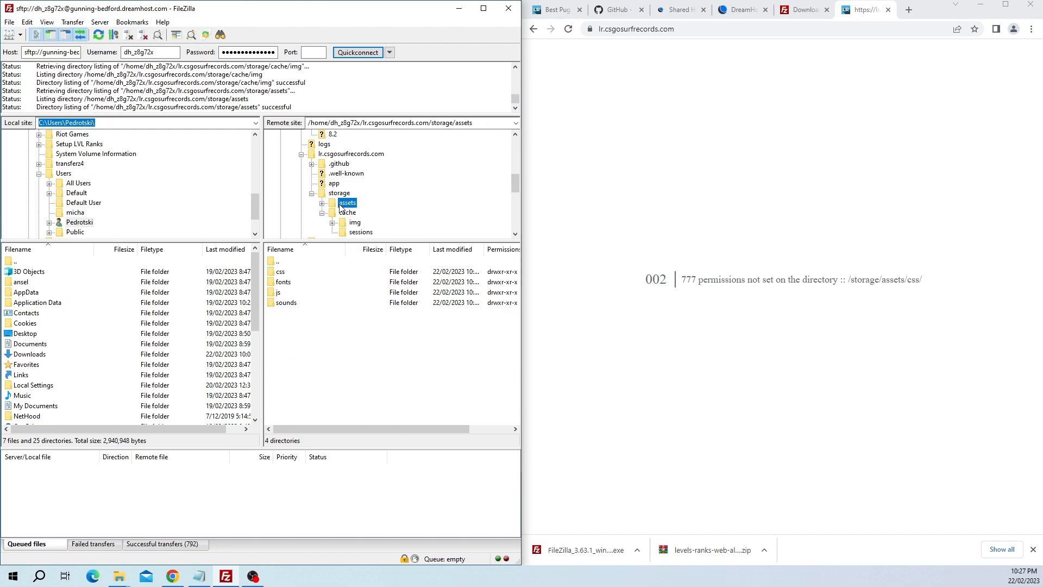
right_click(279, 270)
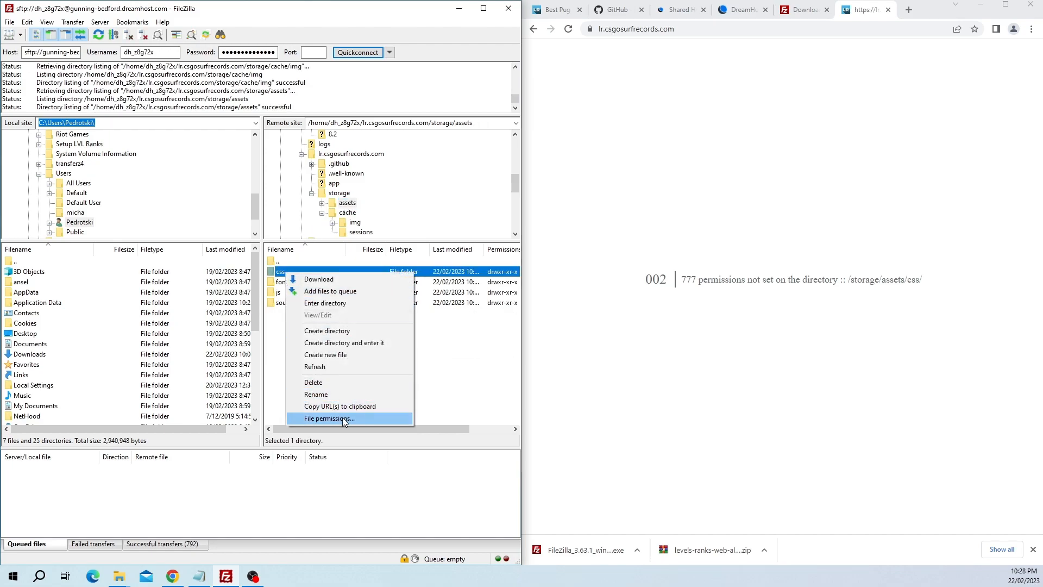
left_click(327, 418)
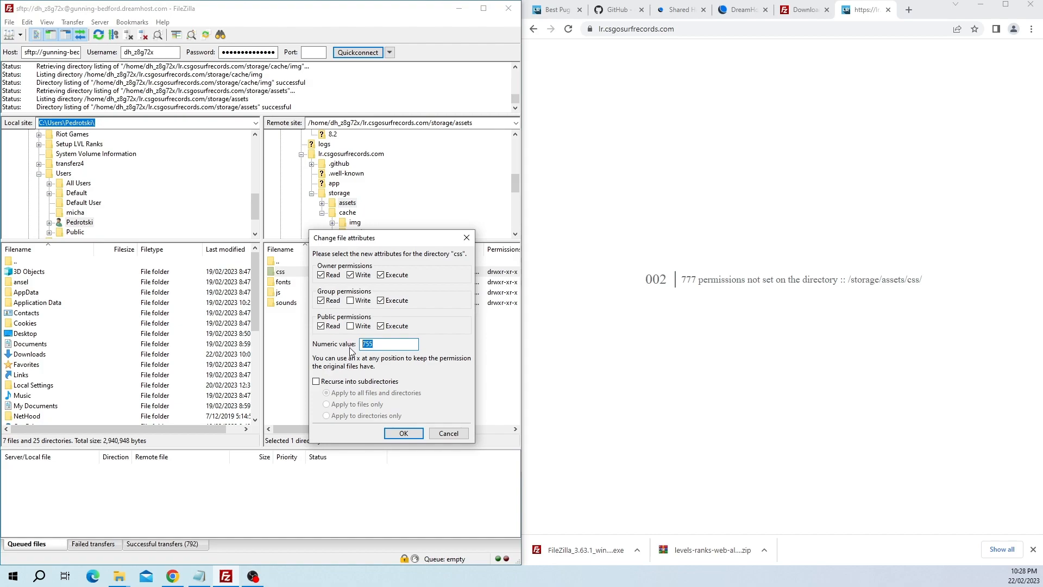
type("777")
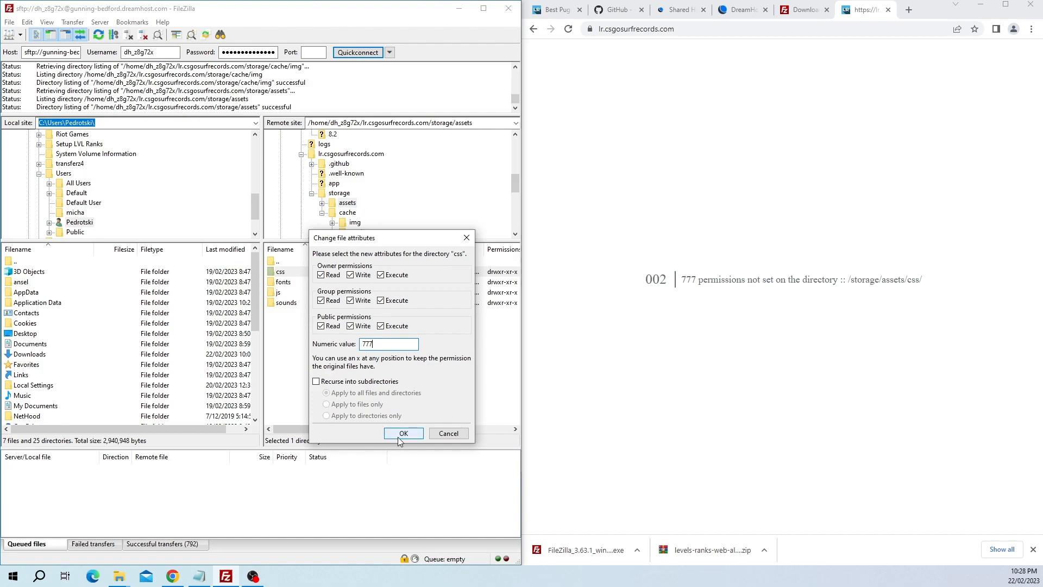
left_click(403, 434)
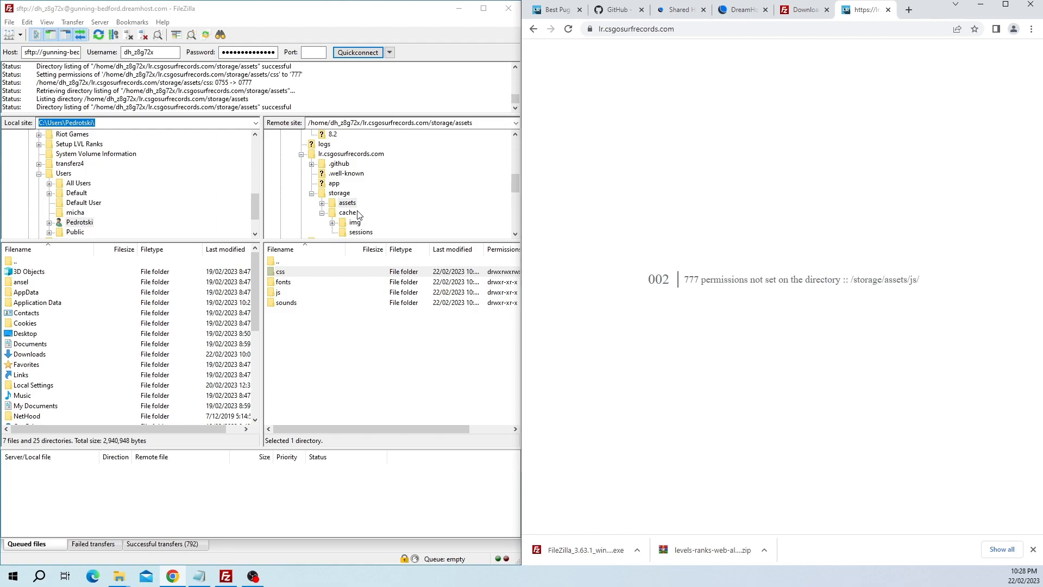
Give the js folder 777 permissions and reload the installer, which shows the language selection page.
right_click(279, 292)
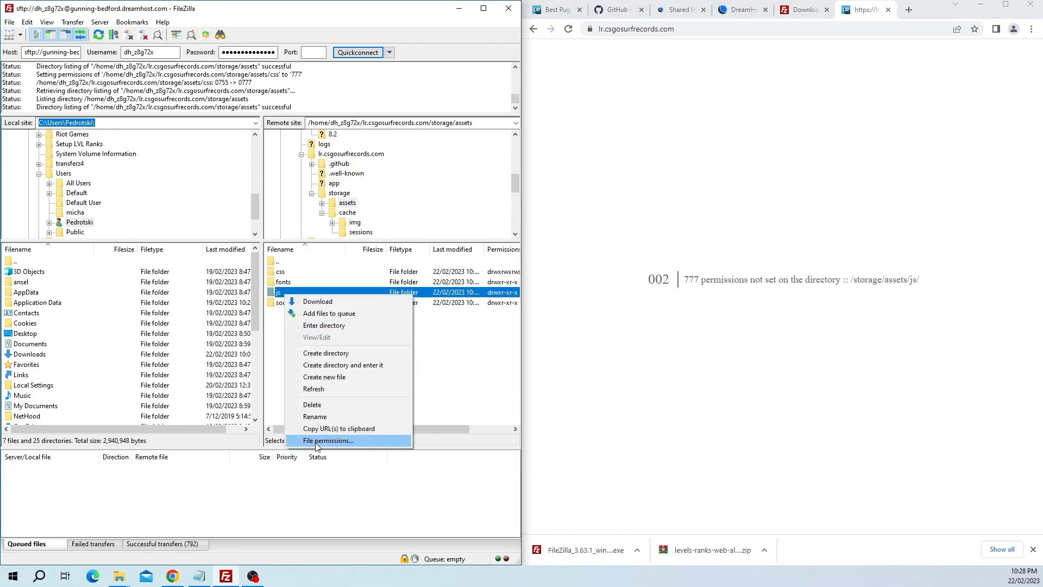
left_click(328, 440)
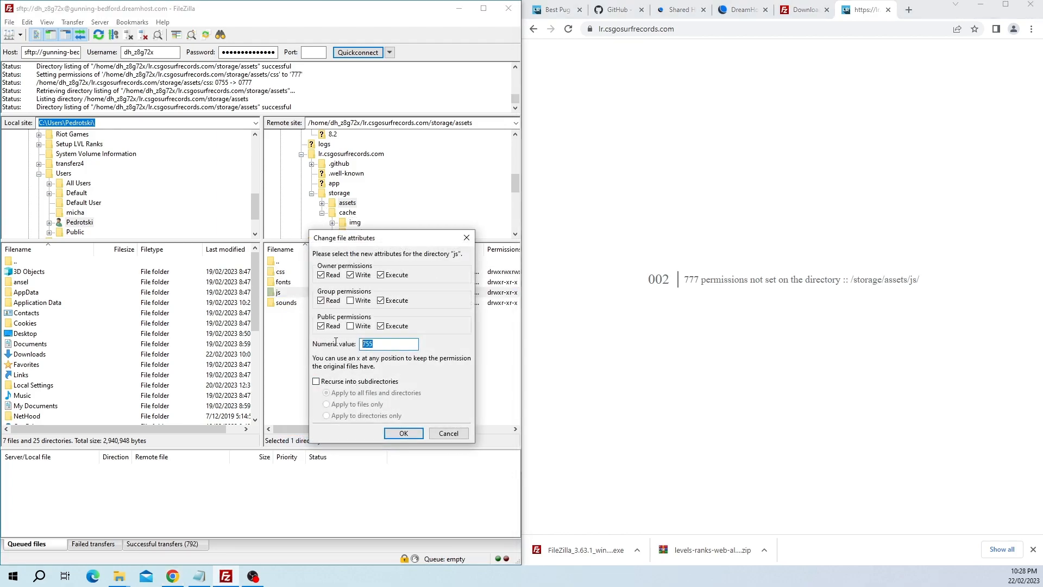
type("777")
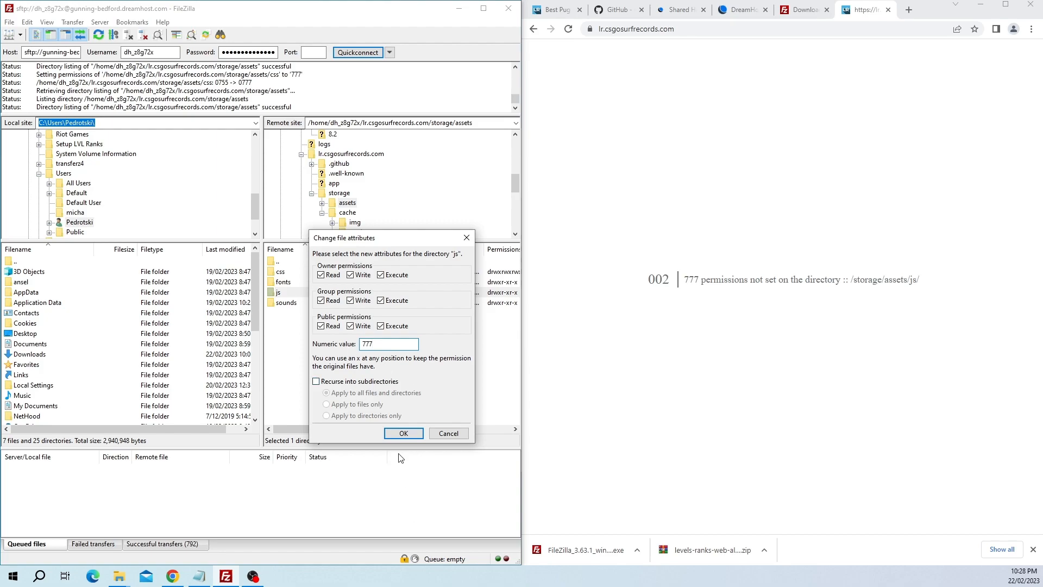
left_click(402, 433)
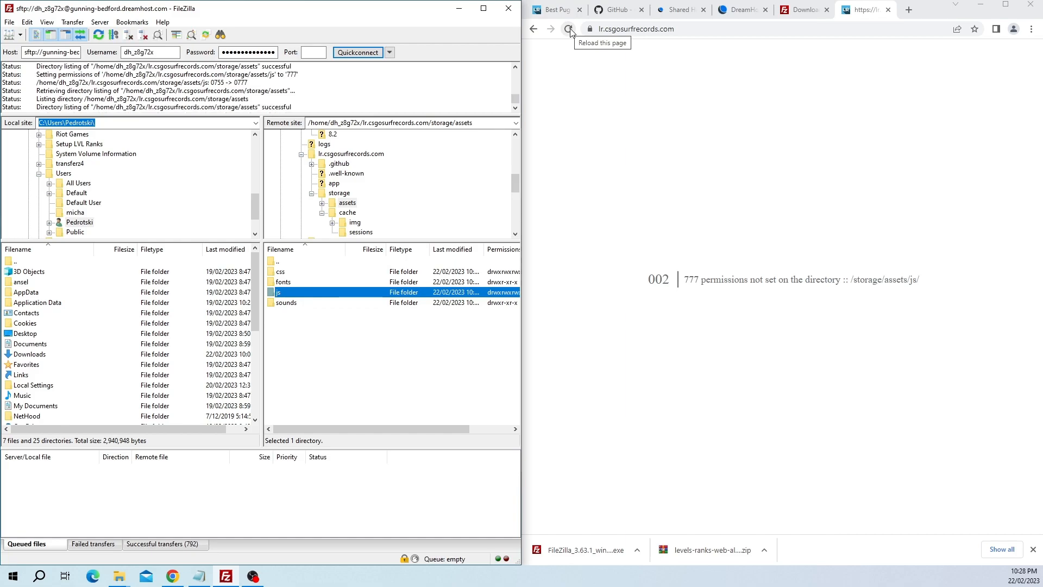
left_click(569, 28)
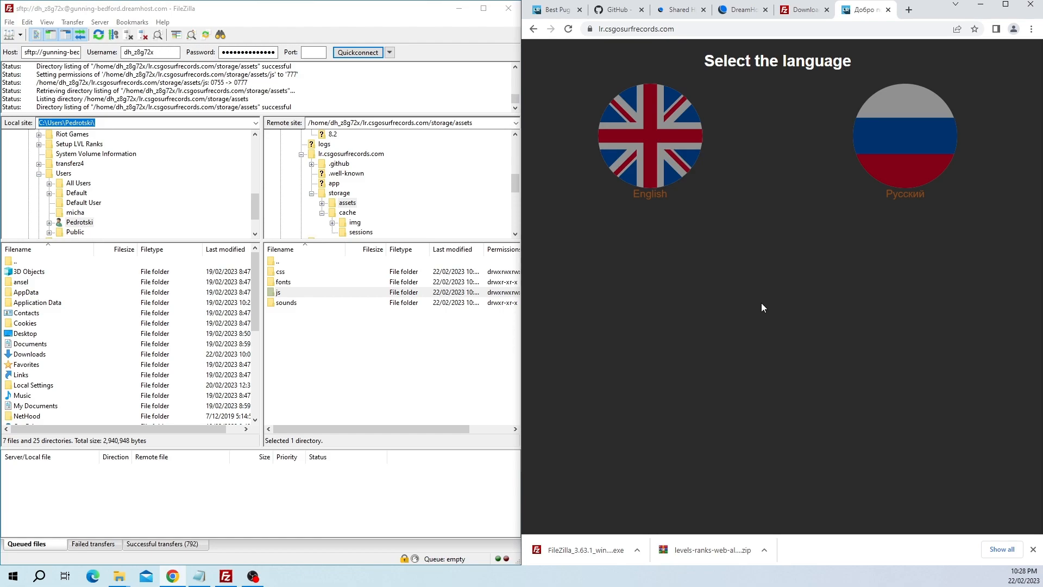
mouse_move(686, 148)
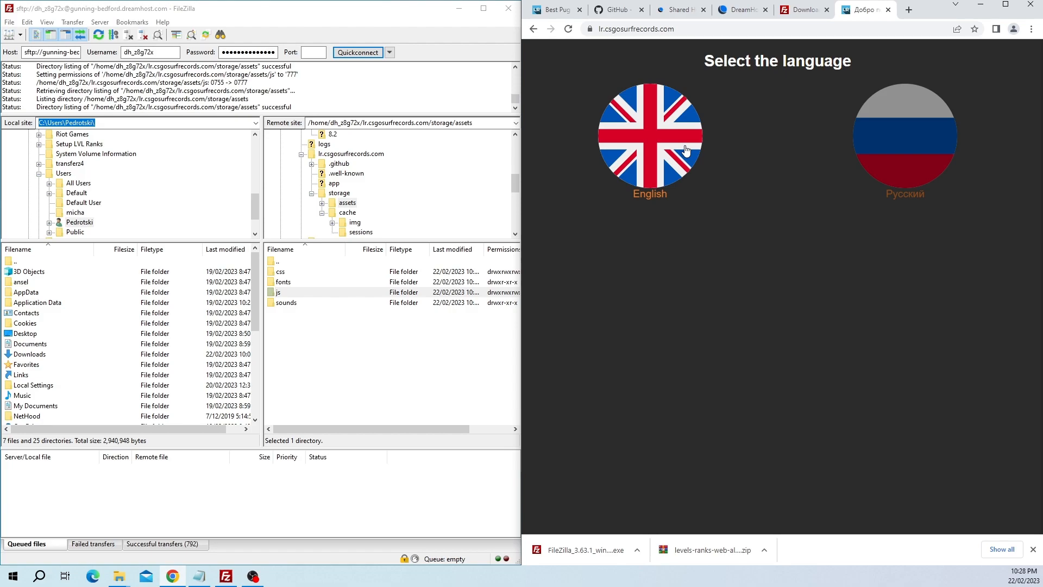
mouse_move(680, 150)
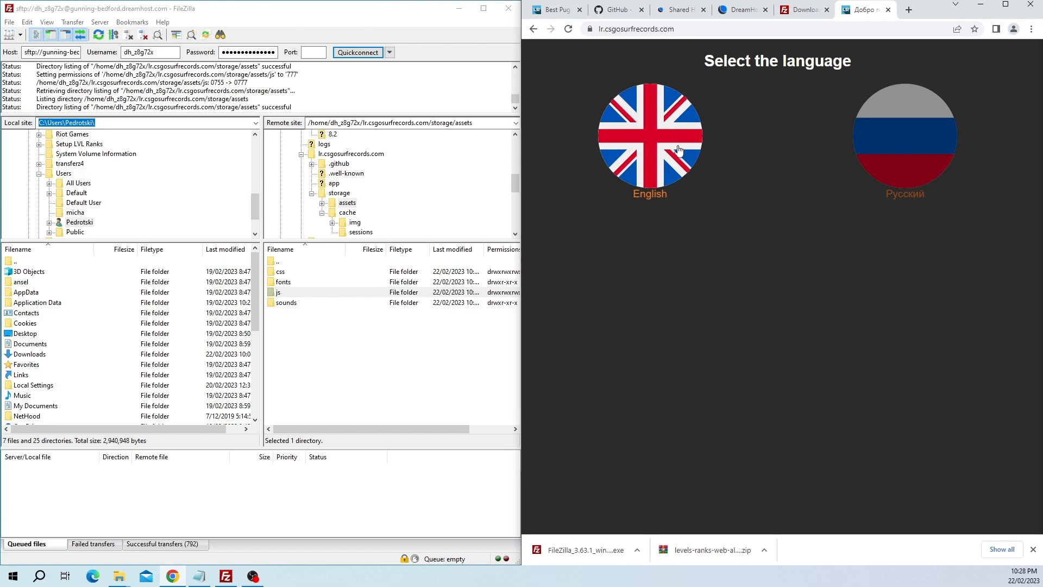
Choose English in the installer to reach the Database setup form, then go to the Game Host Bros panel.
left_click(650, 138)
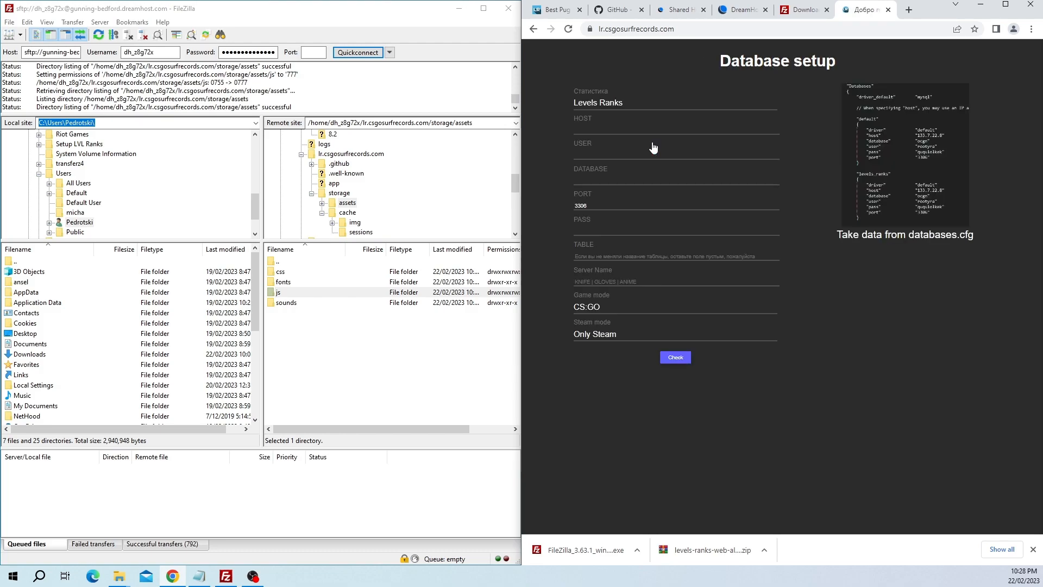
mouse_move(644, 145)
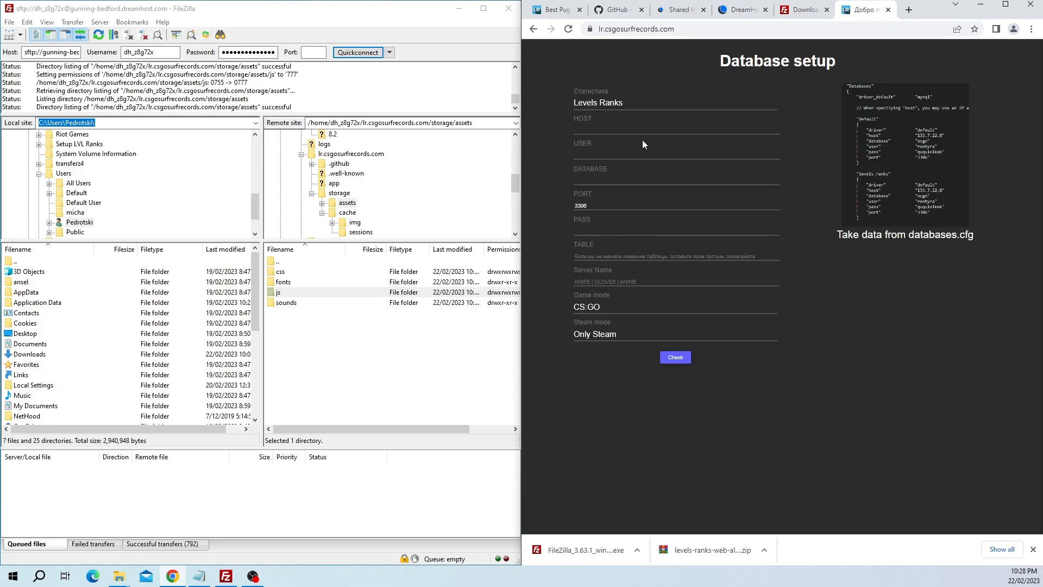
mouse_move(658, 110)
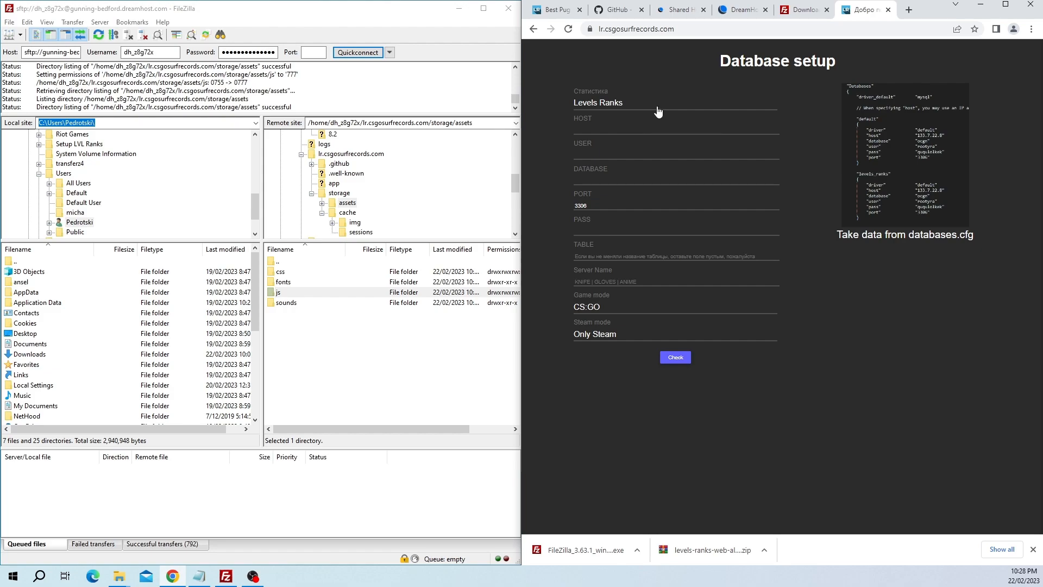
mouse_move(582, 108)
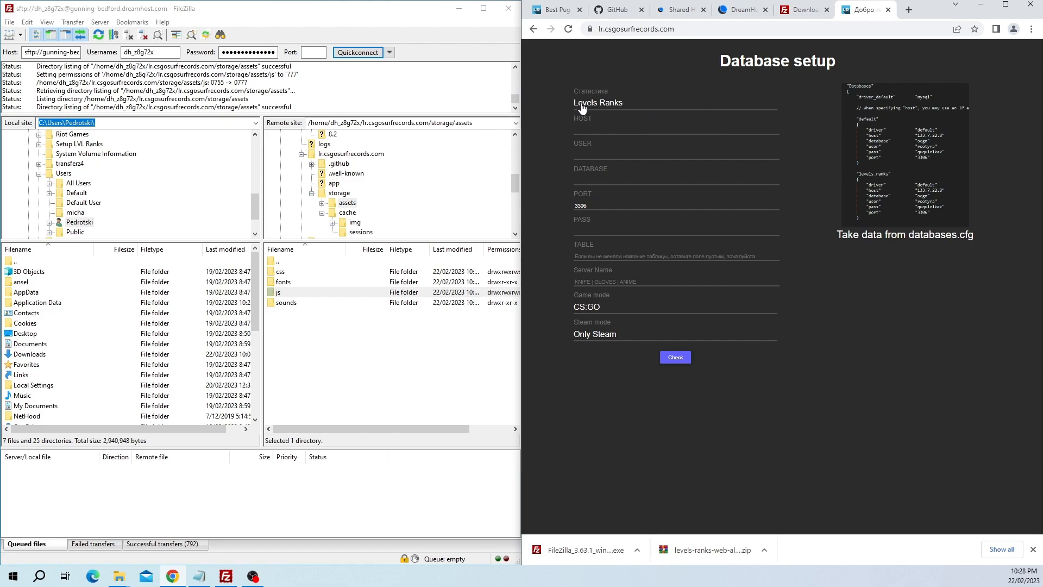
left_click(675, 357)
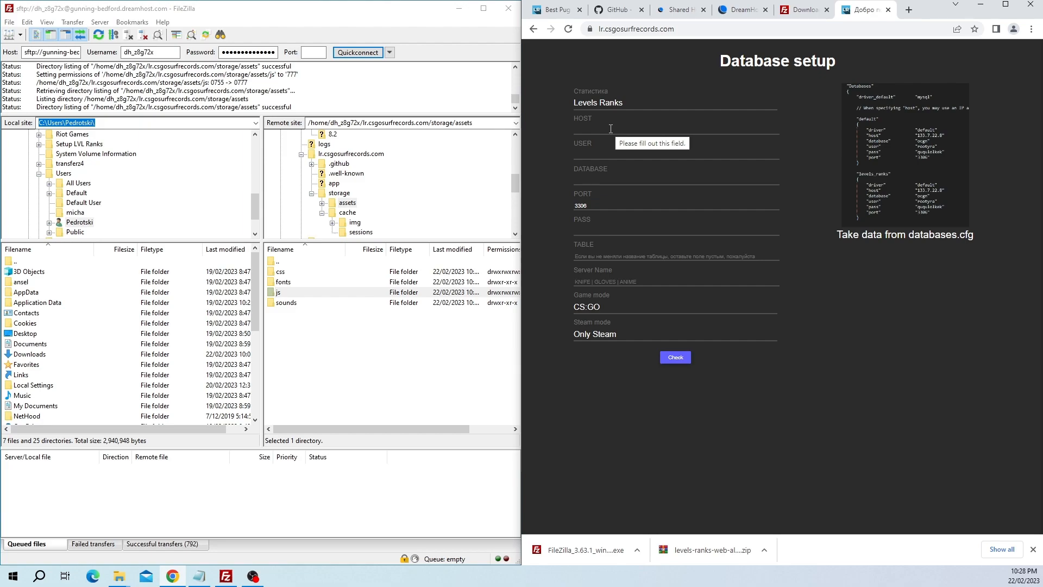
mouse_move(937, 8)
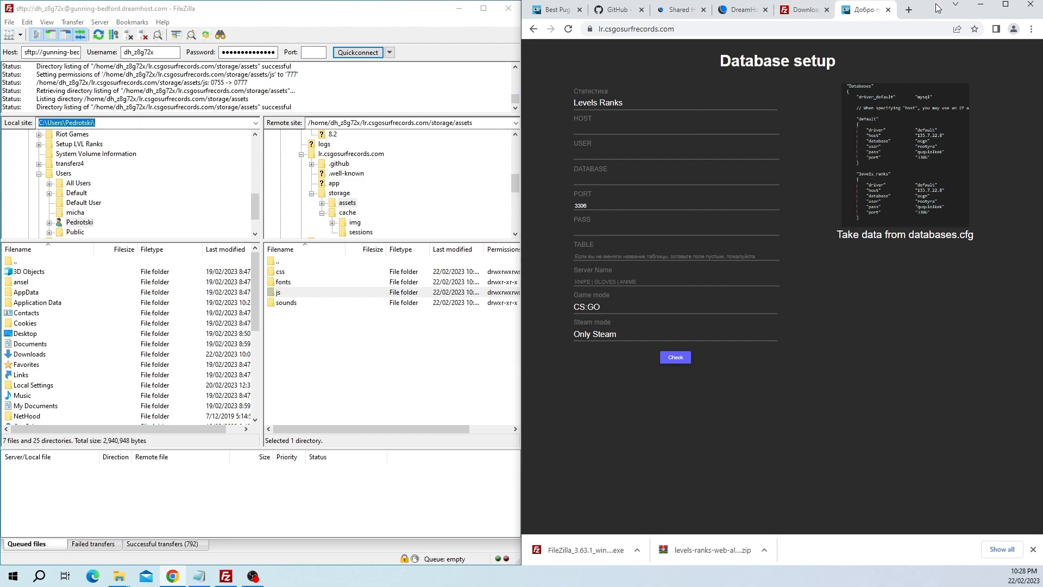
left_click(908, 10)
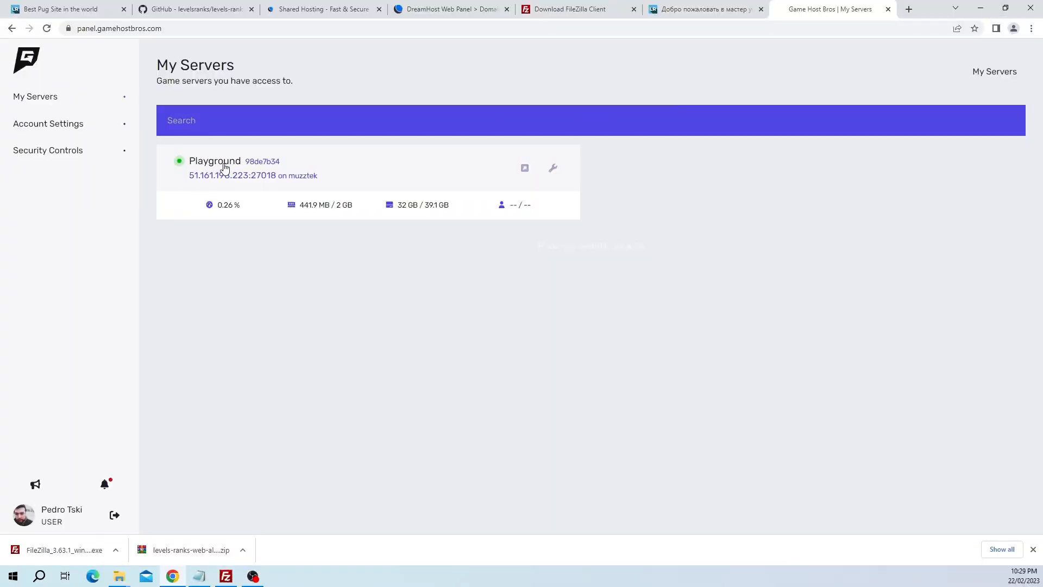
Open the Playground server's file manager in Game Host Bros.
left_click(214, 161)
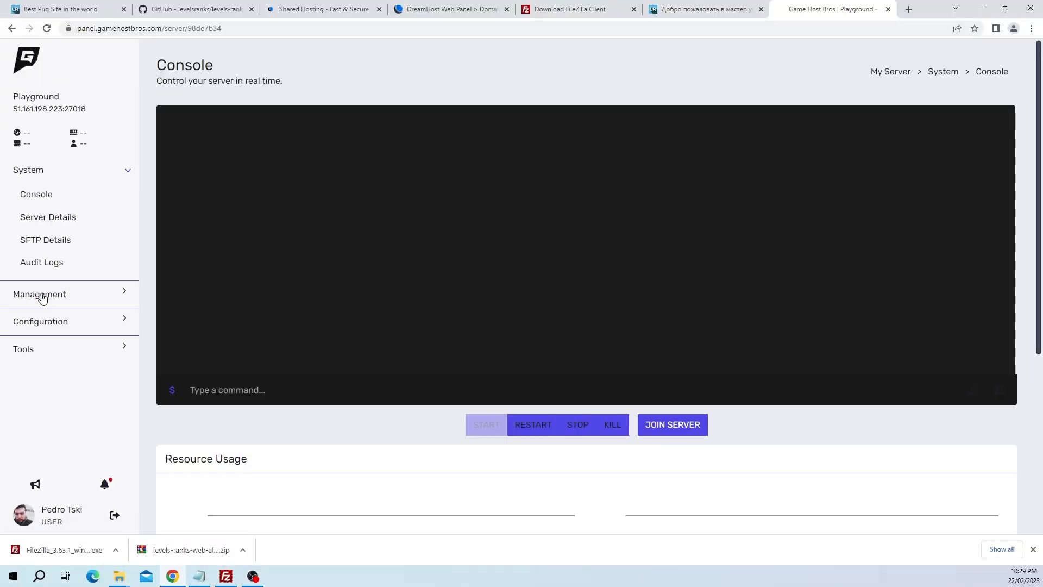
left_click(39, 294)
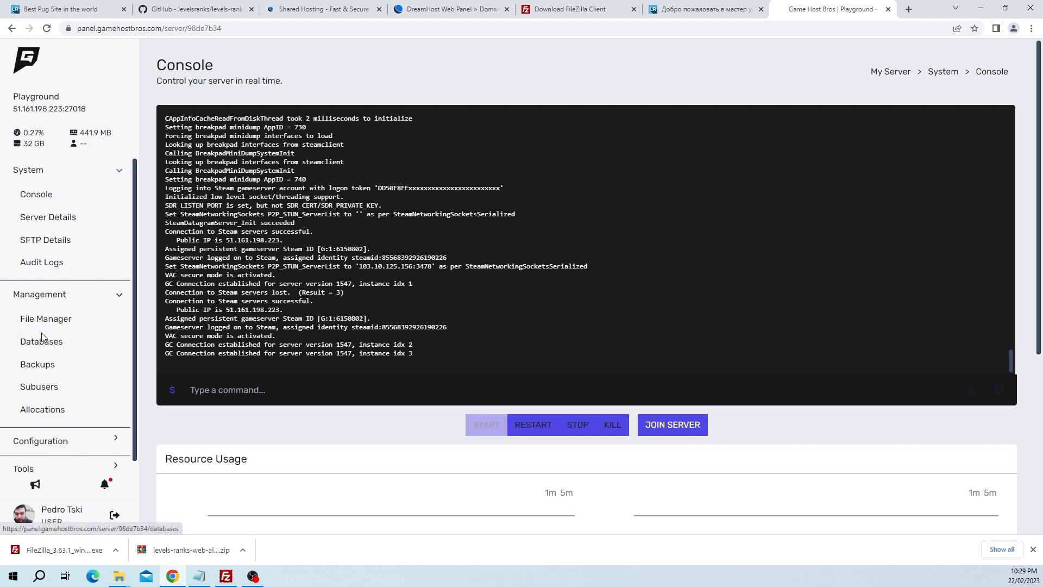
left_click(45, 318)
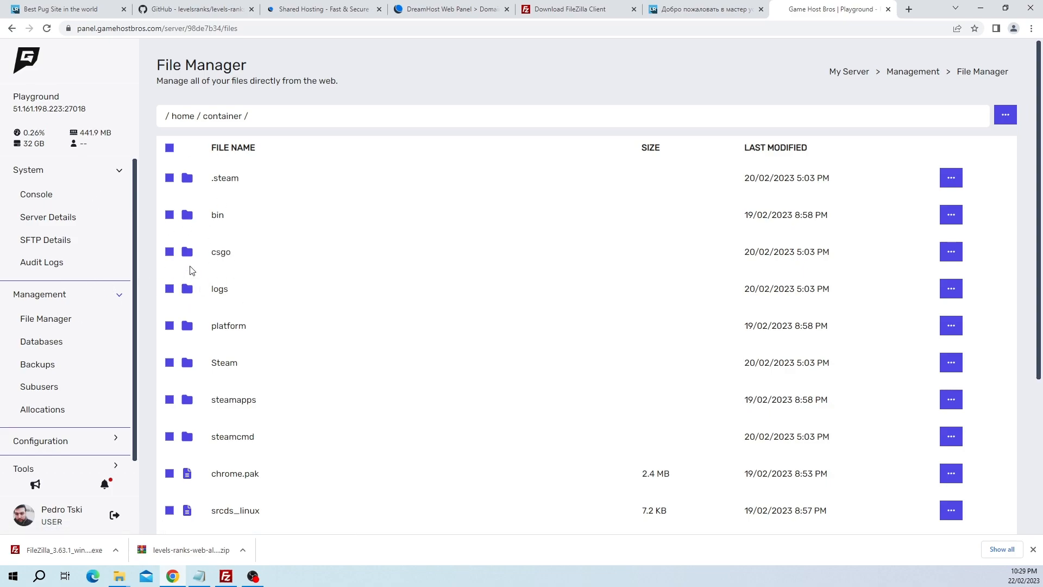
mouse_move(35, 326)
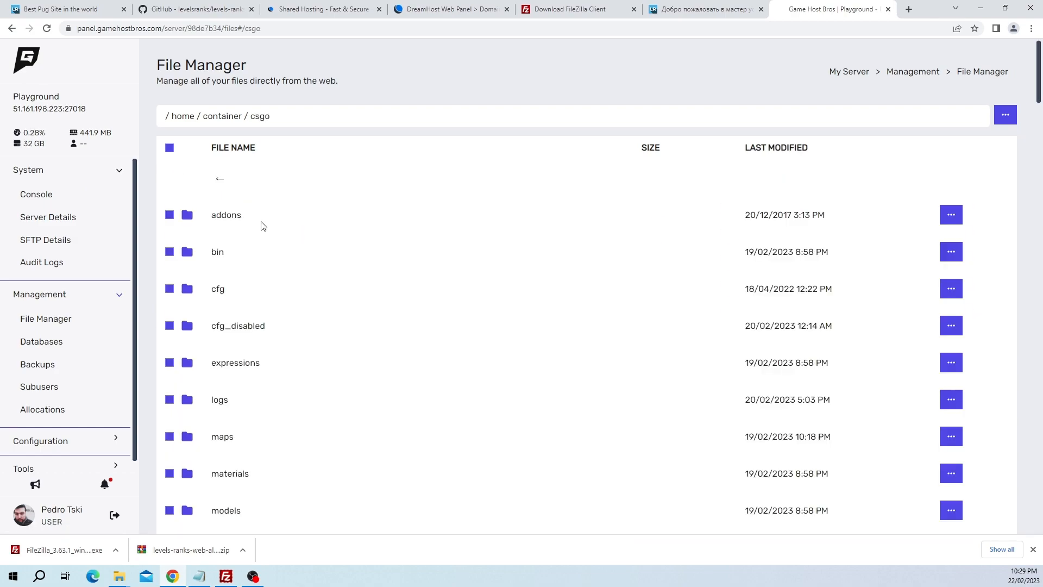
scroll("down", 3)
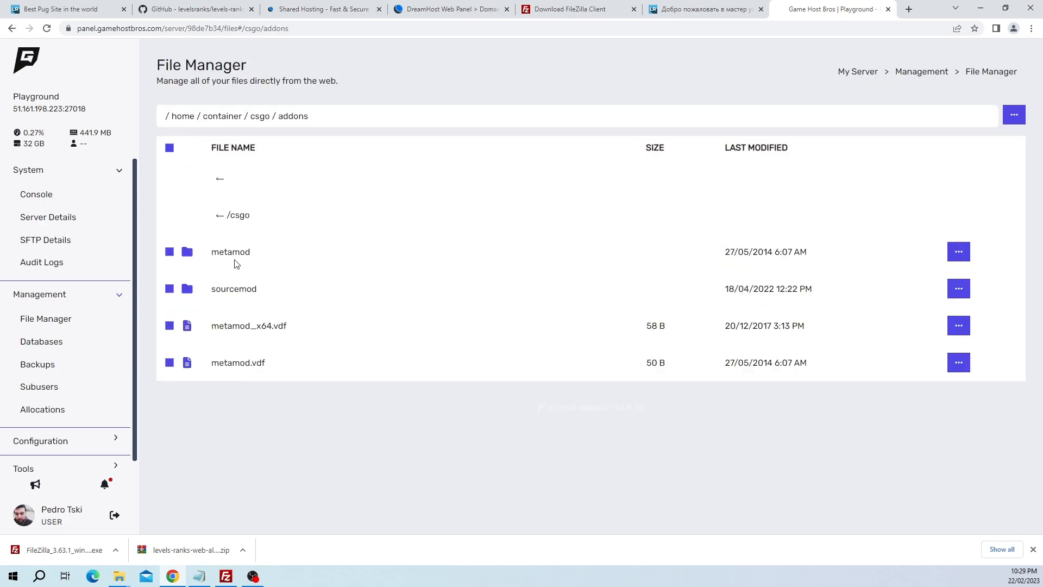
Browse to csgo/addons/sourcemod/configs and open databases.cfg in the editor.
left_click(234, 289)
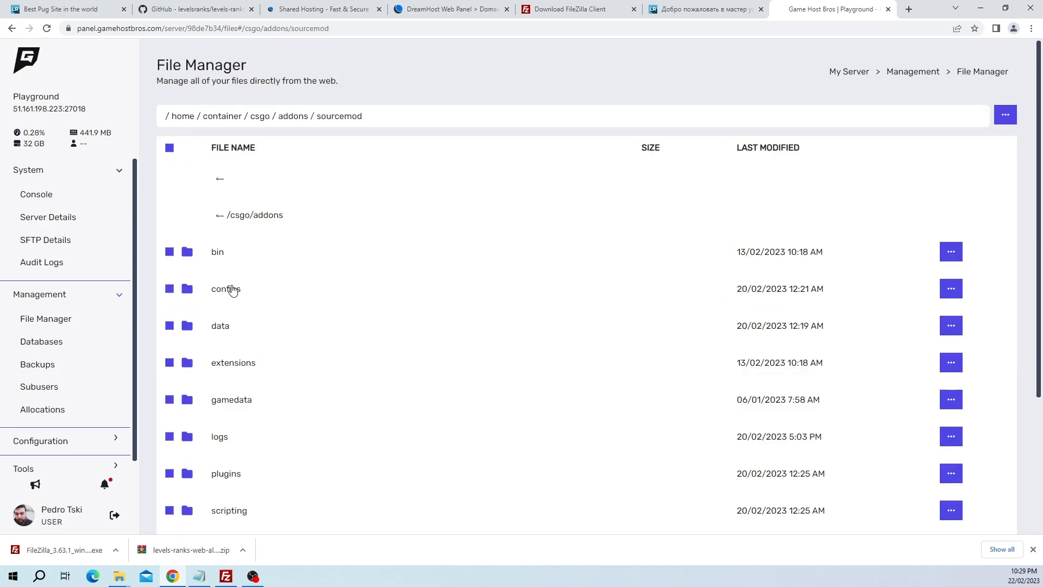
left_click(225, 289)
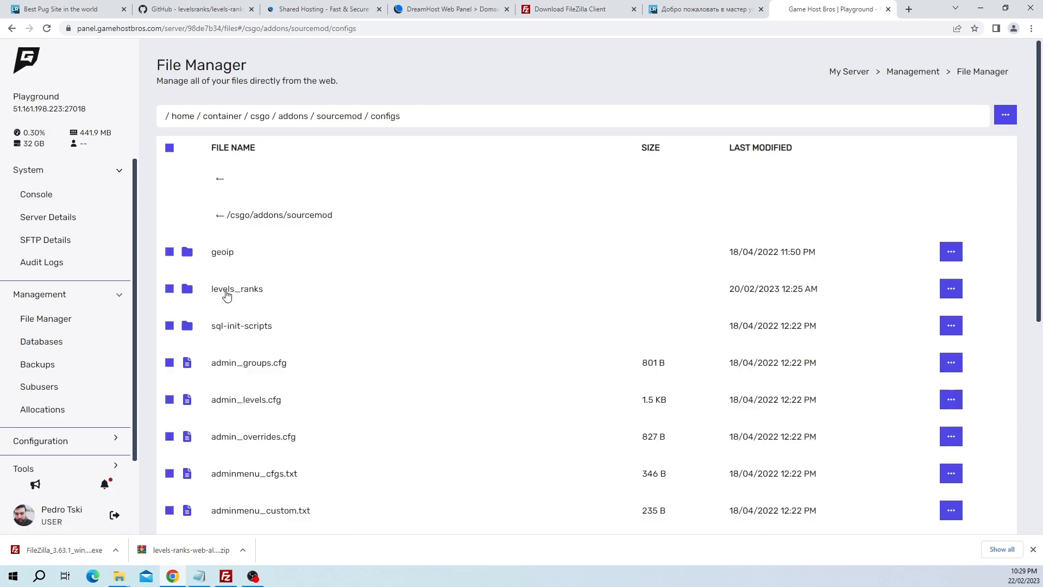
scroll("down", 3)
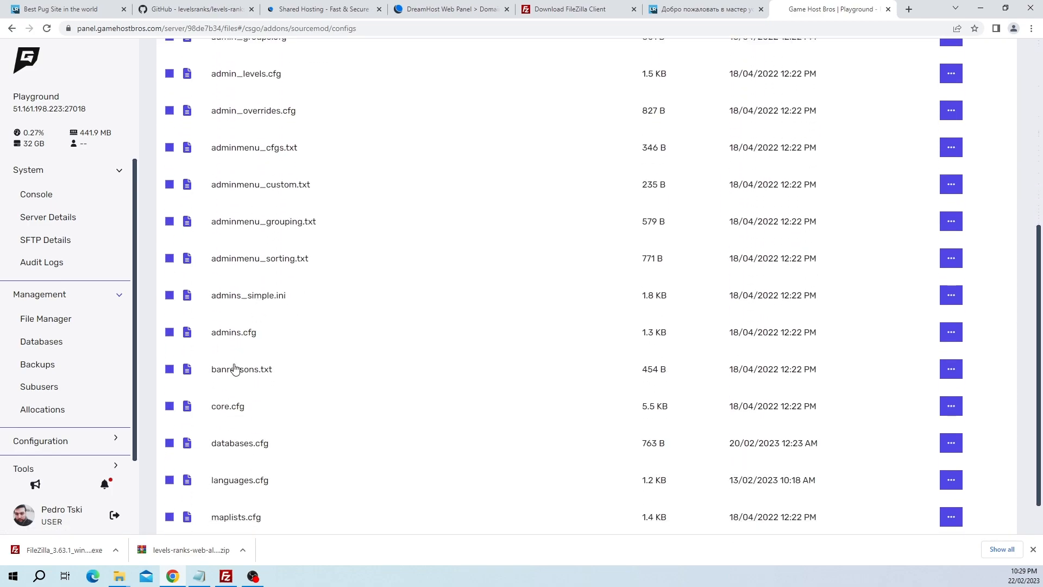
left_click(239, 443)
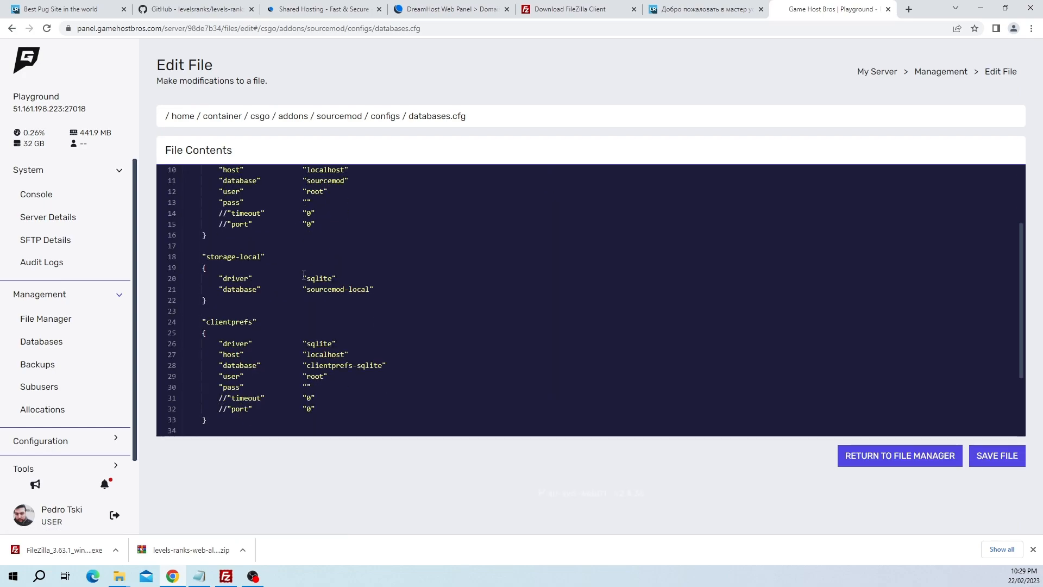
scroll("down", 3)
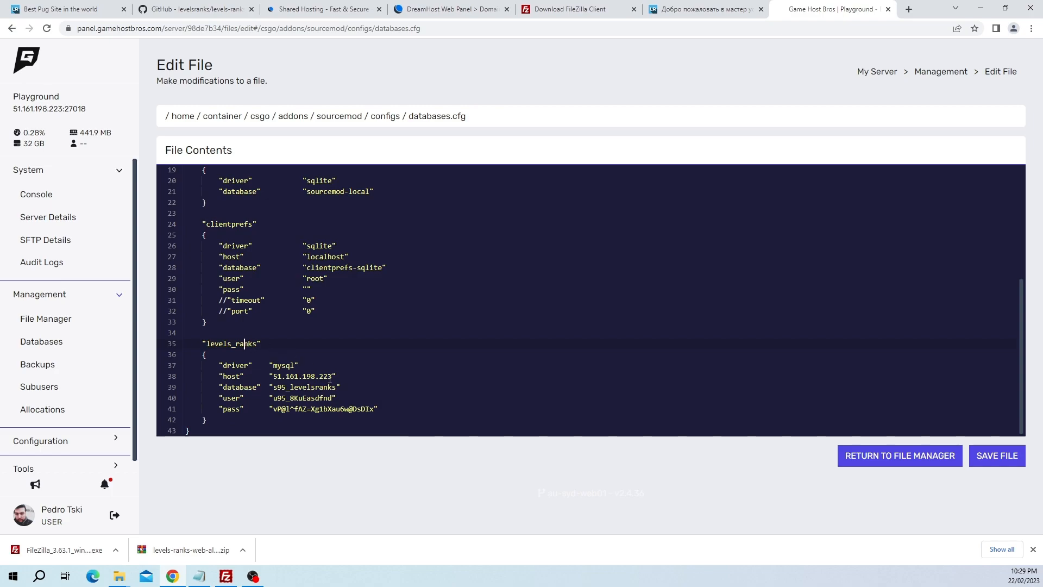
double_click(303, 376)
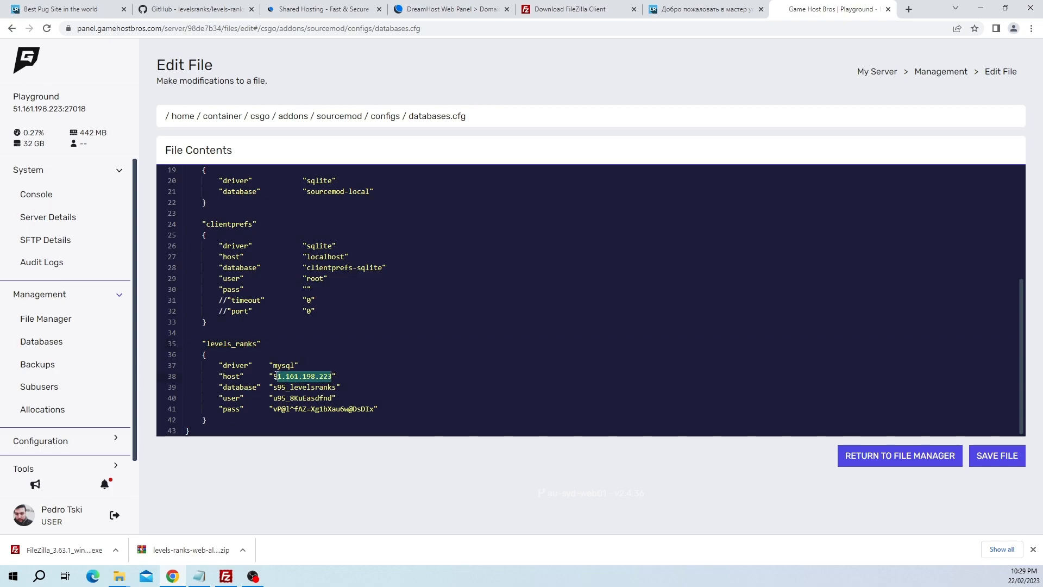
left_click(705, 9)
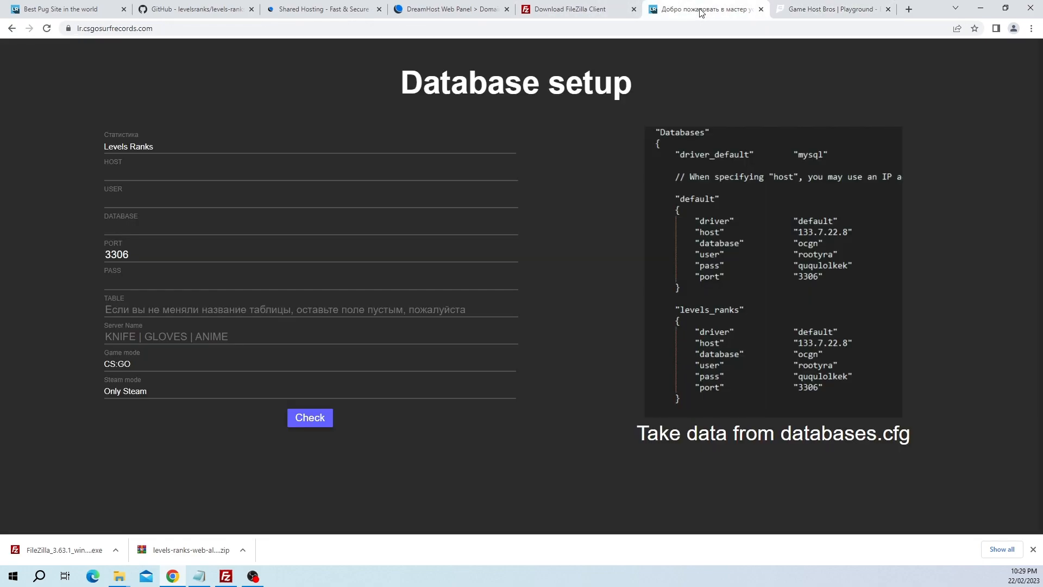
type("51.161.198.223")
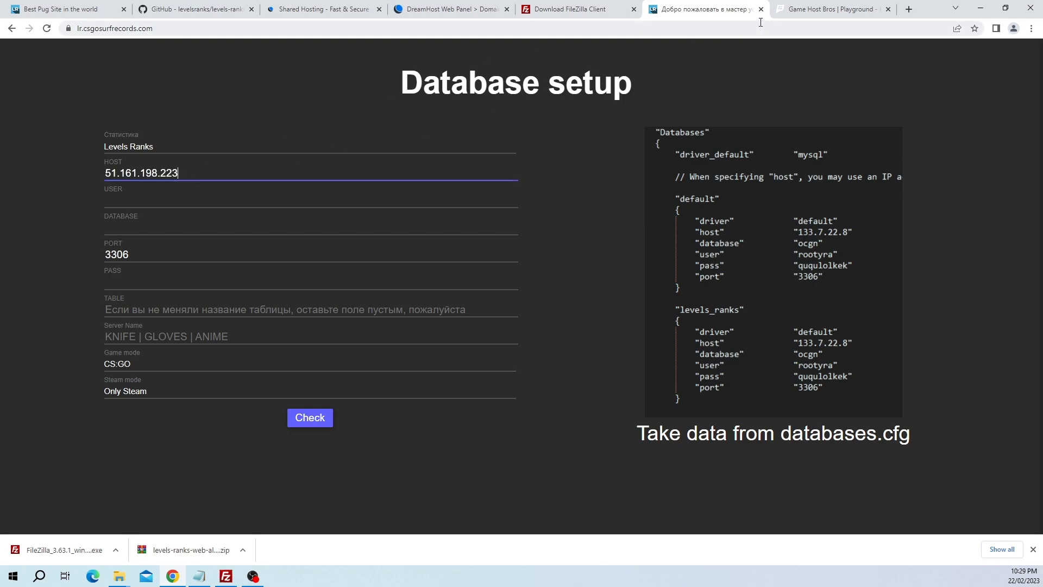
left_click(831, 9)
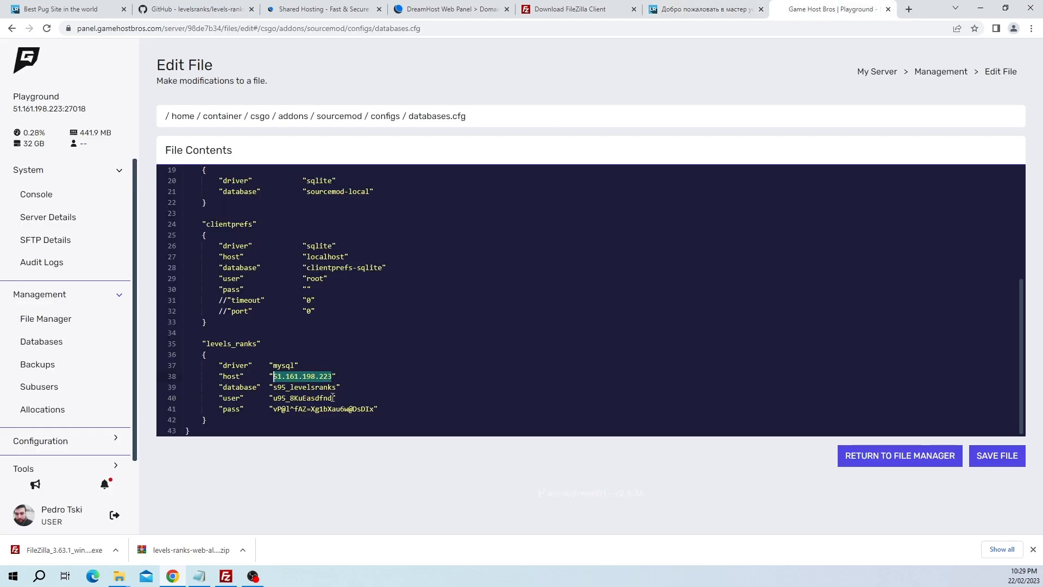
double_click(304, 397)
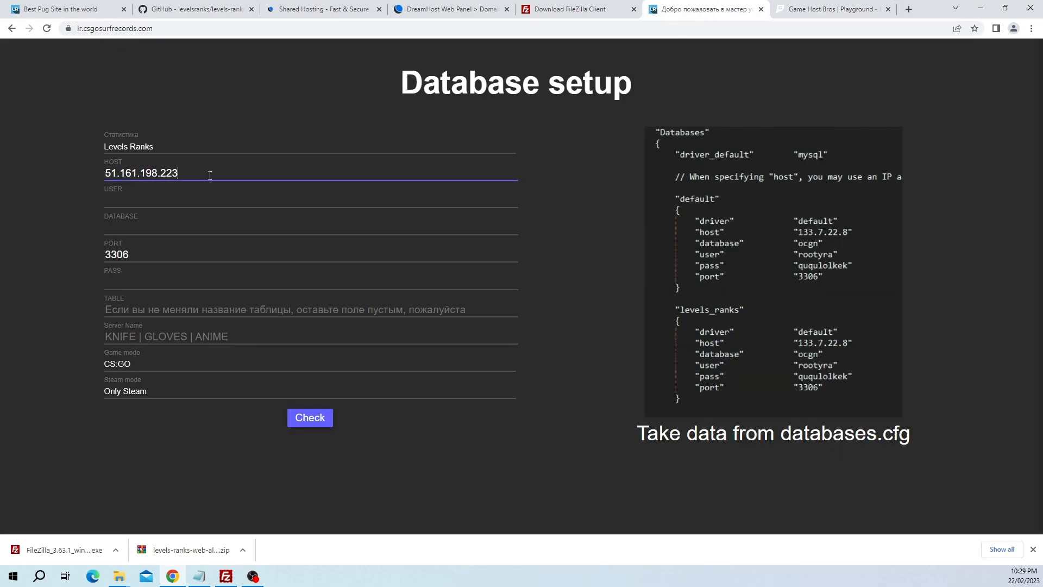
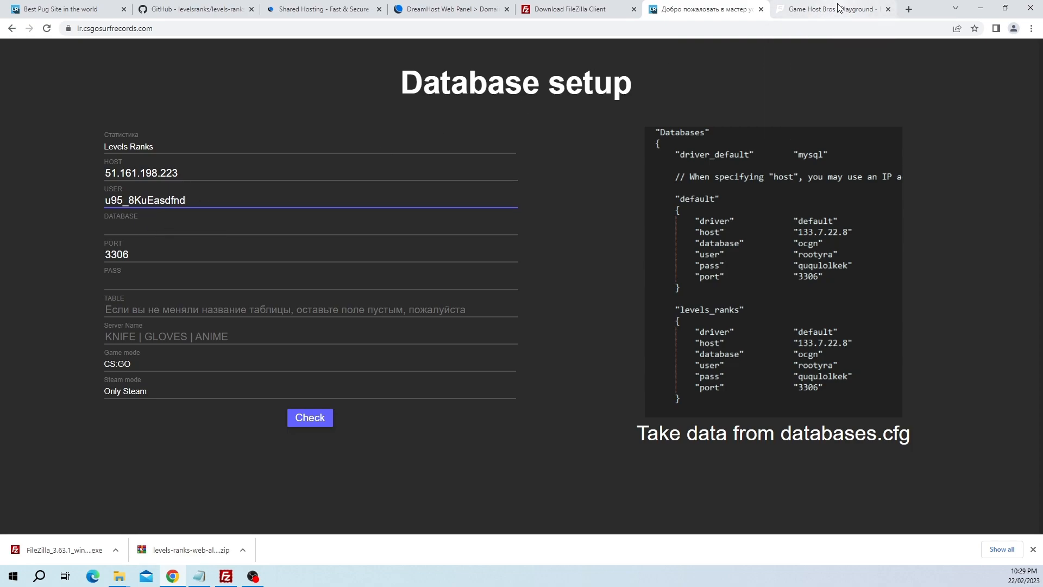
left_click(828, 9)
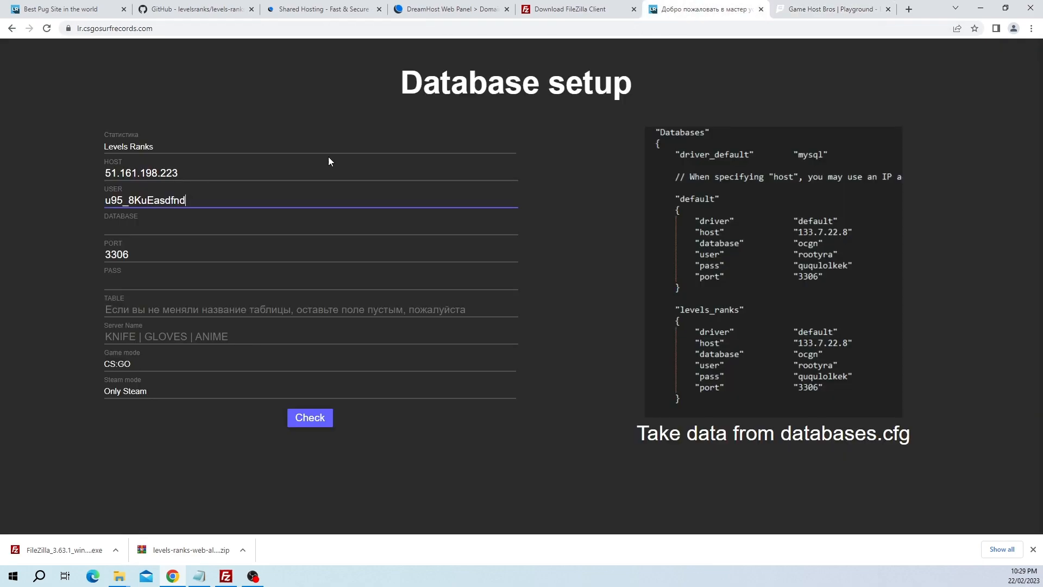
left_click(831, 9)
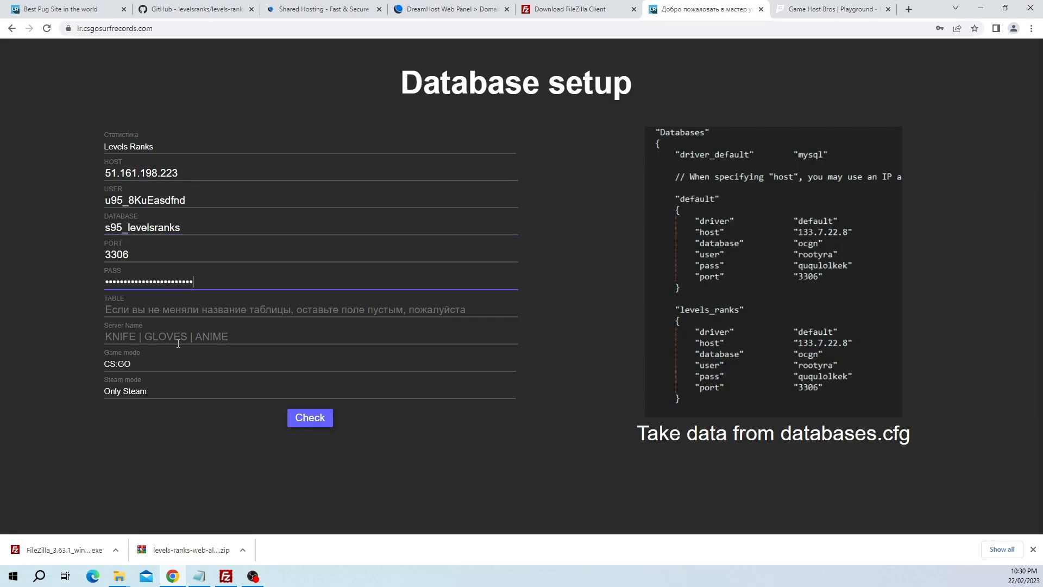
Enter the server name 'Sick CSGO Server' and submit the database connection details with Check.
left_click(266, 336)
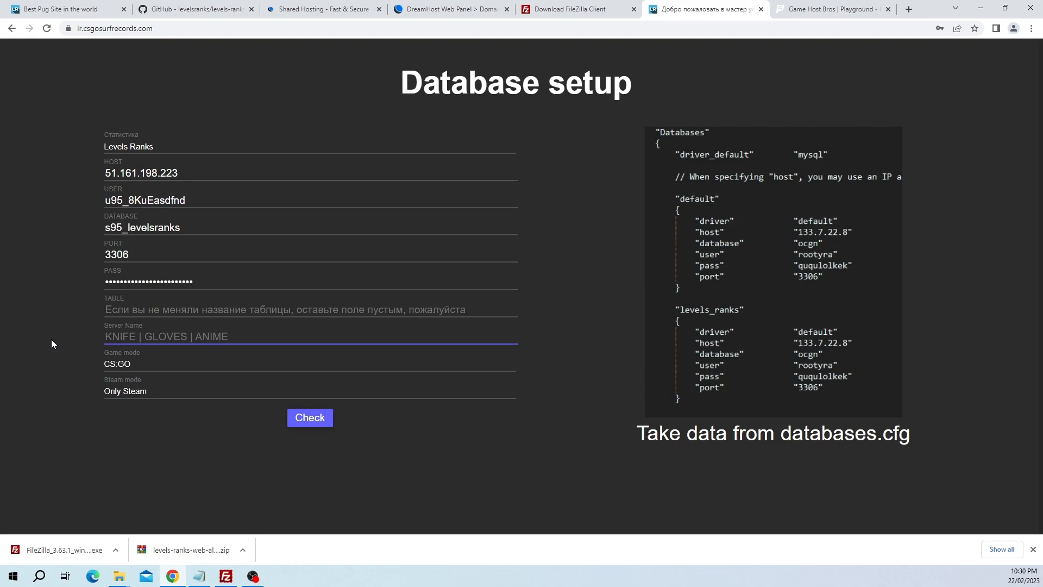
type("Sick CSGO")
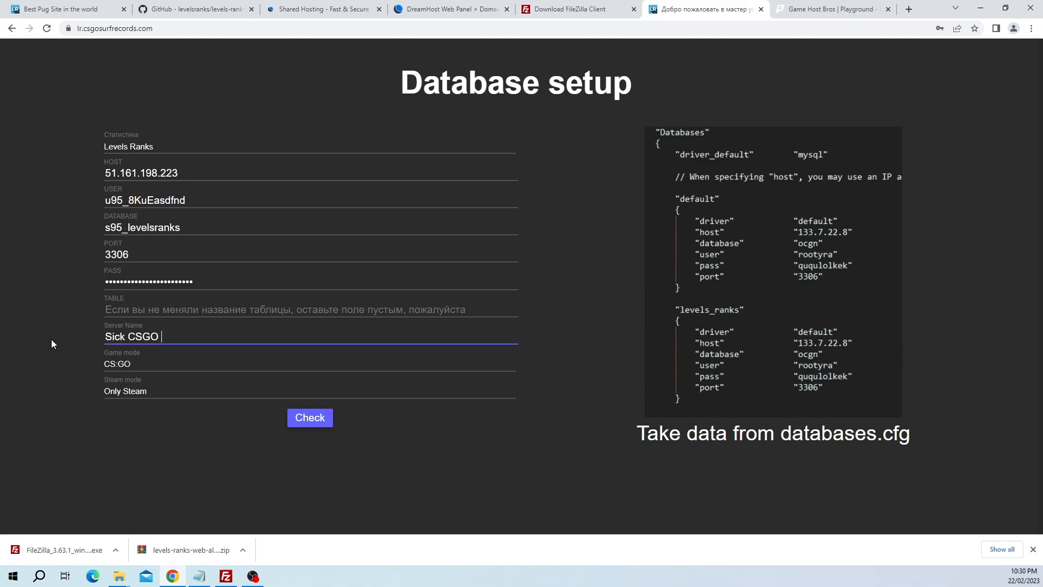
type("Server")
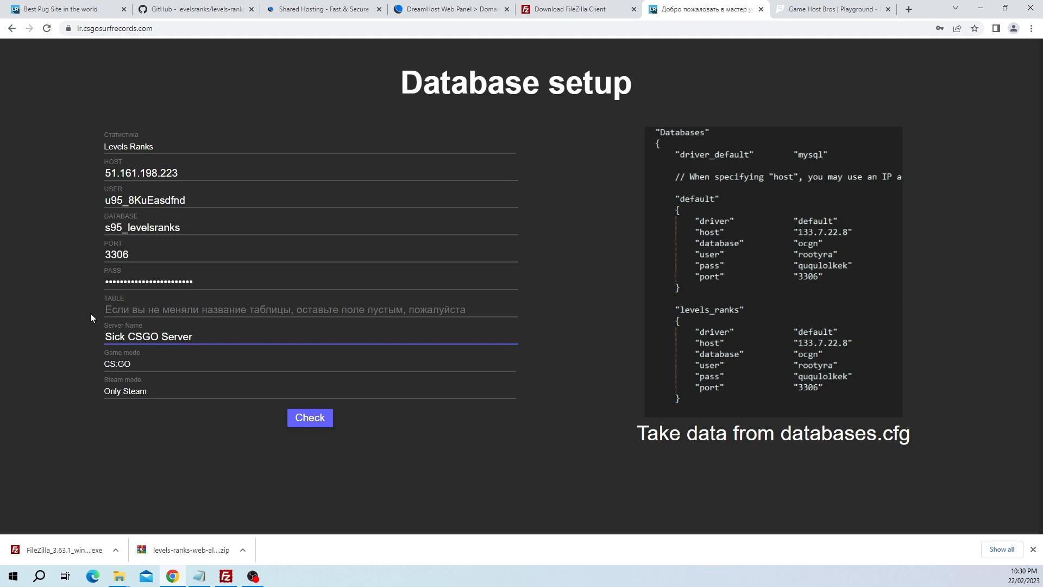
mouse_move(422, 413)
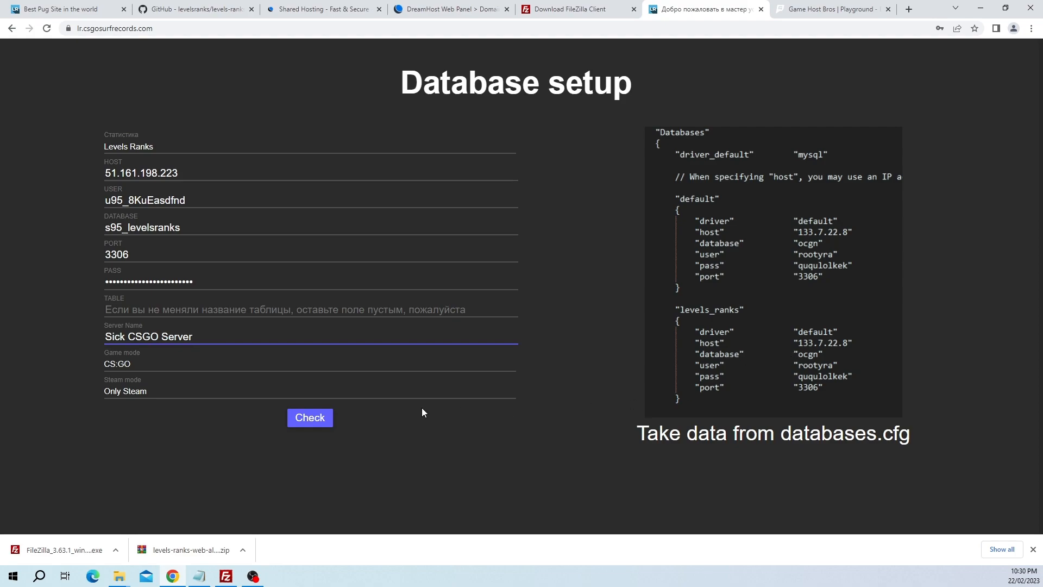
left_click(310, 417)
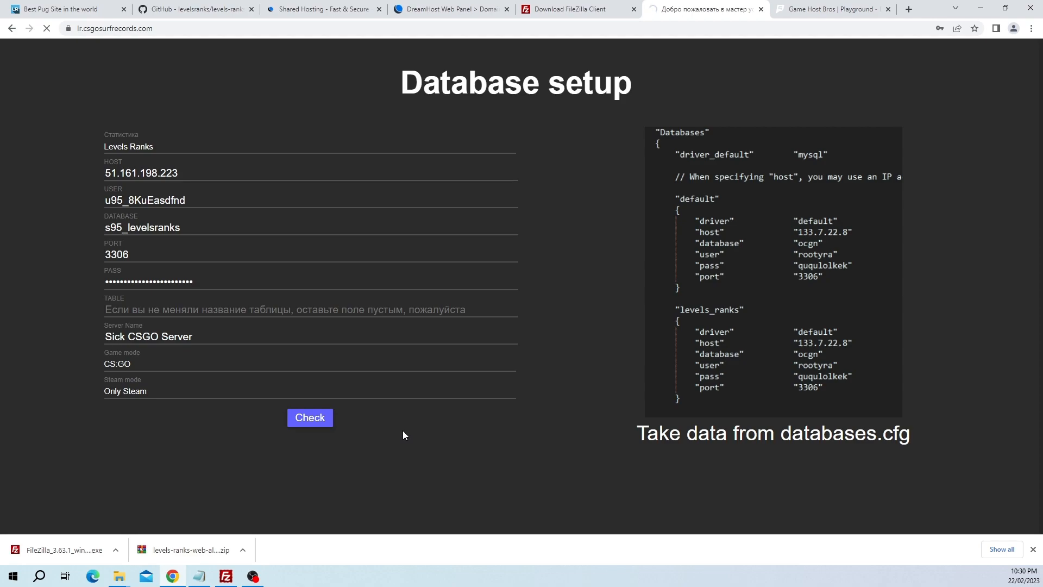
Skip the Steam Web API key step, choosing no Steam authorization and no player avatars.
left_click(309, 418)
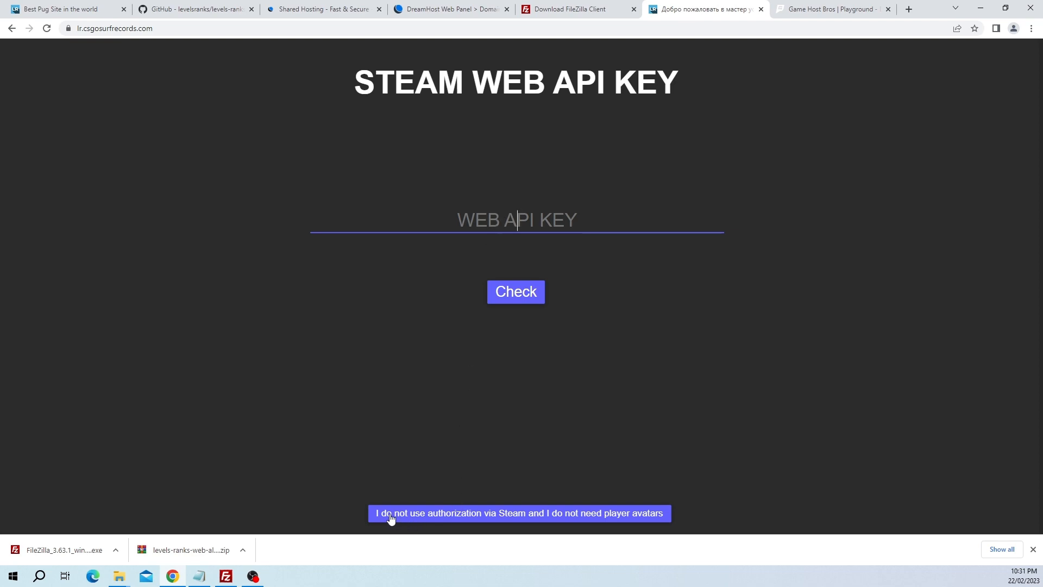
mouse_move(553, 518)
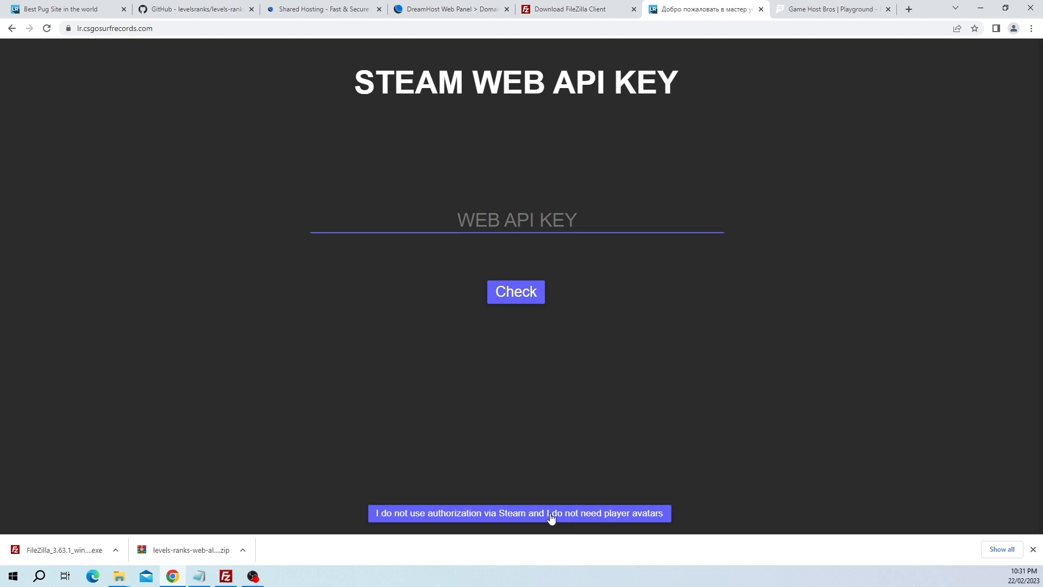
left_click(517, 220)
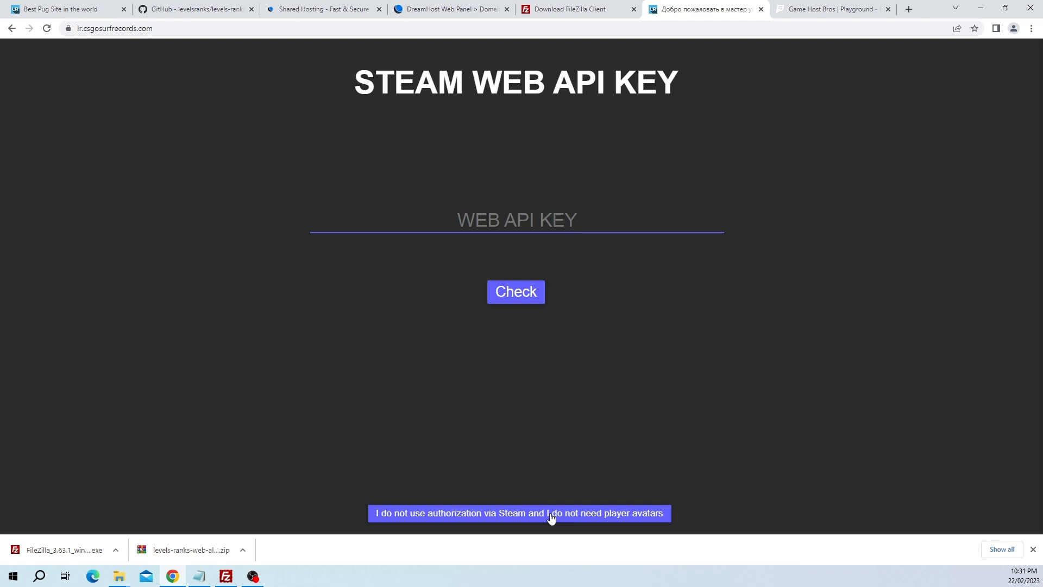
left_click(519, 513)
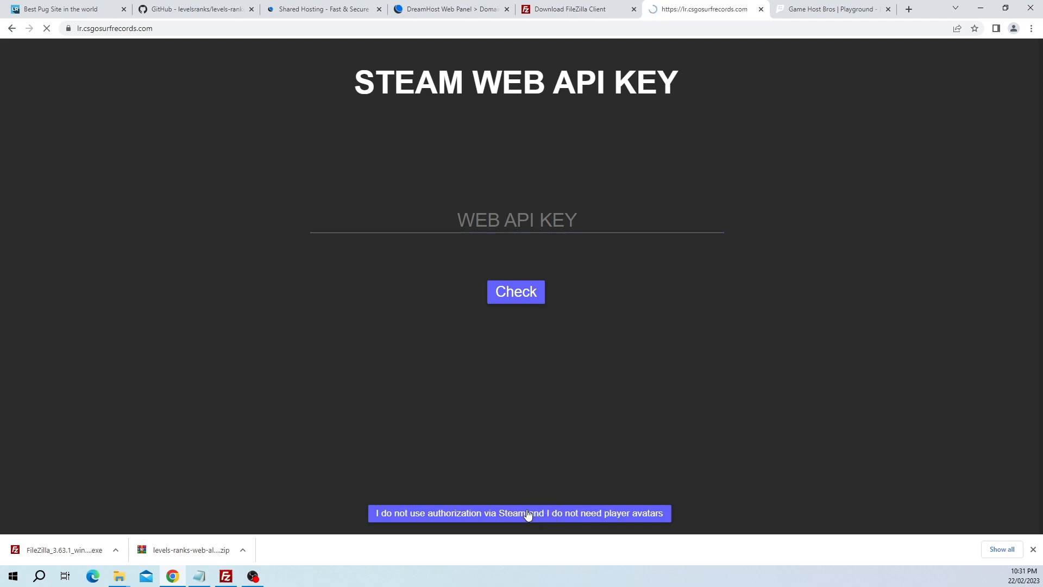
Enter 'Sick CSGO' as both the server Short Name and Full Name.
left_click(519, 513)
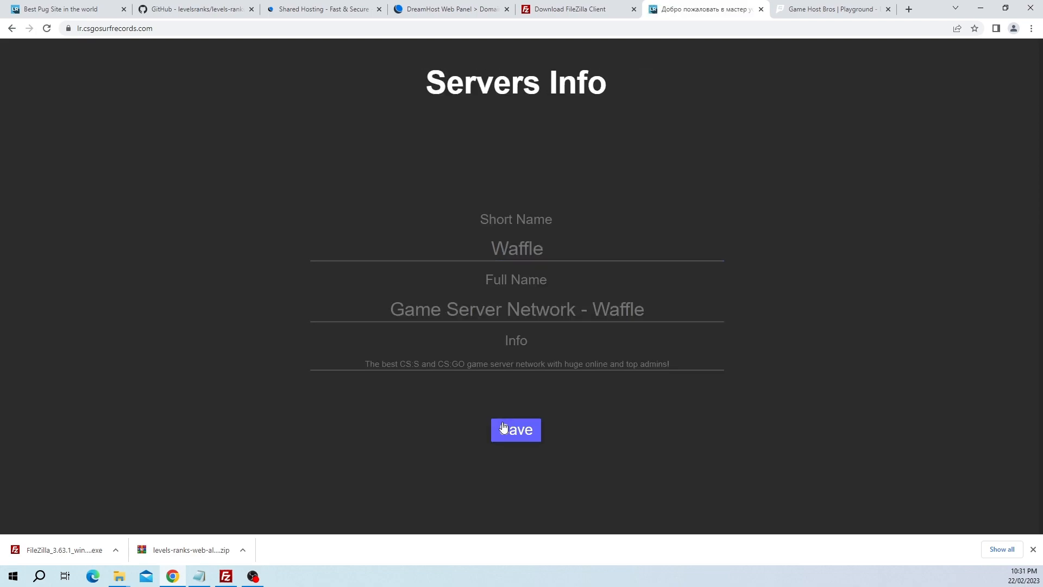
left_click(515, 429)
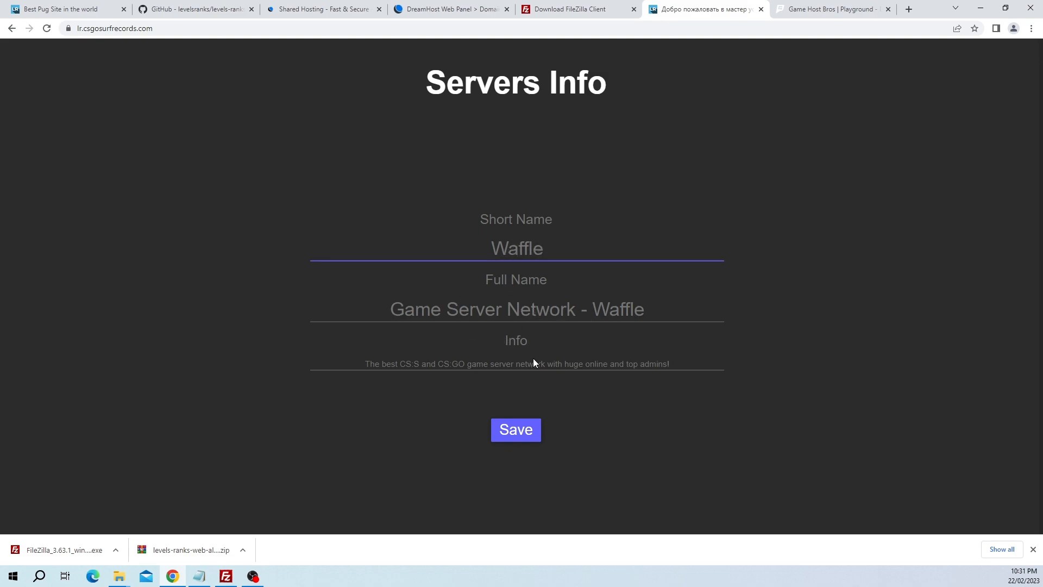
left_click(515, 430)
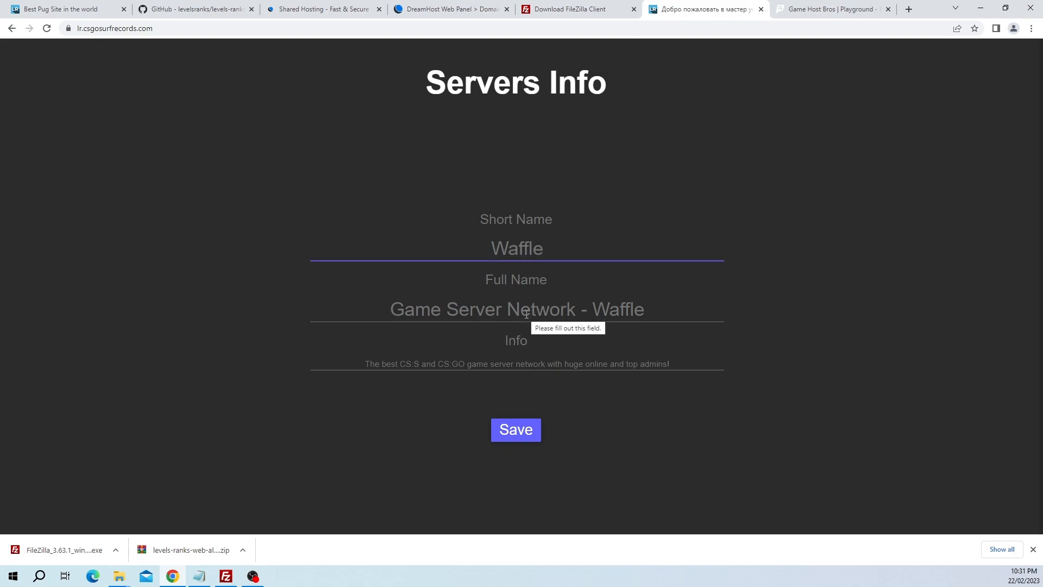
mouse_move(663, 157)
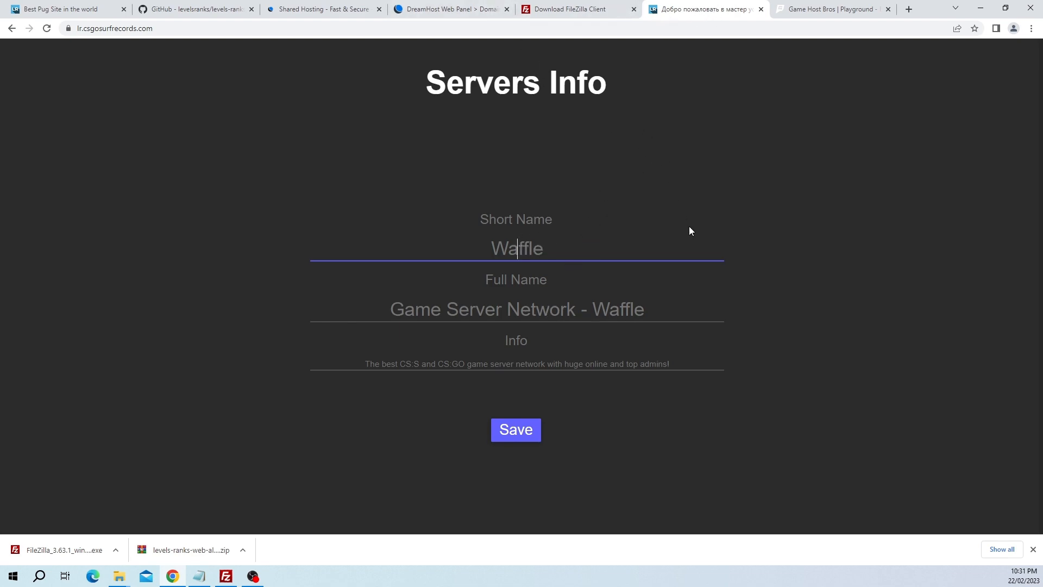
type("Sick CSGO")
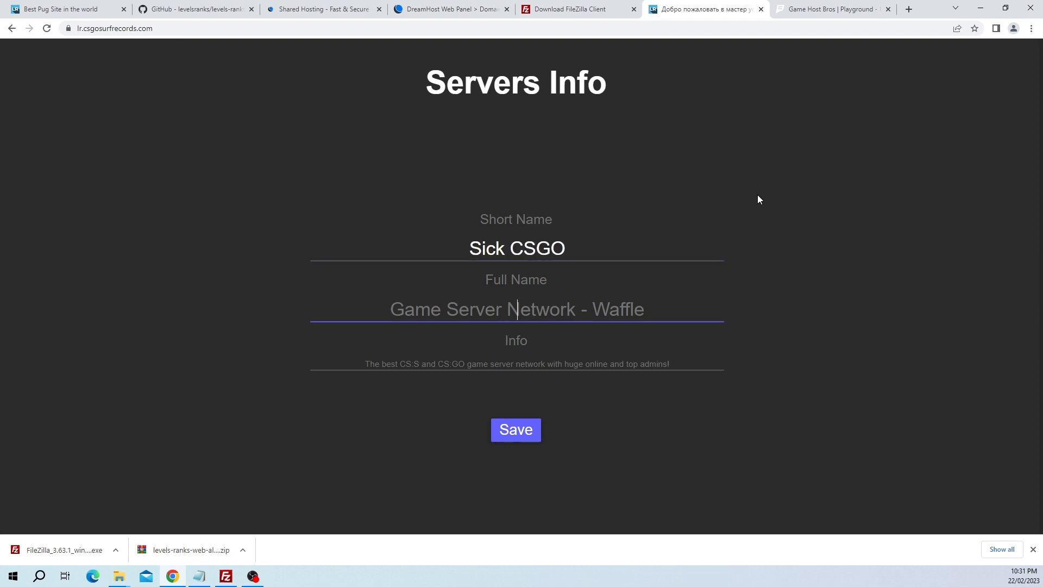
type("Sick CSGO")
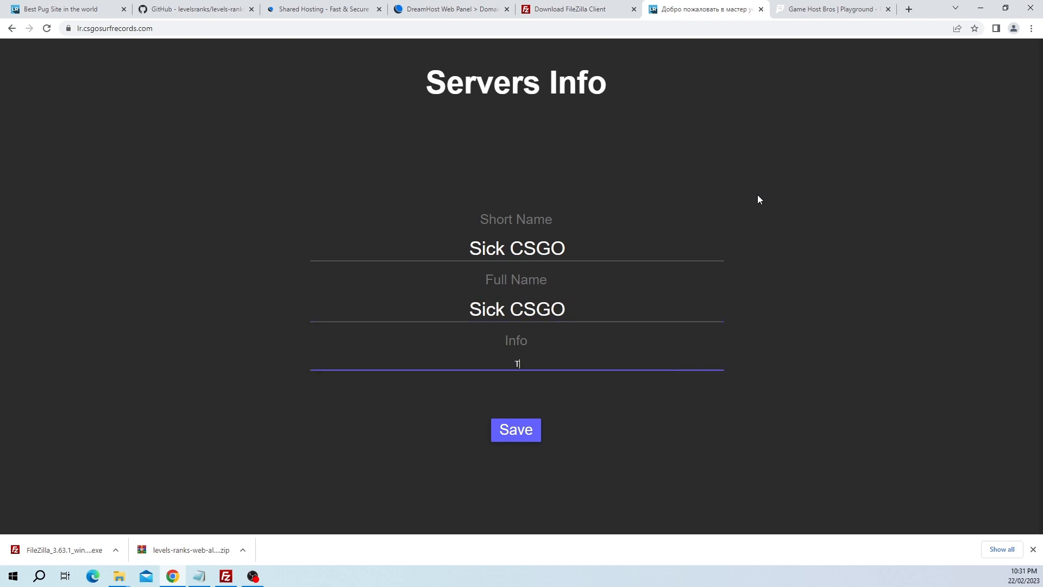
Describe the server as 'the sickest csgo server ever' and save the Servers Info.
type("he sickest c")
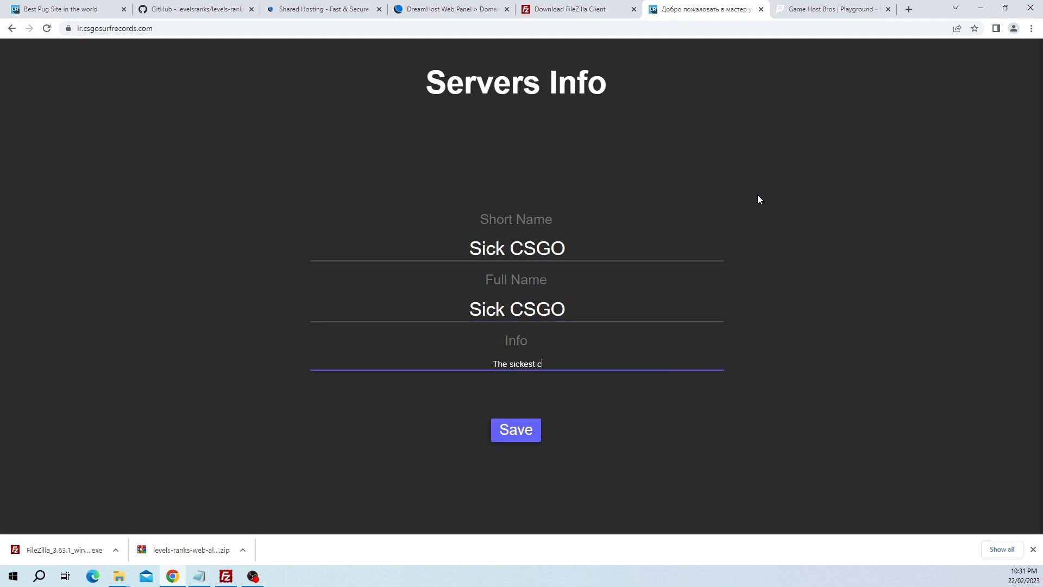
type("sgo server ever")
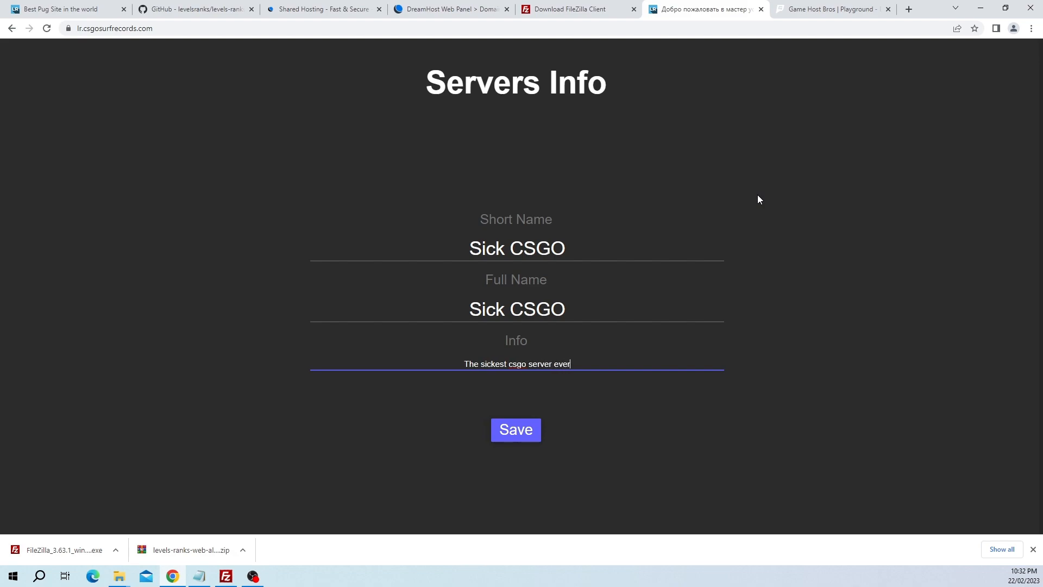
left_click(515, 430)
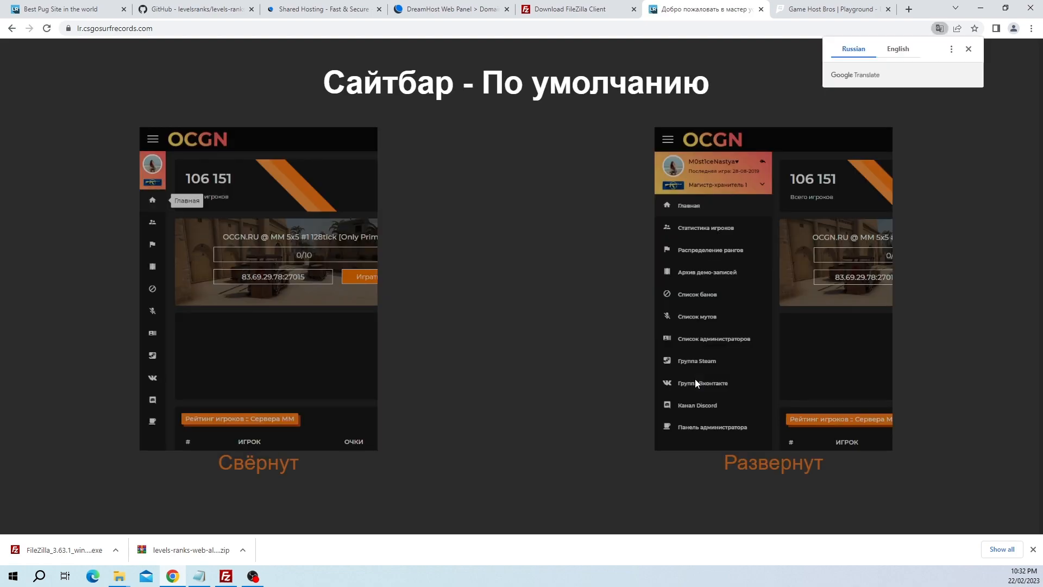
mouse_move(997, 48)
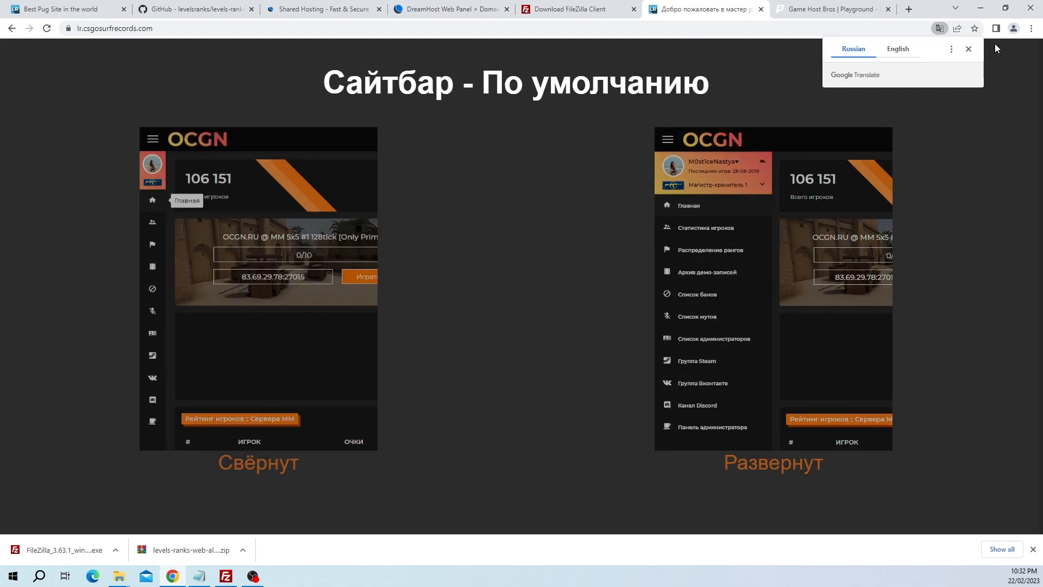
Choose the collapsed sidebar style and a non-default badge style.
left_click(968, 49)
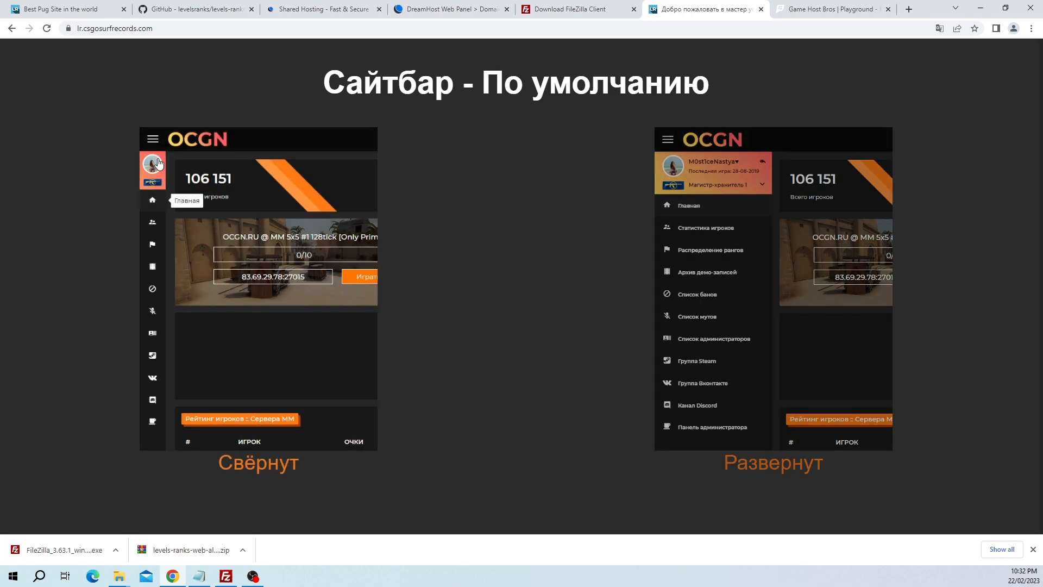
mouse_move(159, 367)
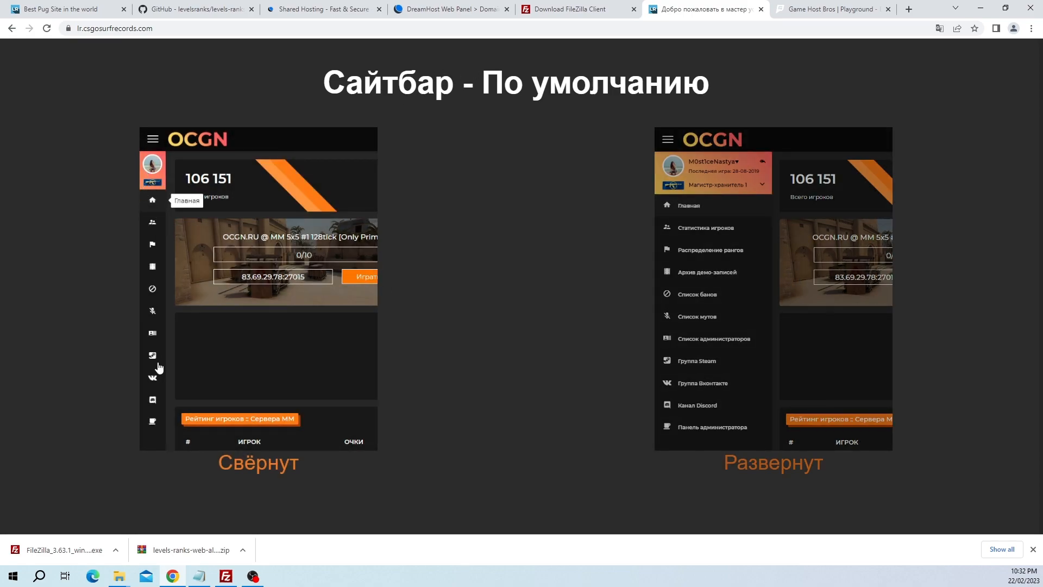
mouse_move(234, 170)
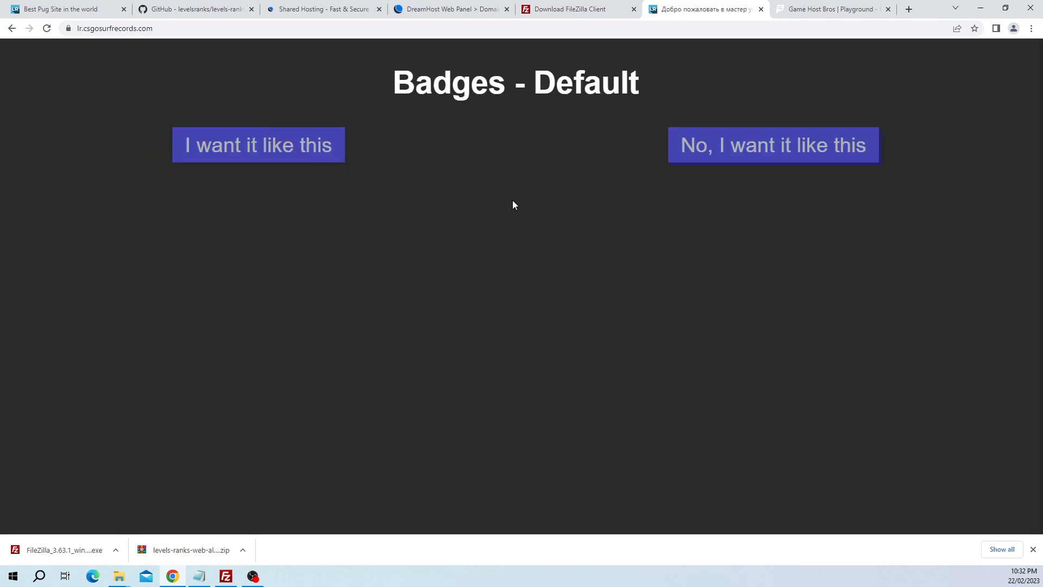
mouse_move(757, 140)
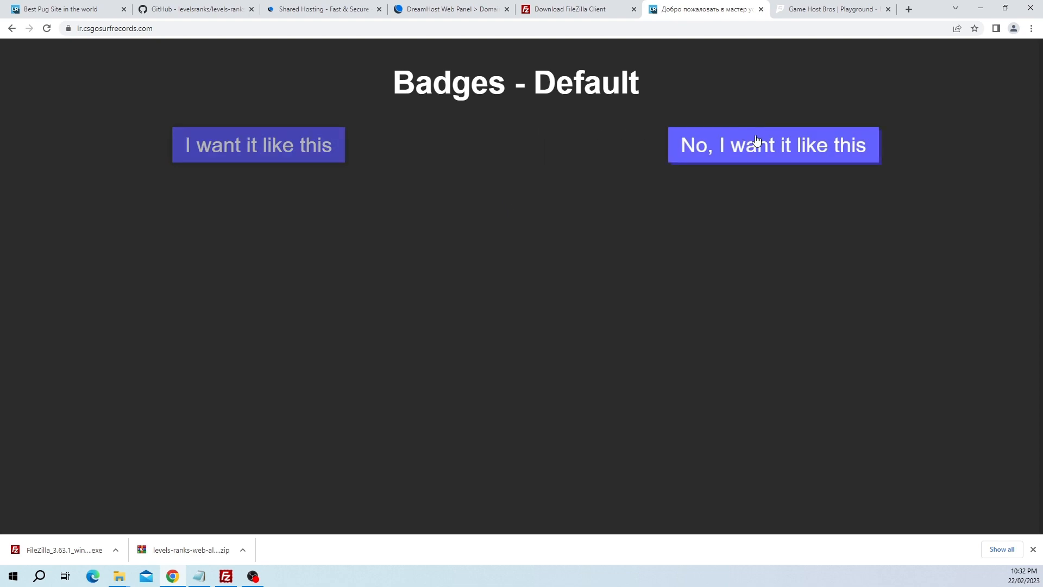
mouse_move(259, 145)
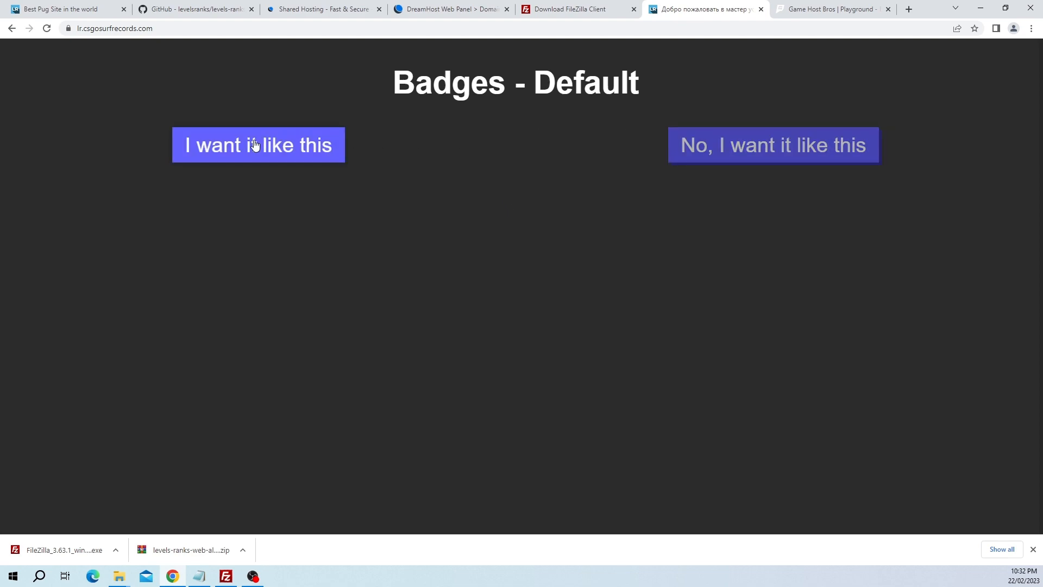
mouse_move(265, 146)
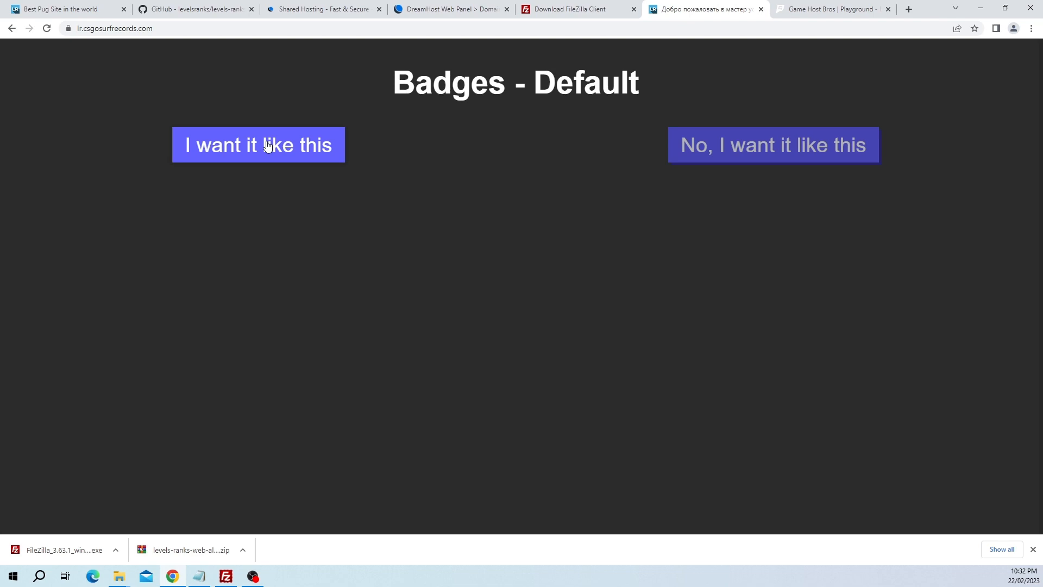
mouse_move(272, 263)
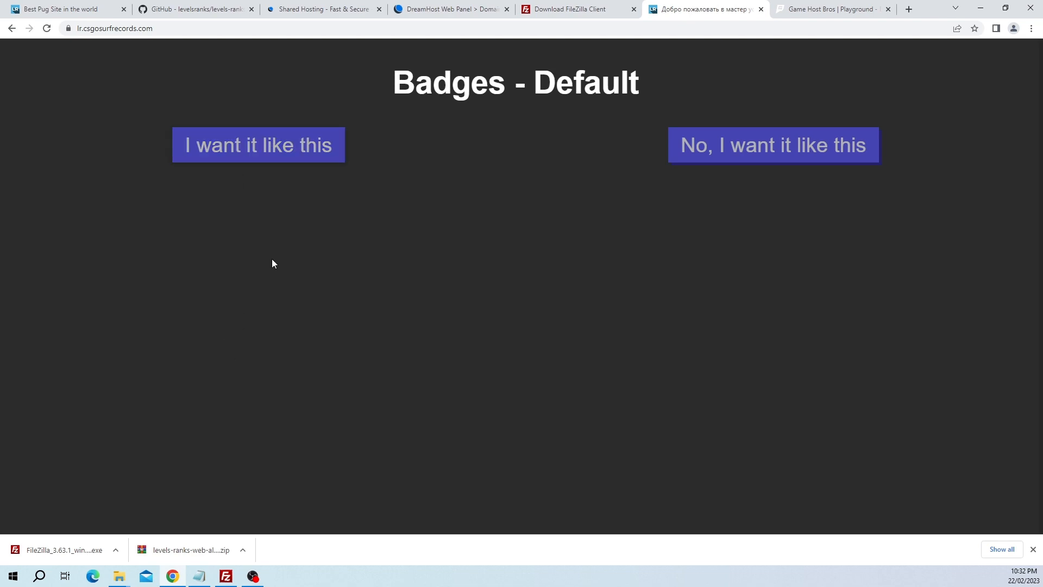
mouse_move(742, 145)
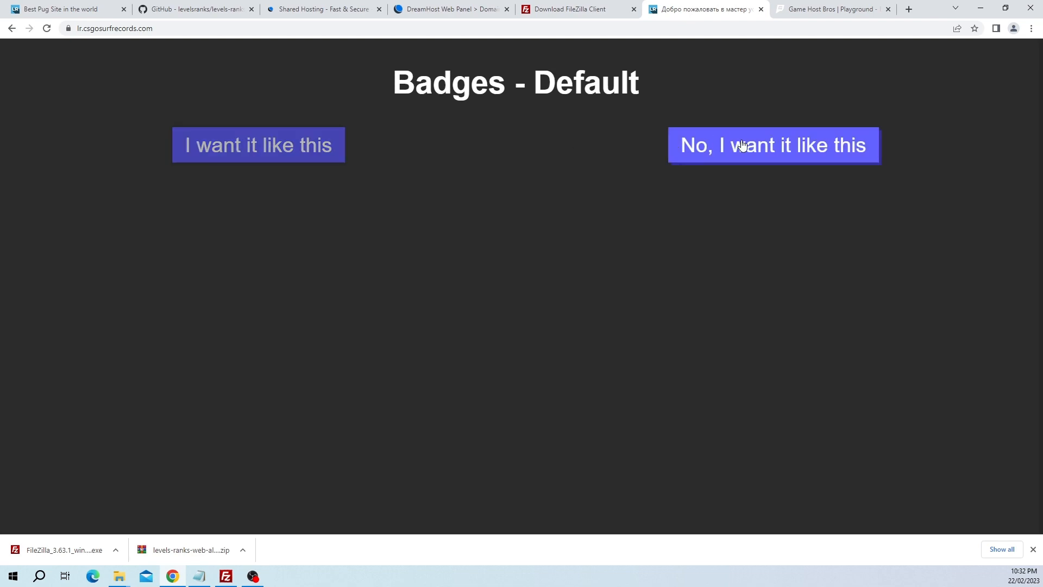
left_click(772, 144)
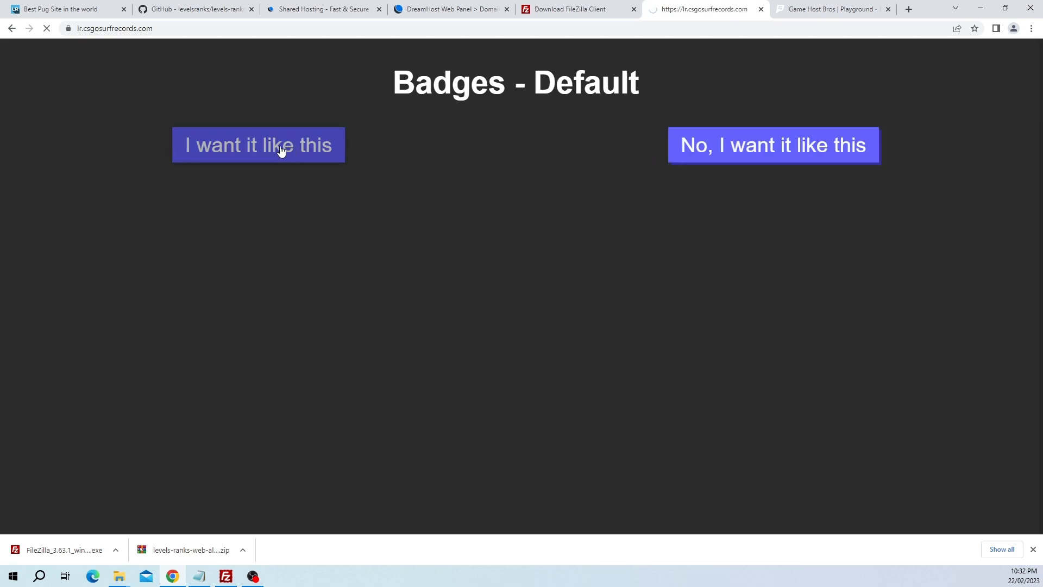
left_click(259, 145)
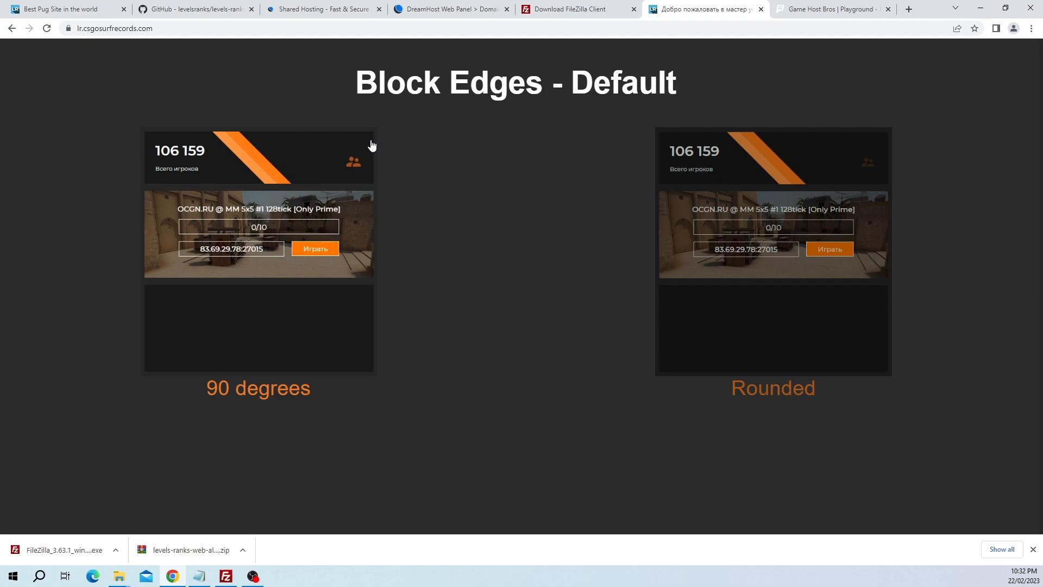
Choose square 90-degree block edges and animations on, finishing setup so the Sick CSGO site loads.
left_click(47, 28)
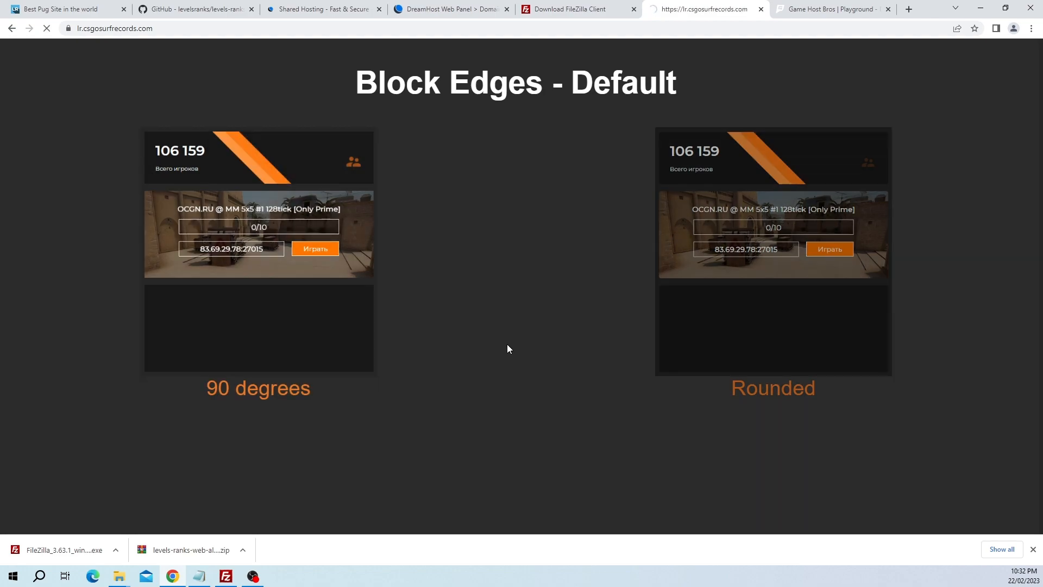
left_click(46, 28)
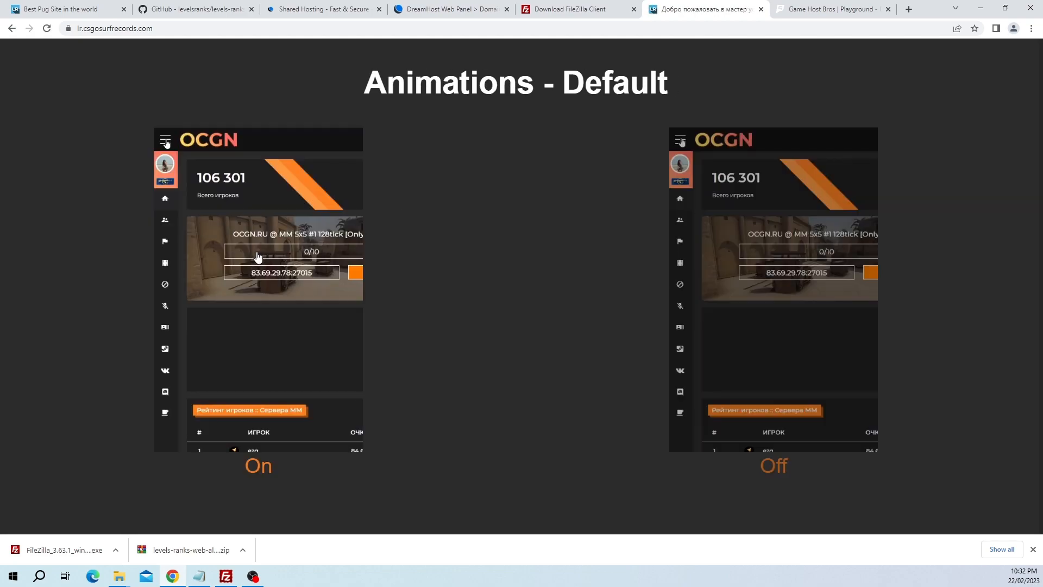
left_click(165, 140)
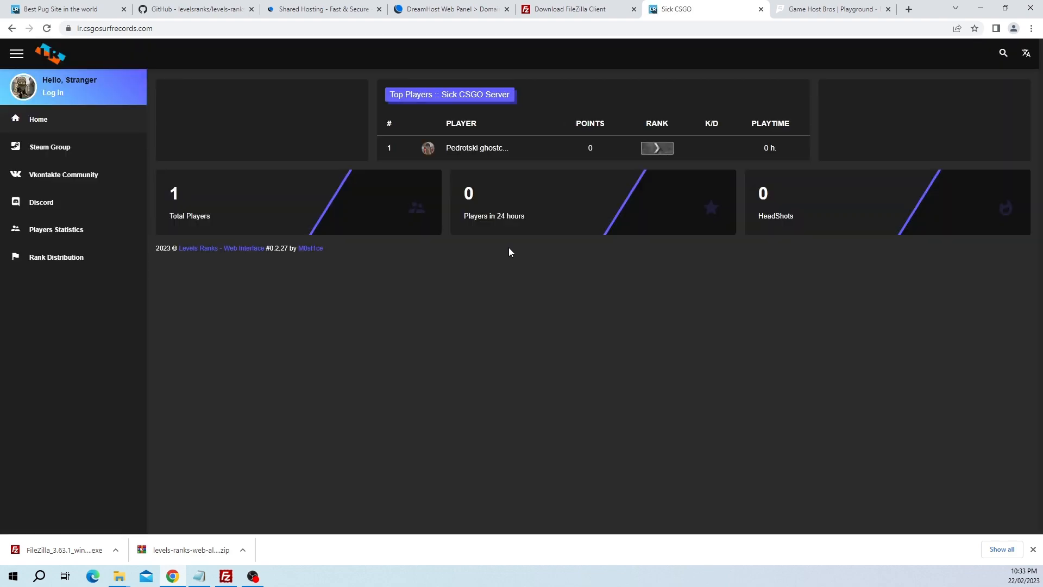
mouse_move(410, 238)
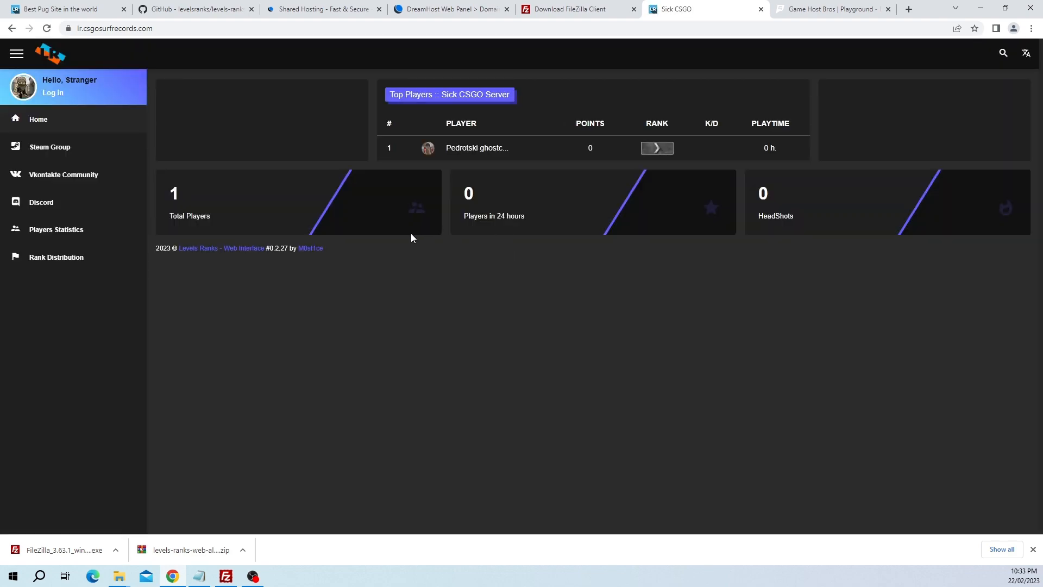
Toggle the sidebar, then open the top-ranked player's profile (Pedrotski ghostcap) from the Top Players table.
left_click(16, 53)
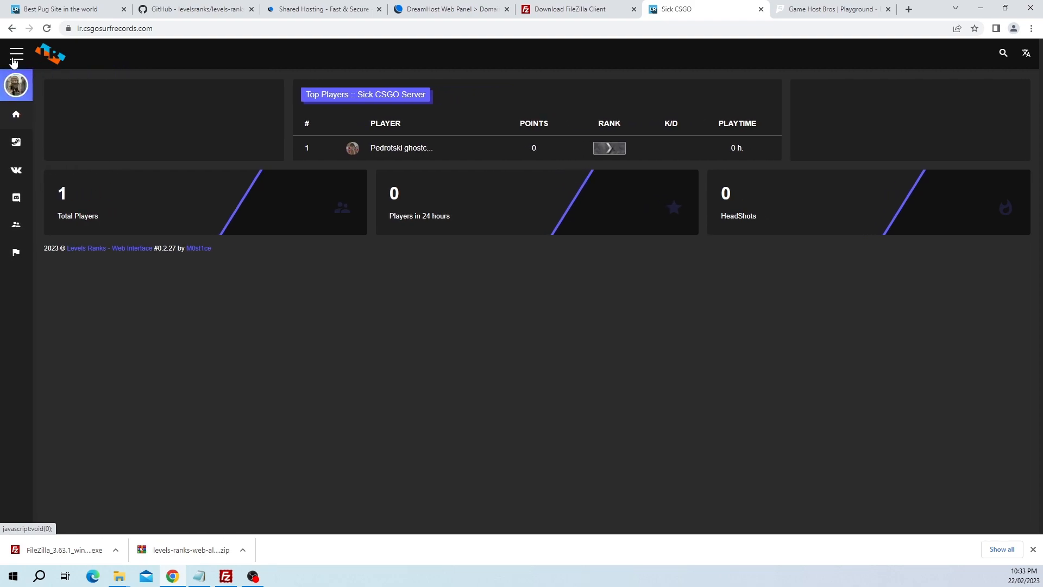
left_click(16, 53)
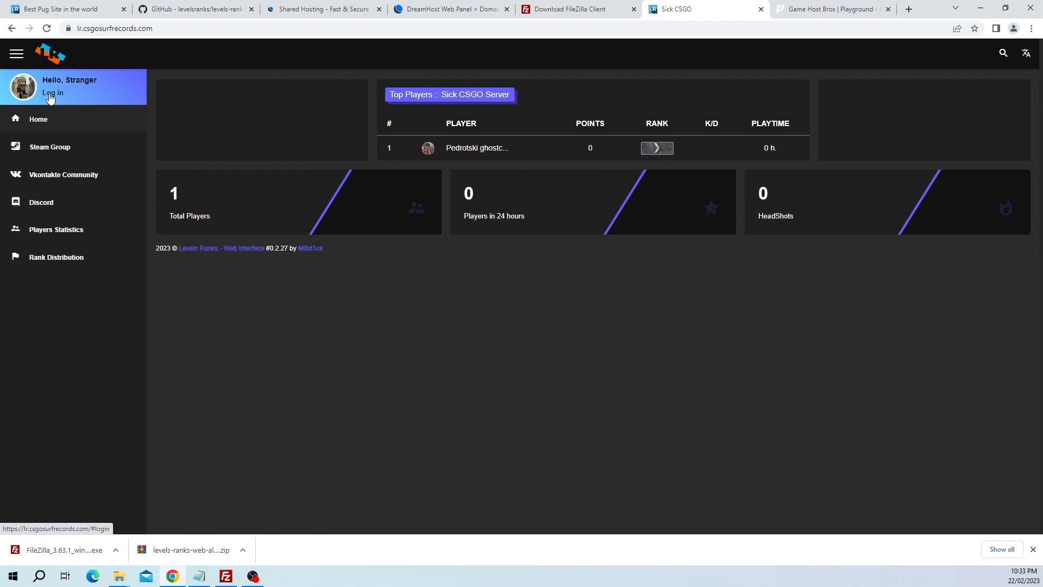
mouse_move(76, 96)
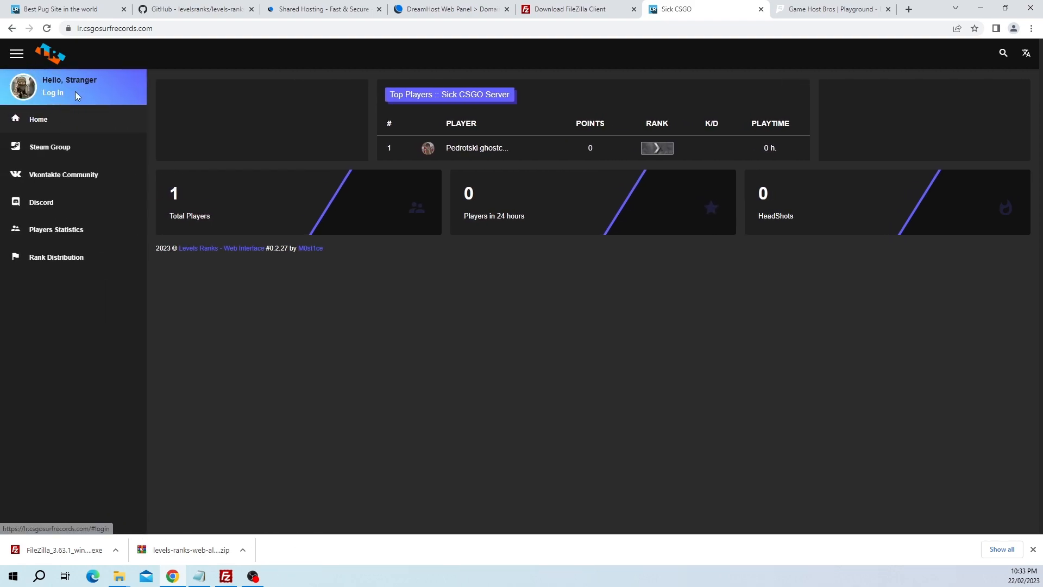
mouse_move(91, 104)
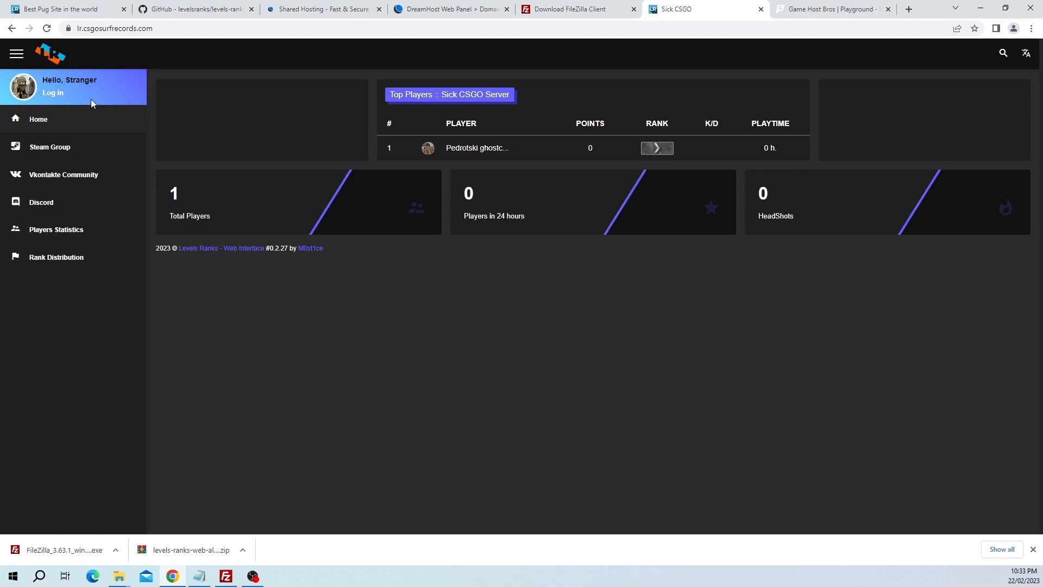
mouse_move(102, 111)
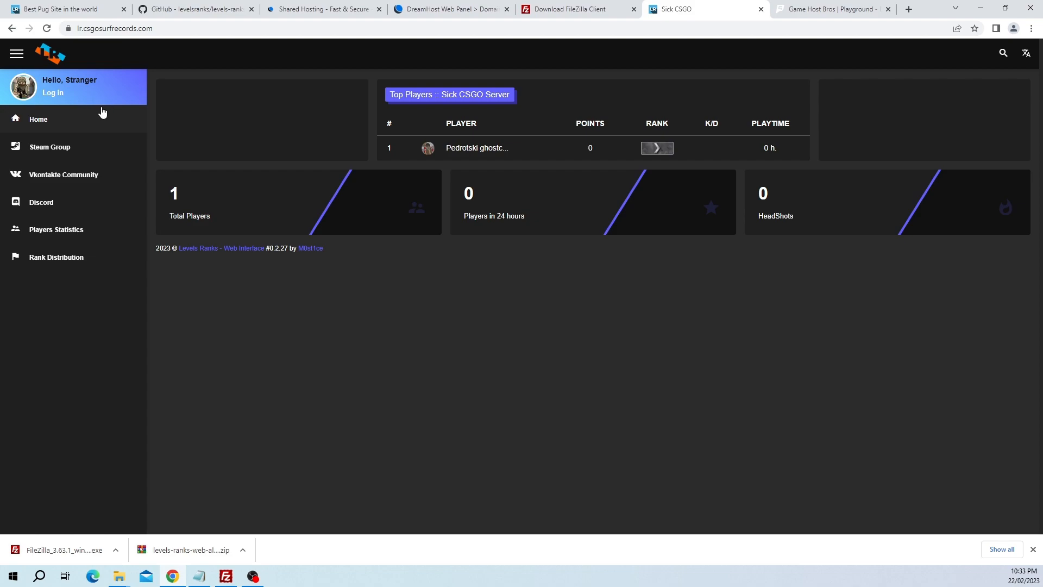
mouse_move(68, 278)
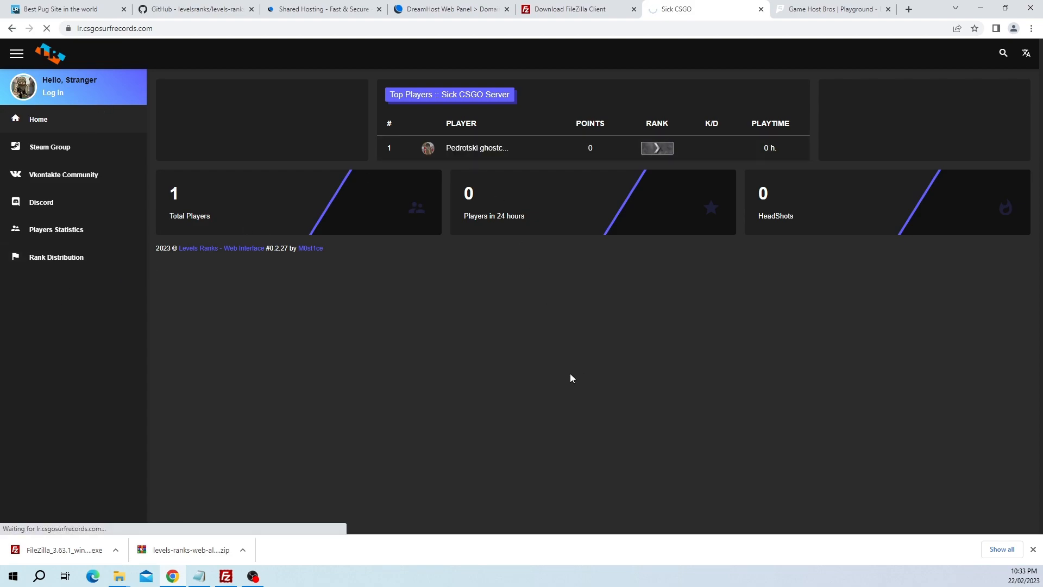
mouse_move(475, 148)
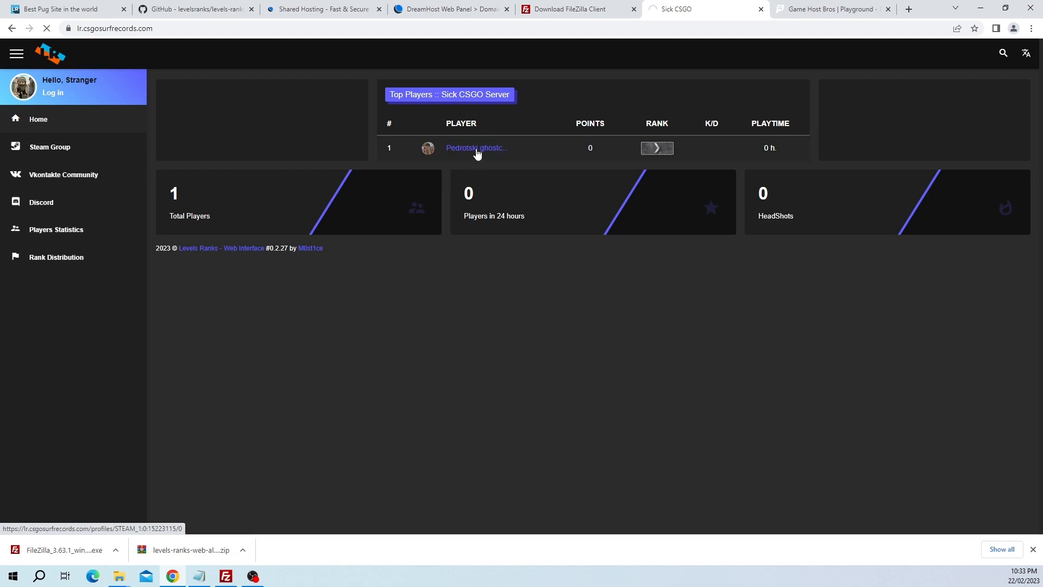
left_click(476, 148)
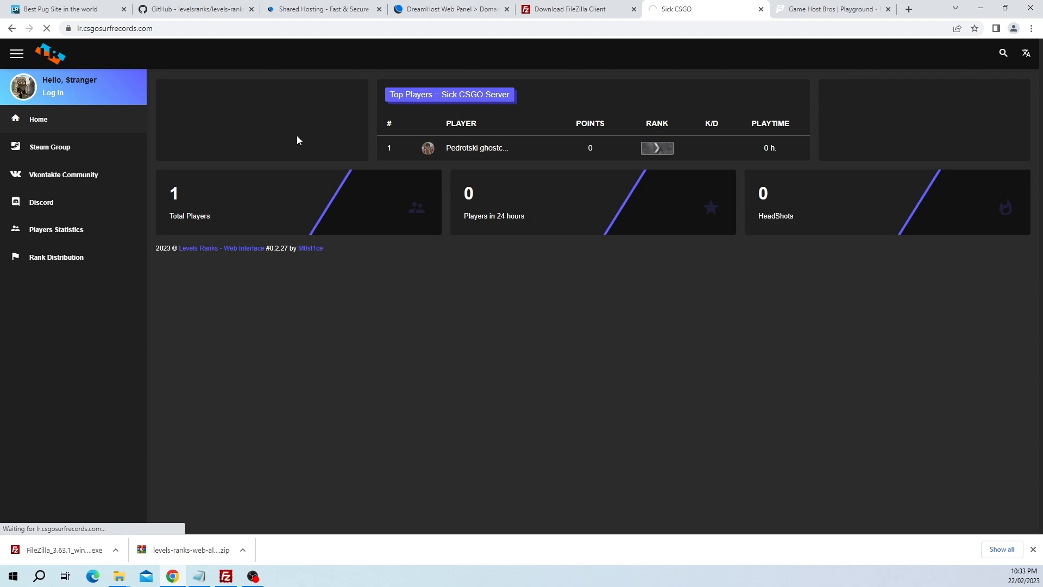
left_click(477, 148)
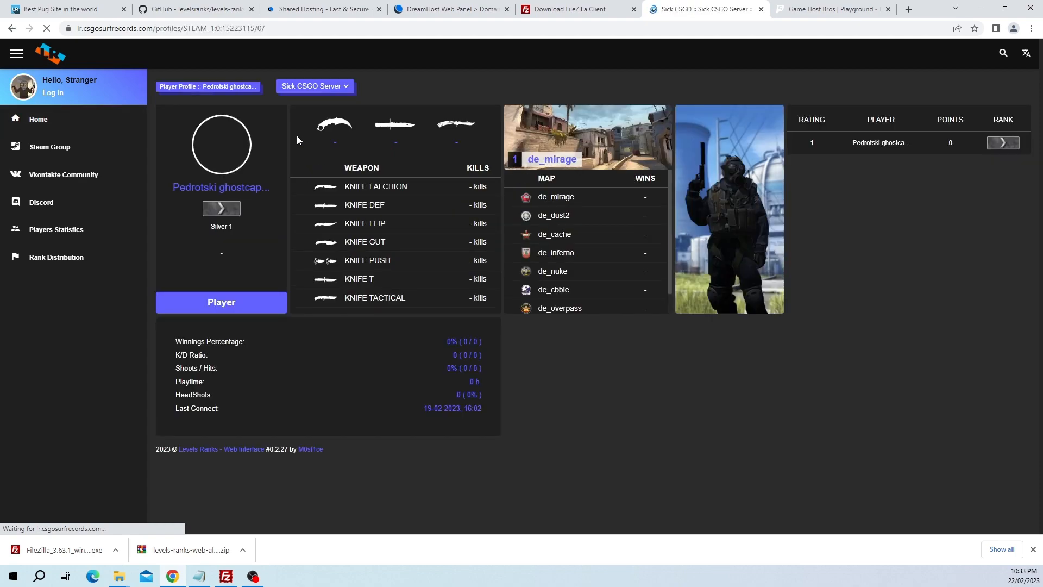